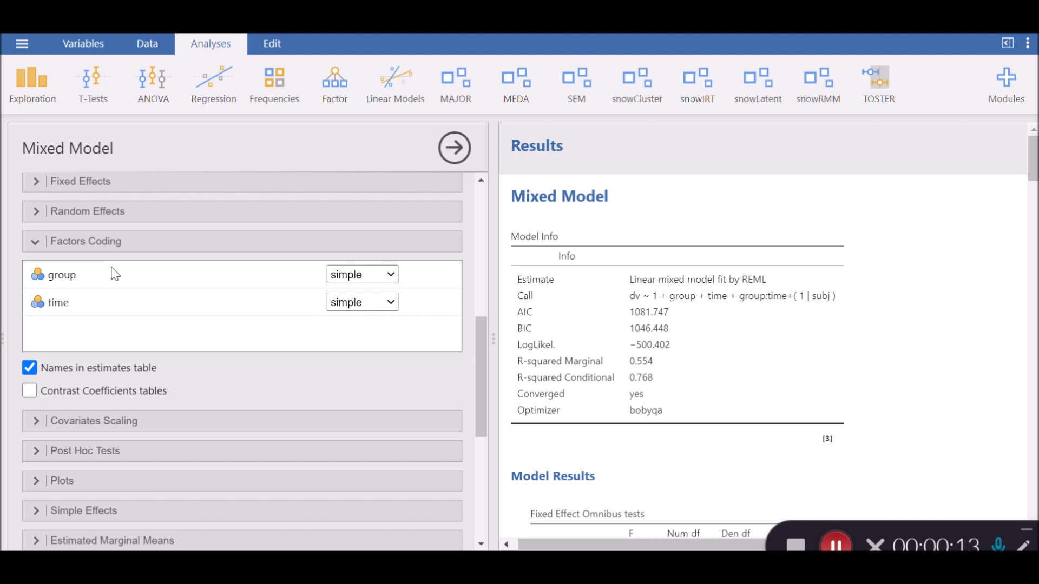
mouse_move(183, 280)
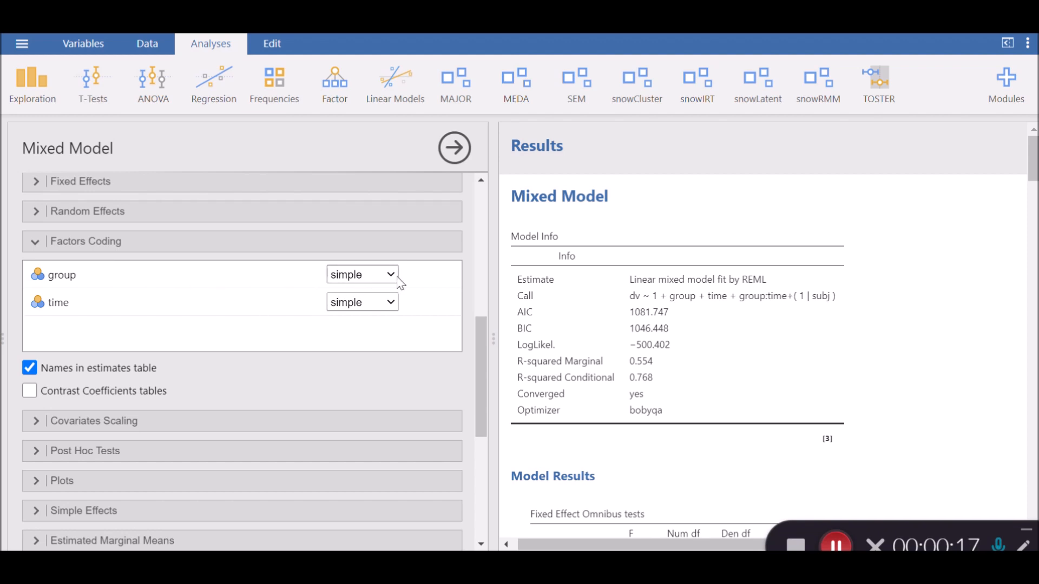
- Switch the group factor's coding from simple to deviation contrasts
left_click(362, 273)
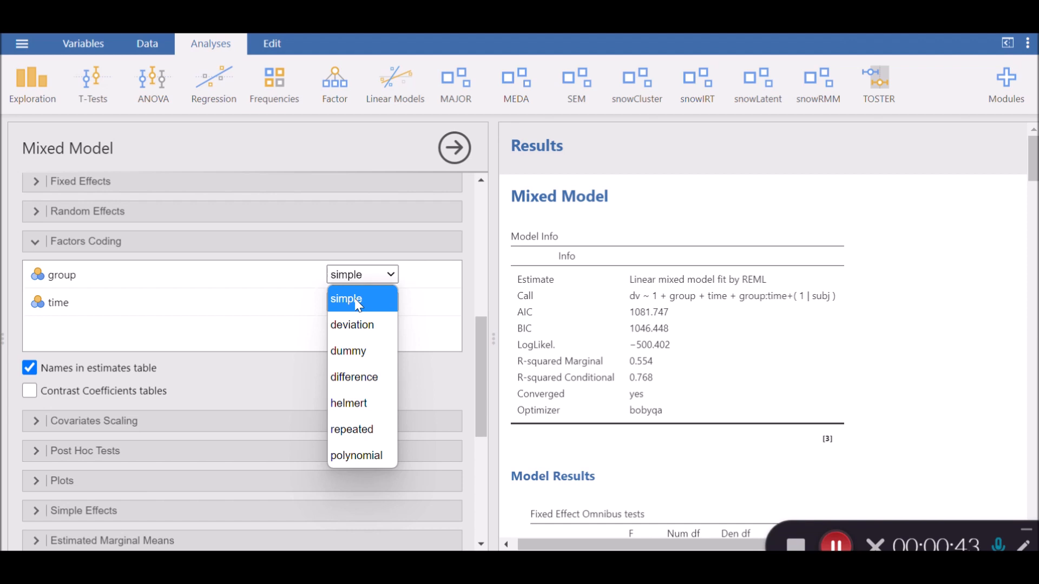
mouse_move(361, 324)
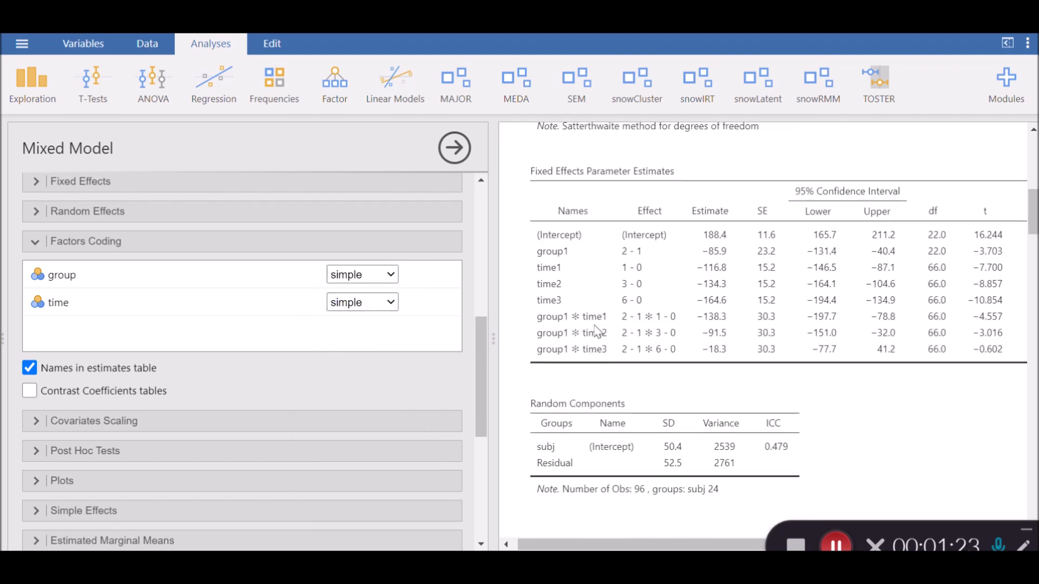
mouse_move(592, 234)
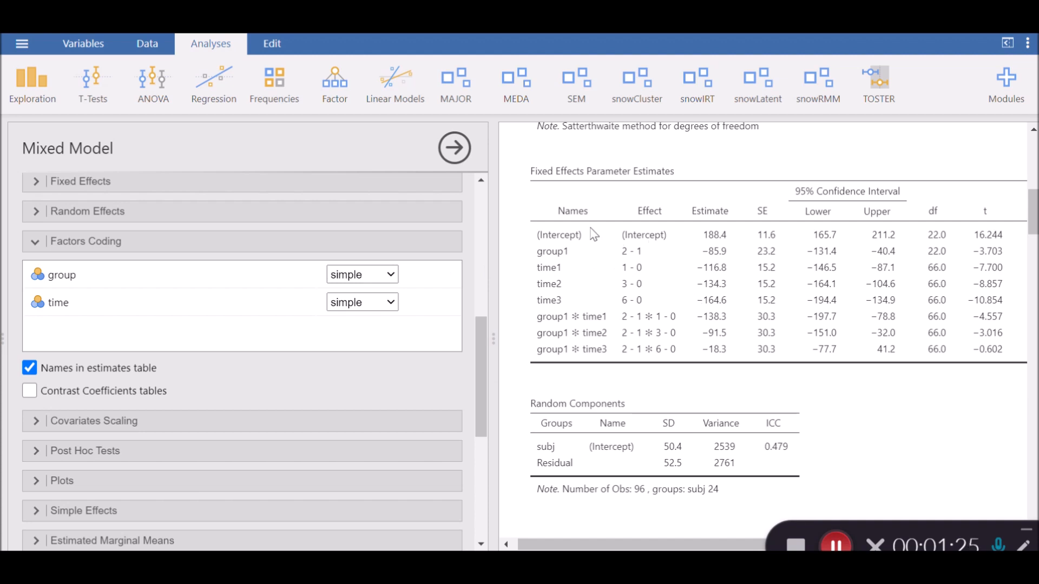
mouse_move(615, 184)
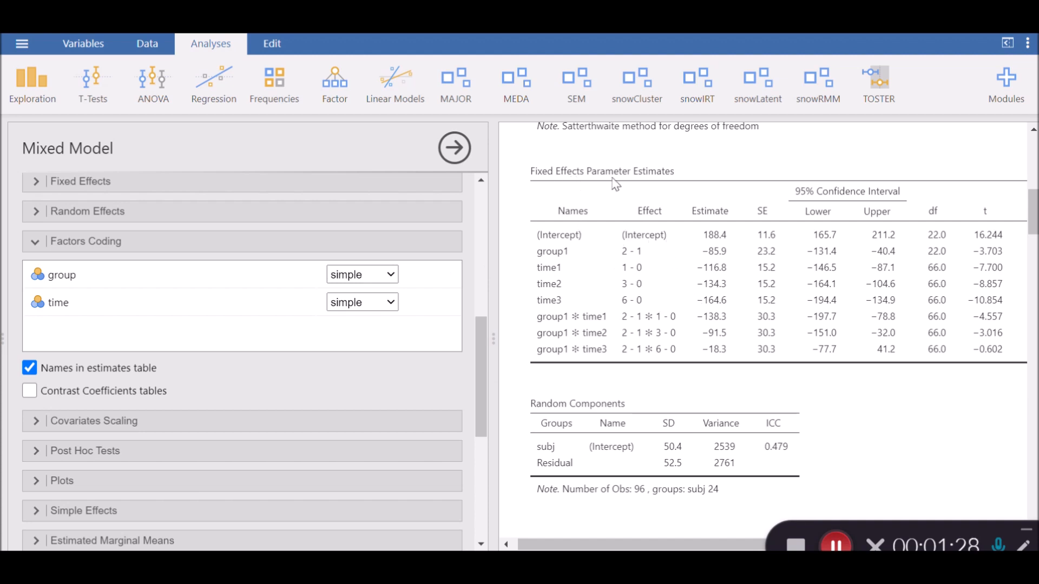
mouse_move(316, 316)
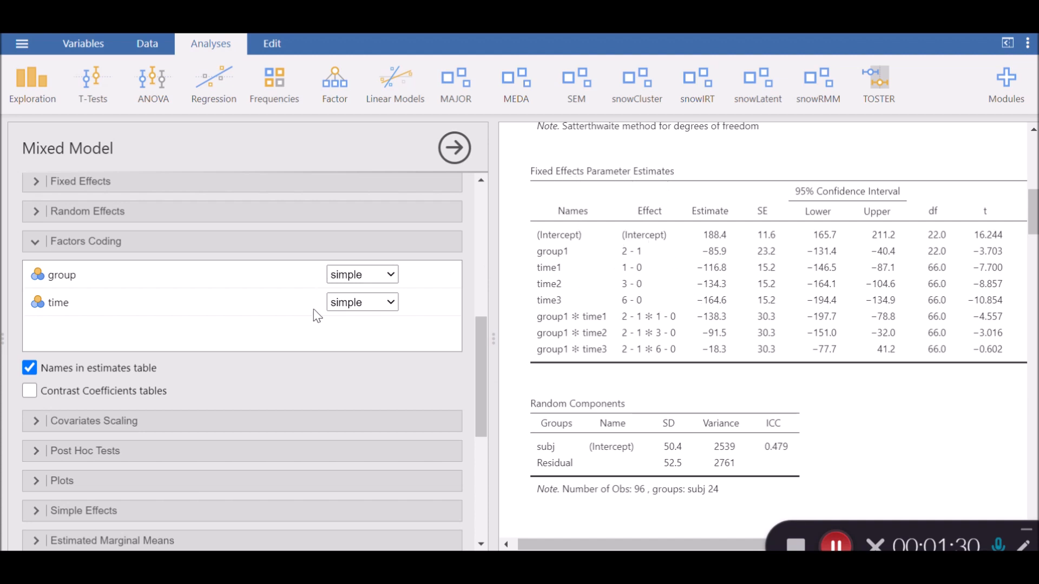
left_click(362, 274)
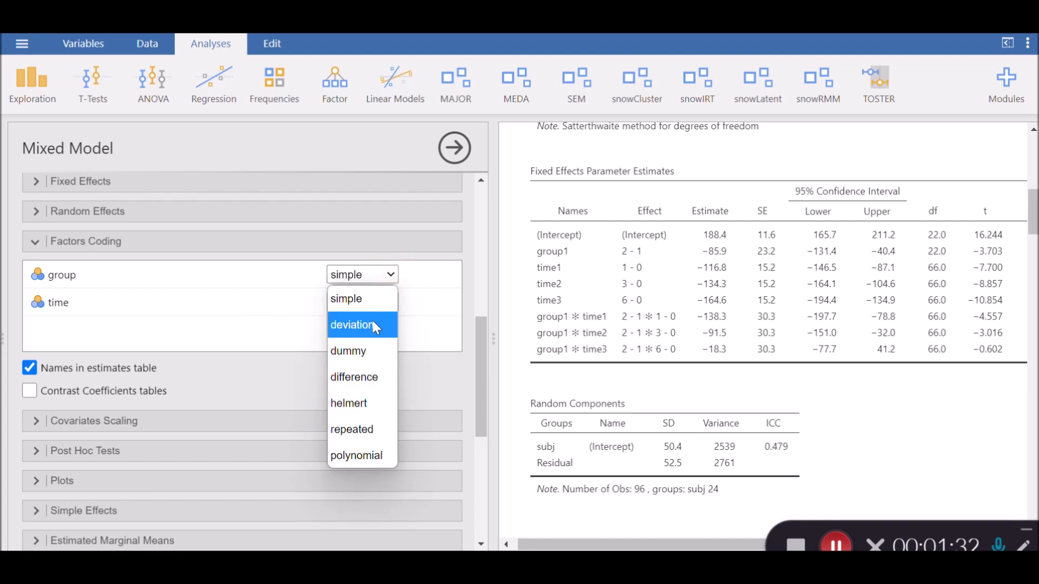
left_click(352, 325)
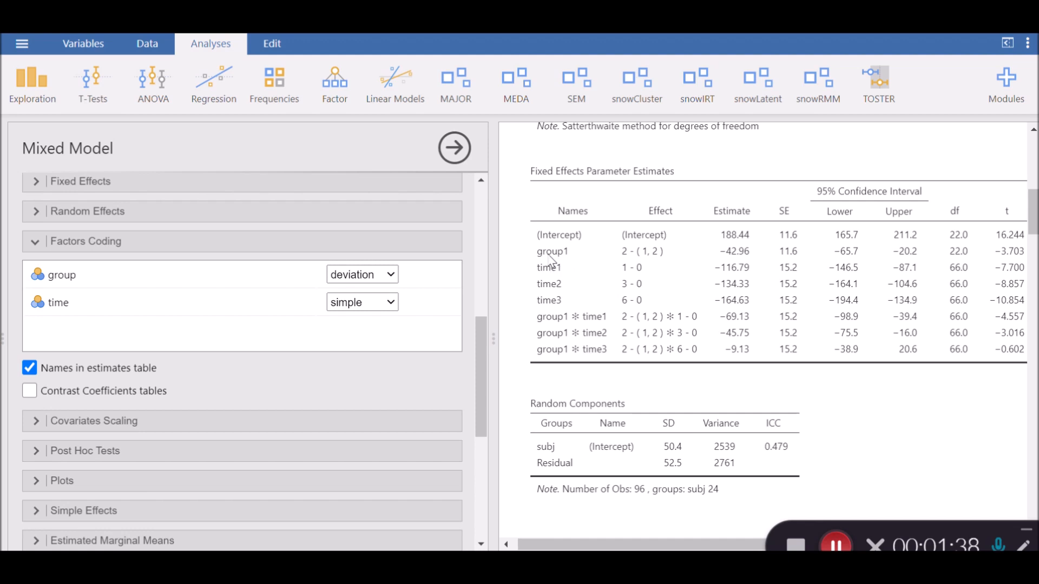
mouse_move(627, 264)
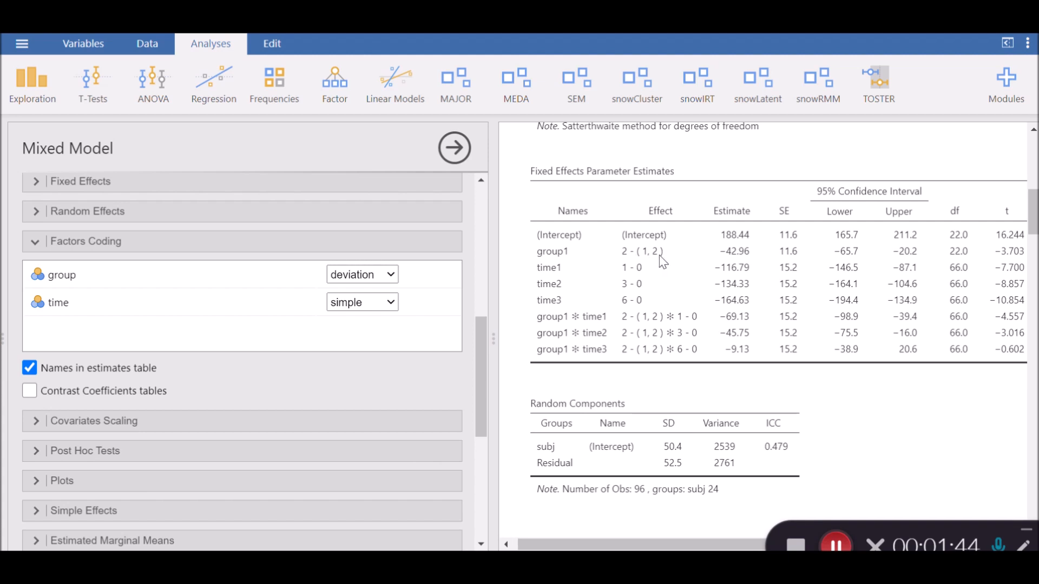
mouse_move(648, 262)
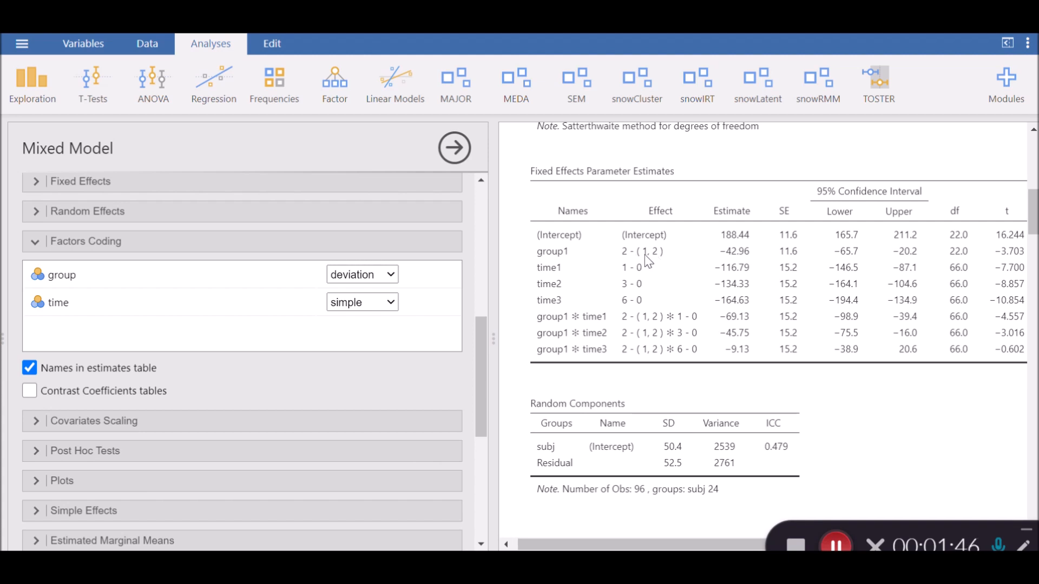
mouse_move(651, 259)
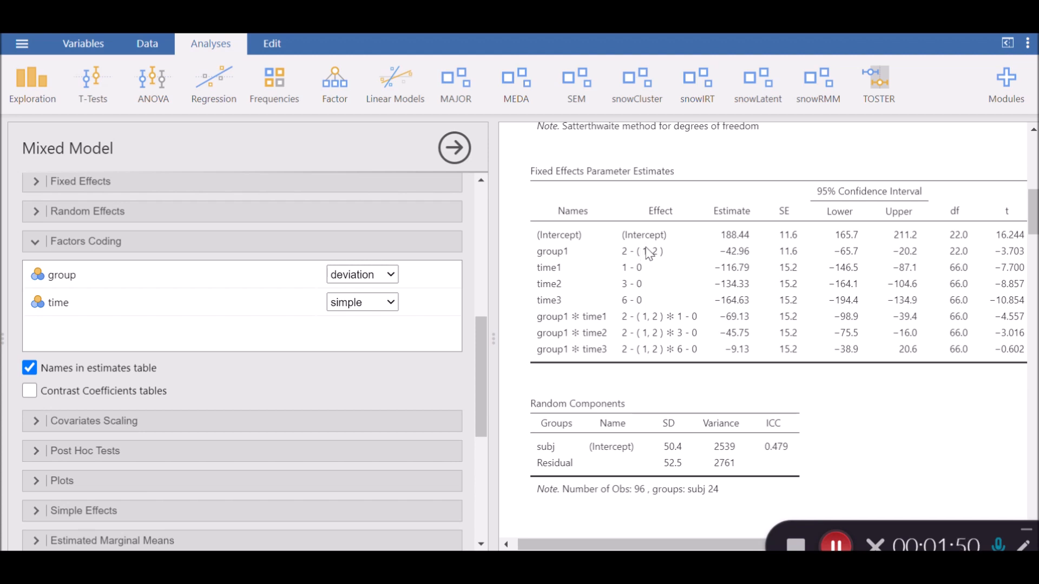
mouse_move(543, 264)
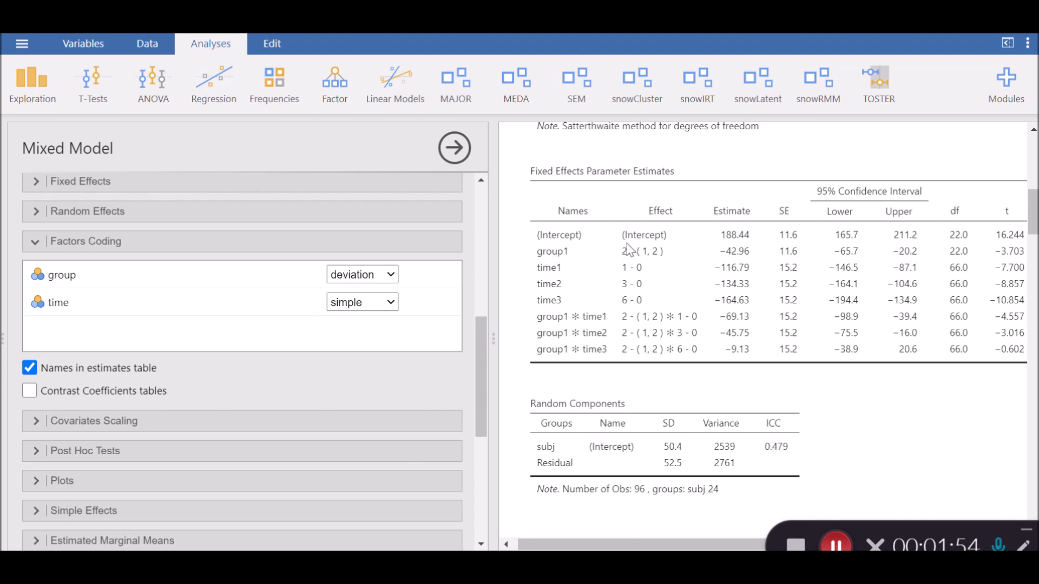
mouse_move(631, 256)
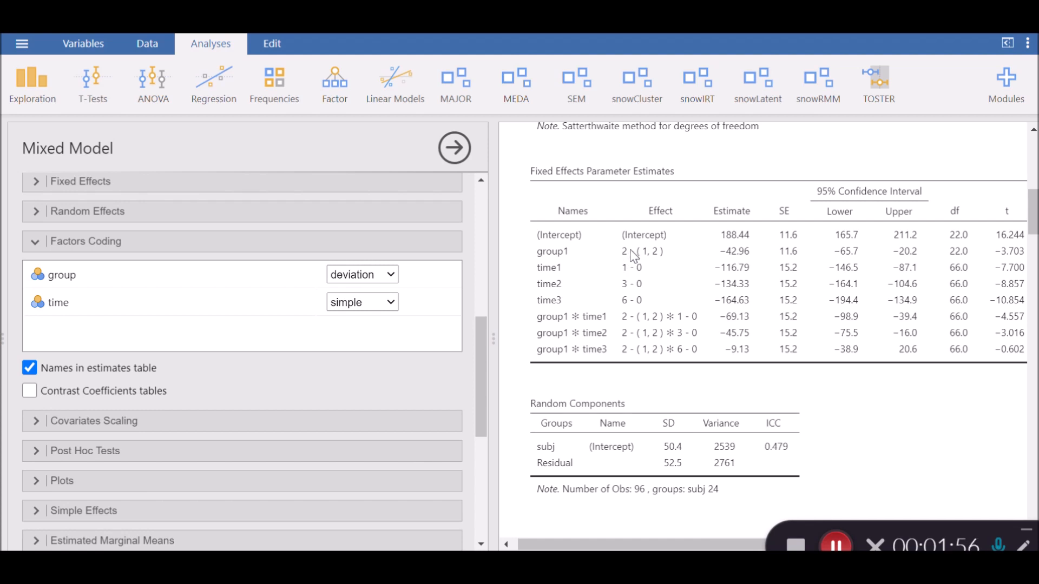
mouse_move(663, 253)
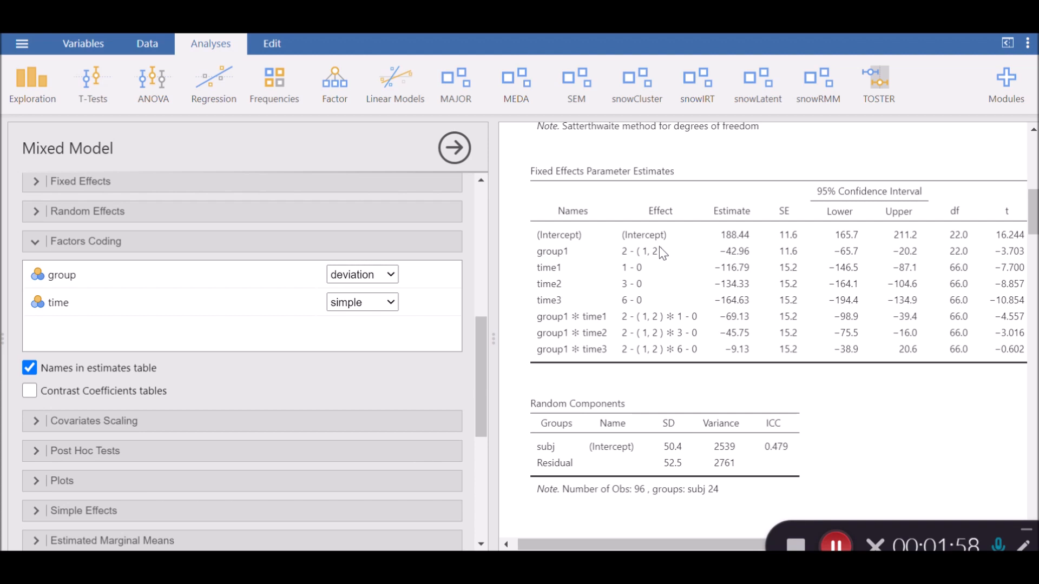
mouse_move(661, 259)
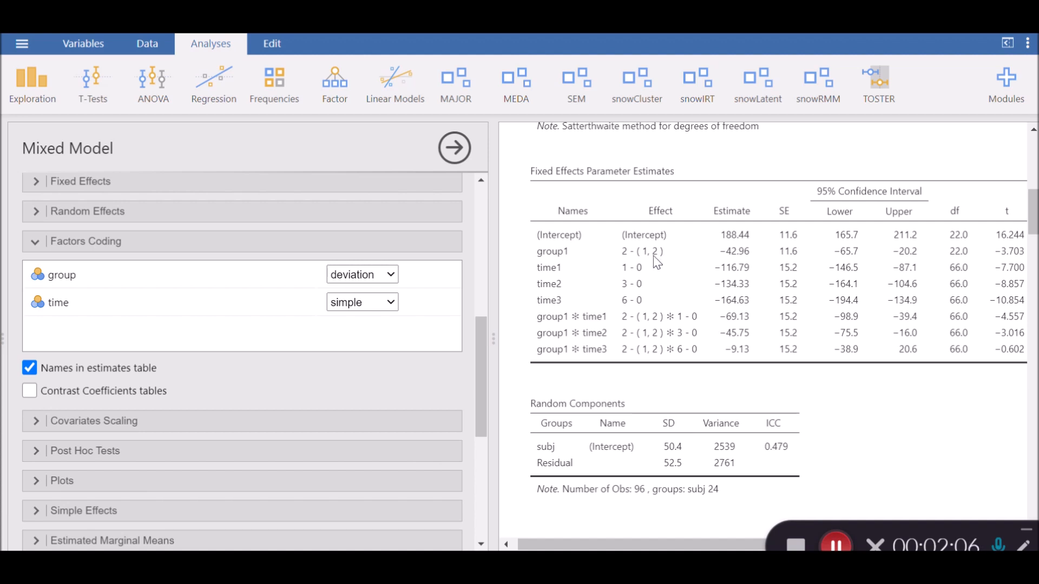
mouse_move(648, 258)
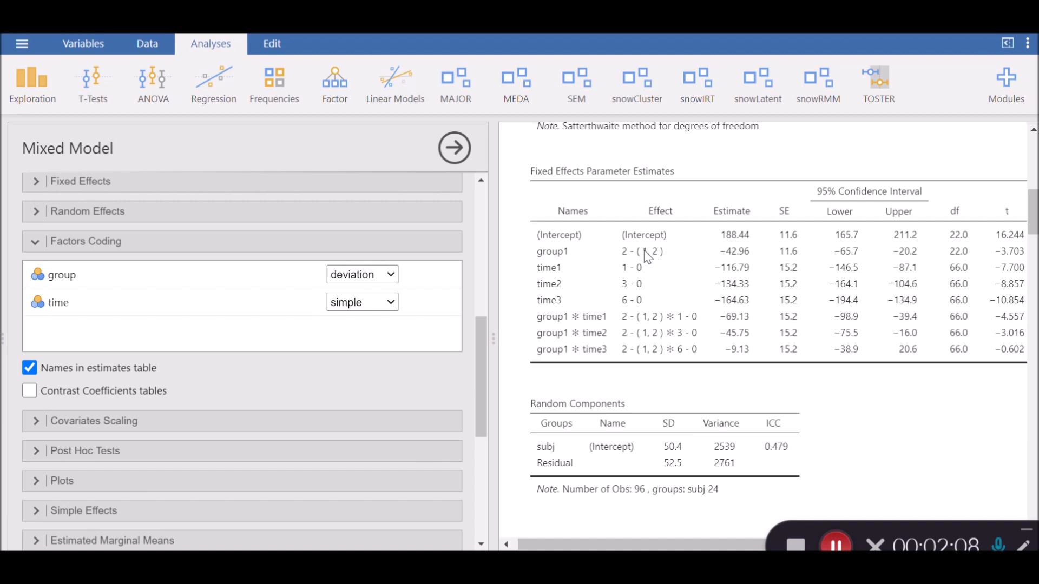
mouse_move(653, 341)
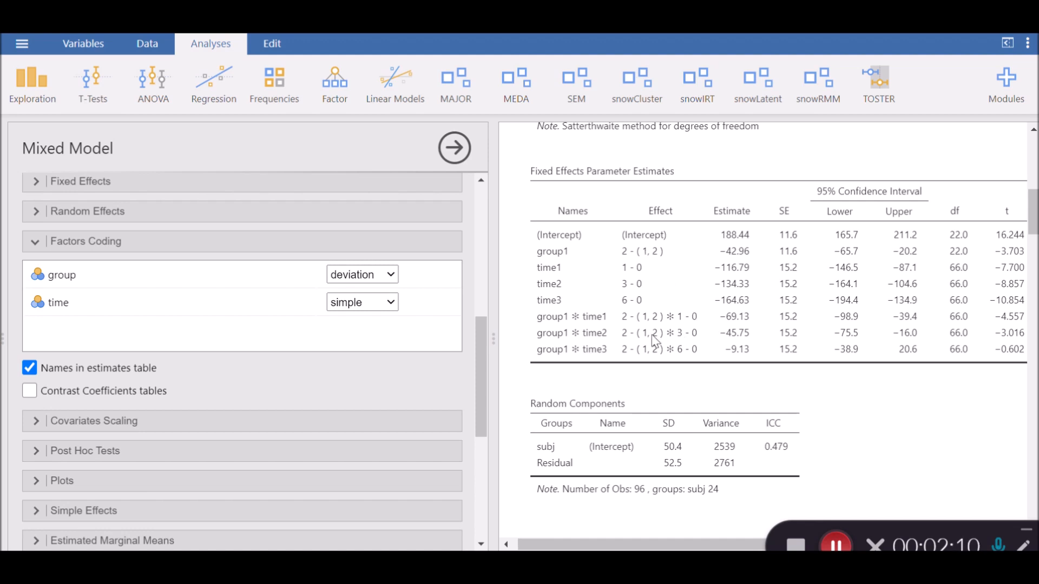
mouse_move(626, 279)
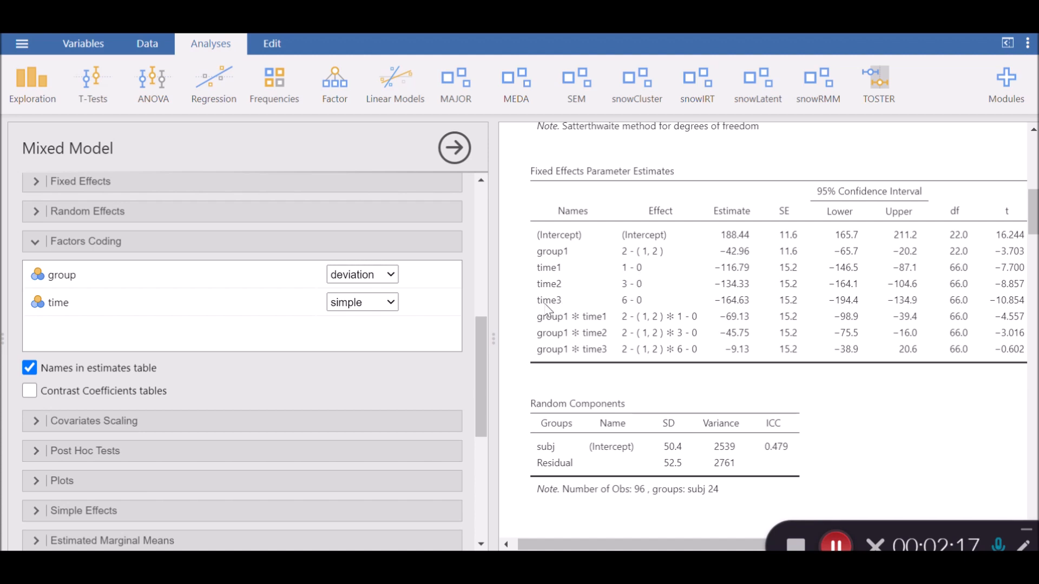
mouse_move(650, 313)
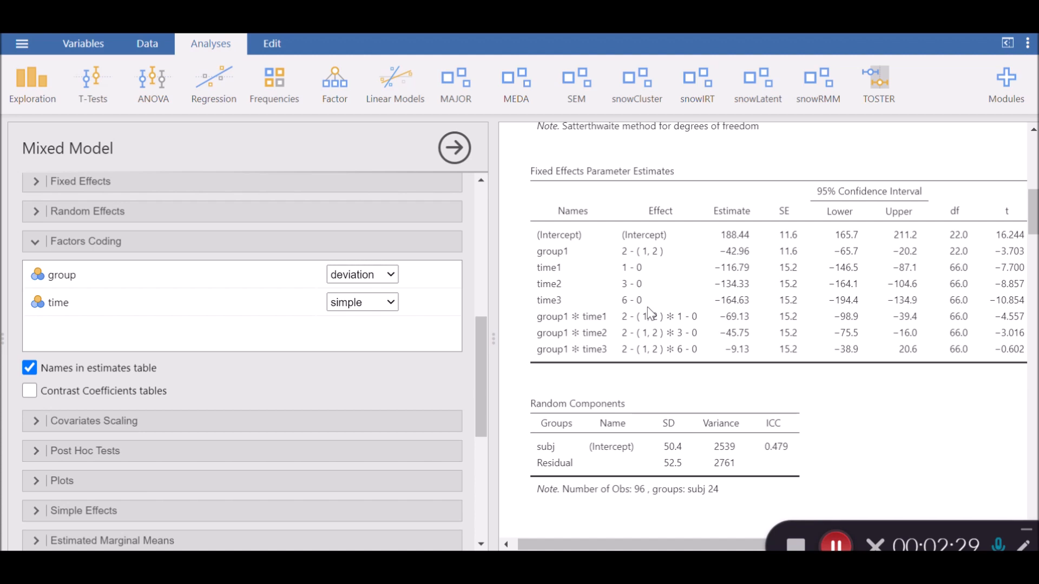
mouse_move(637, 278)
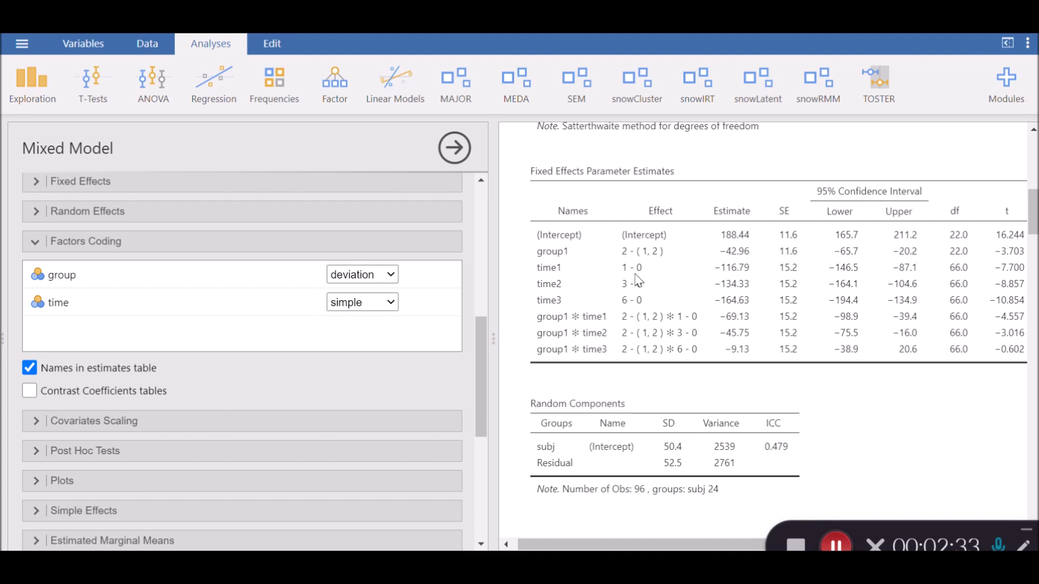
mouse_move(538, 300)
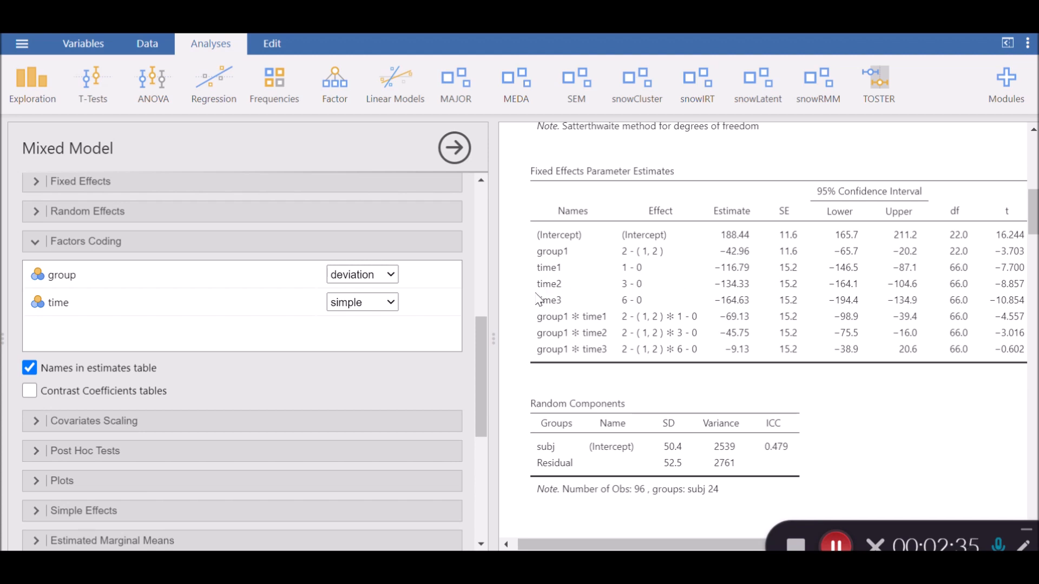
left_click(362, 274)
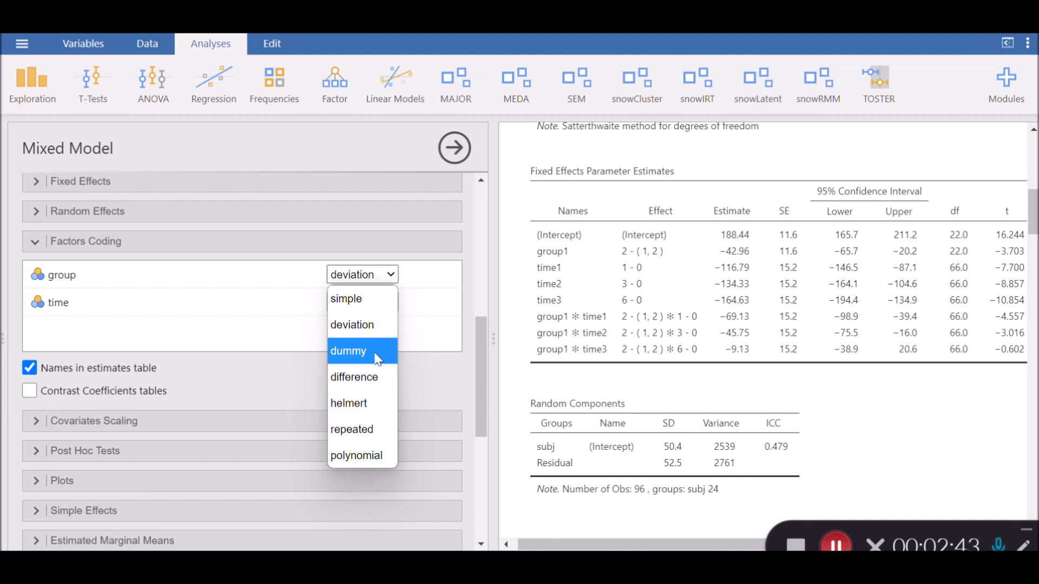
left_click(347, 351)
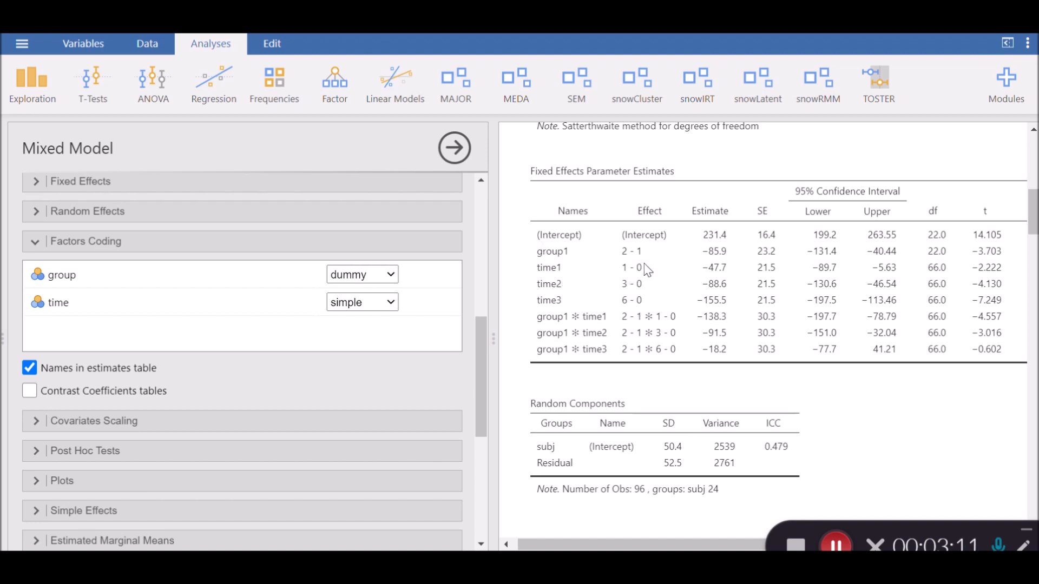
mouse_move(642, 275)
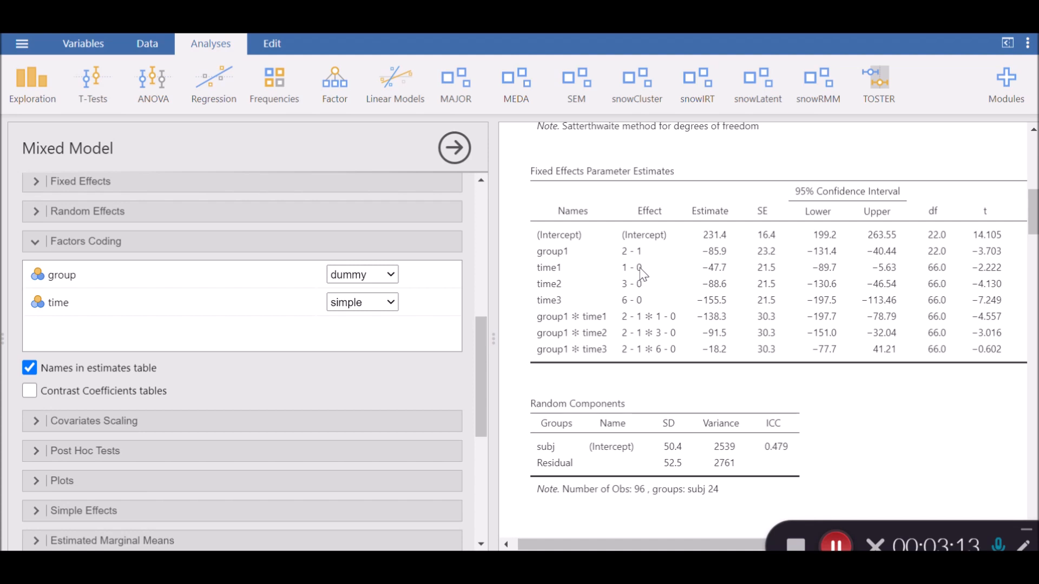
mouse_move(623, 277)
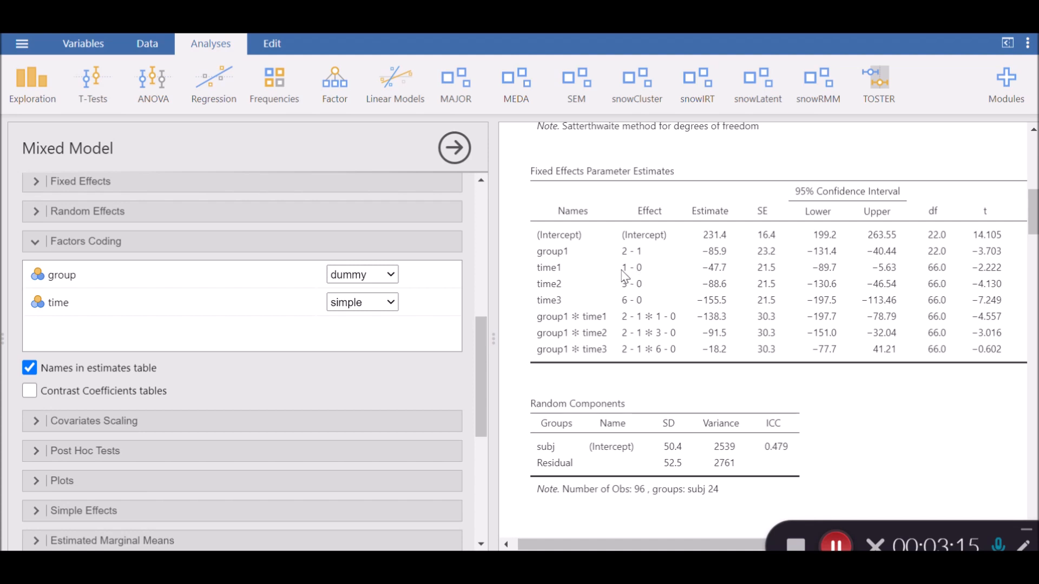
mouse_move(630, 276)
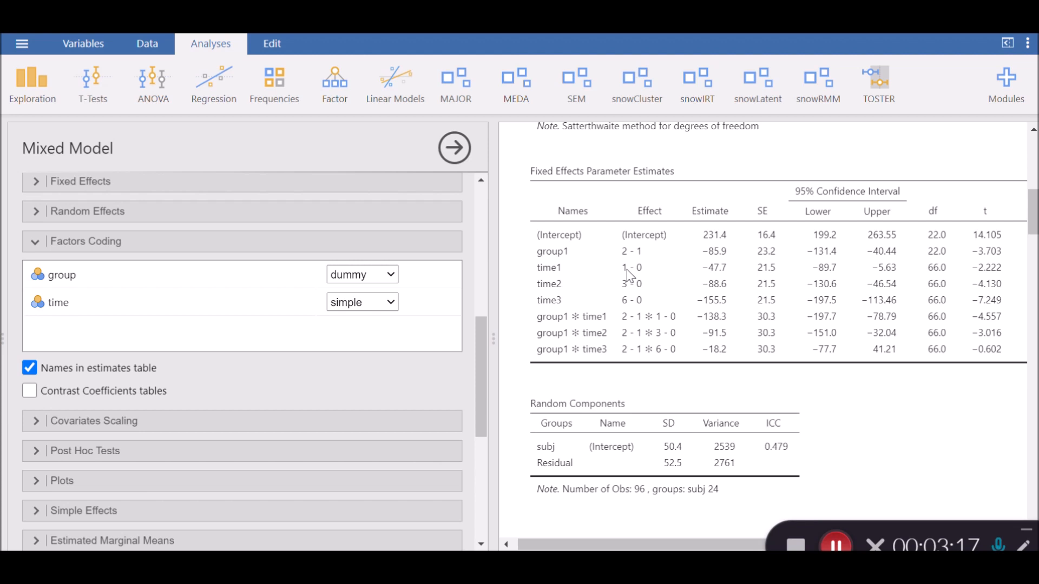
mouse_move(627, 295)
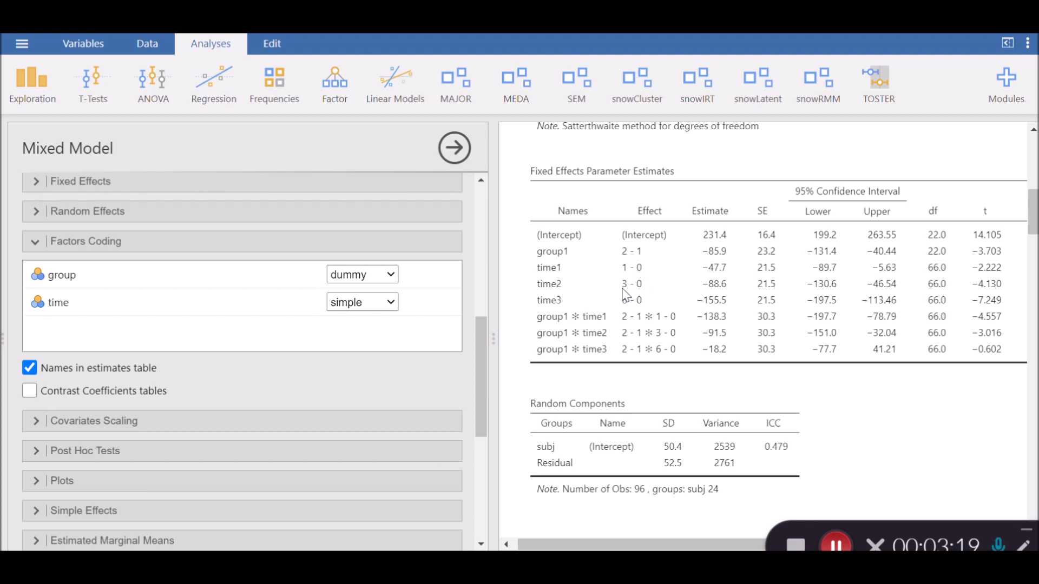
mouse_move(646, 295)
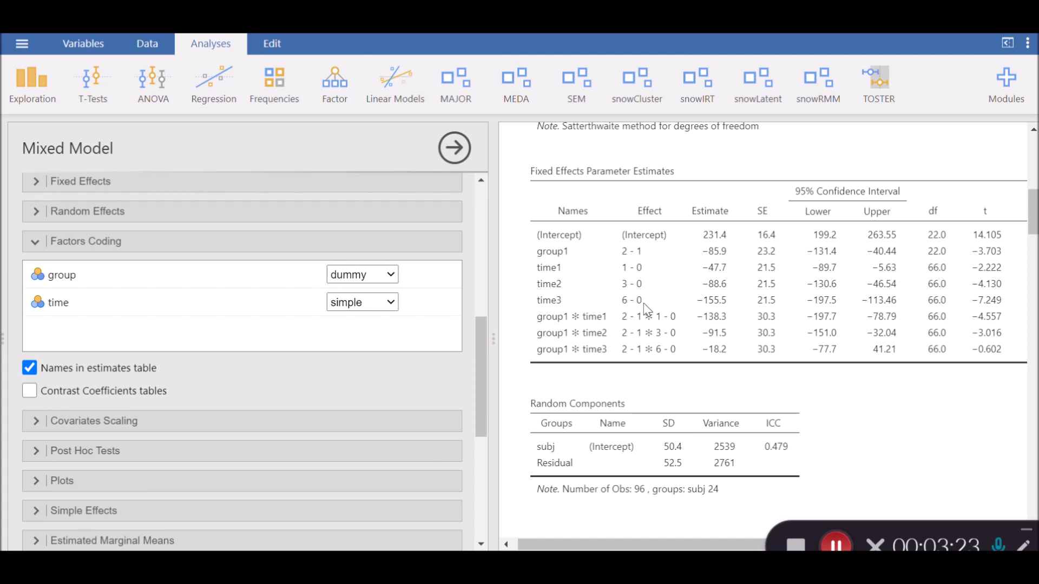
mouse_move(580, 318)
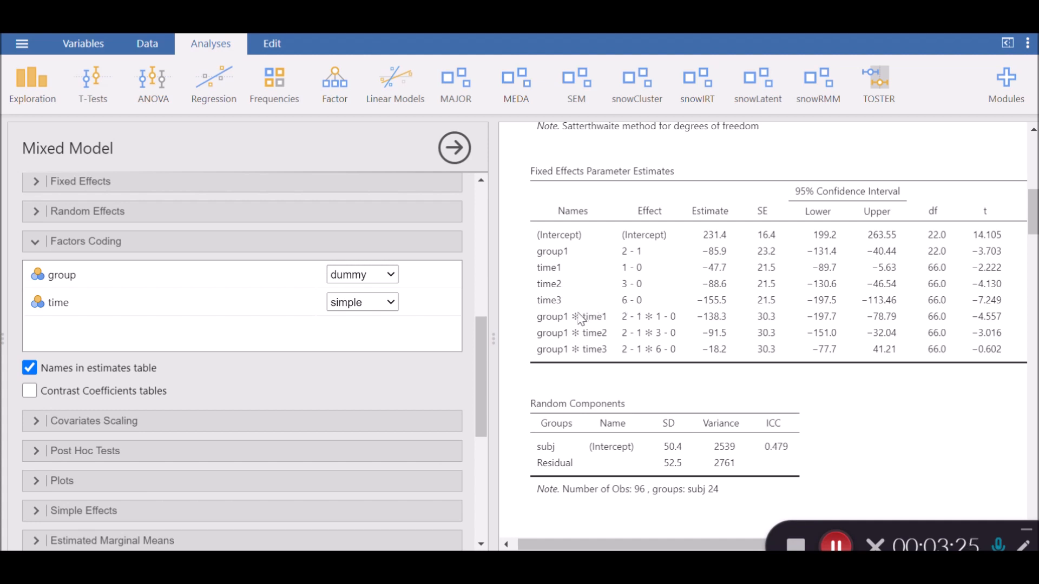
mouse_move(402, 293)
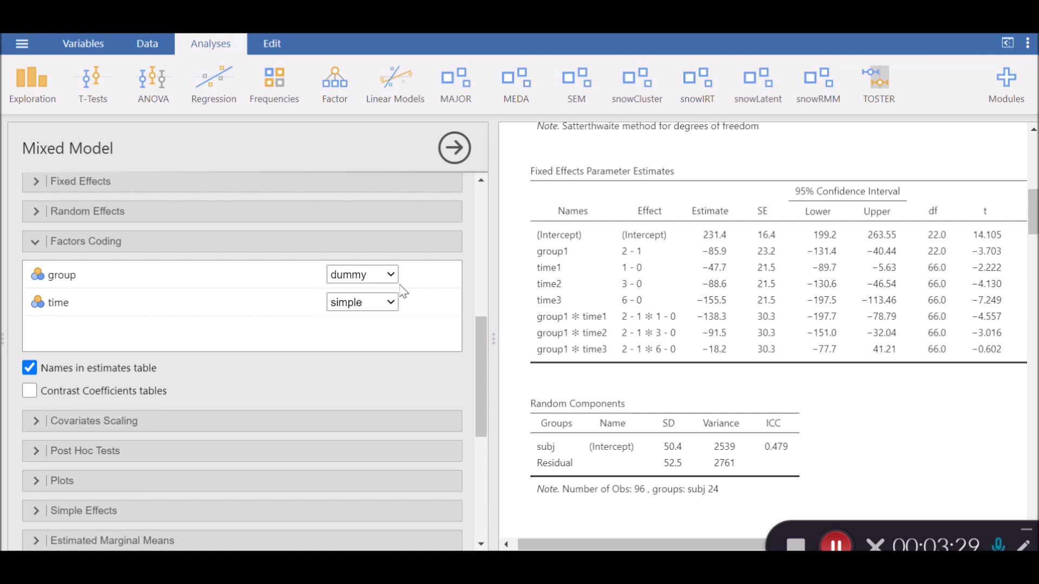
- Reopen the group factor's coding dropdown to choose difference contrasts
left_click(362, 274)
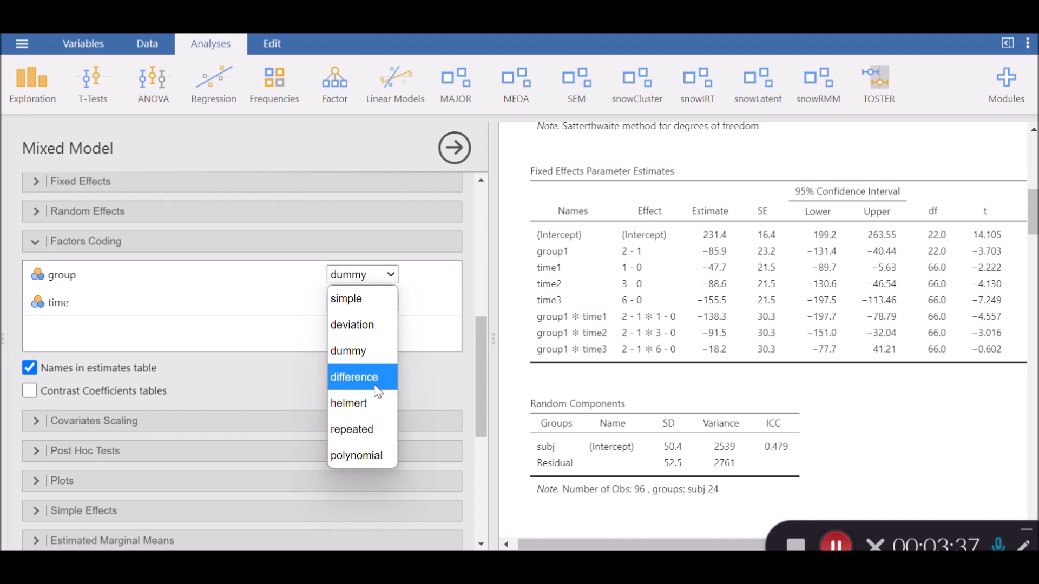
mouse_move(361, 324)
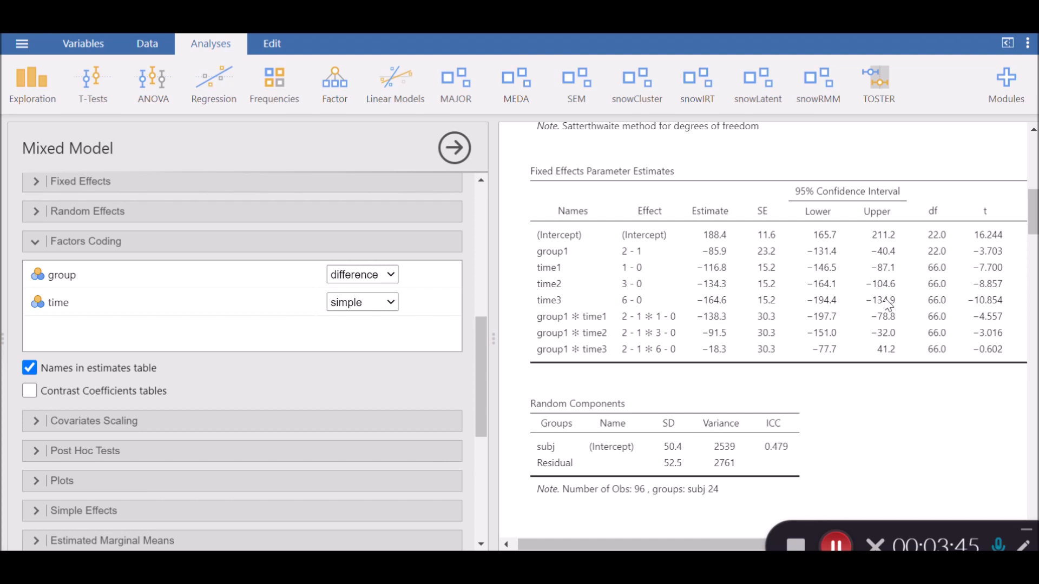
left_click(361, 274)
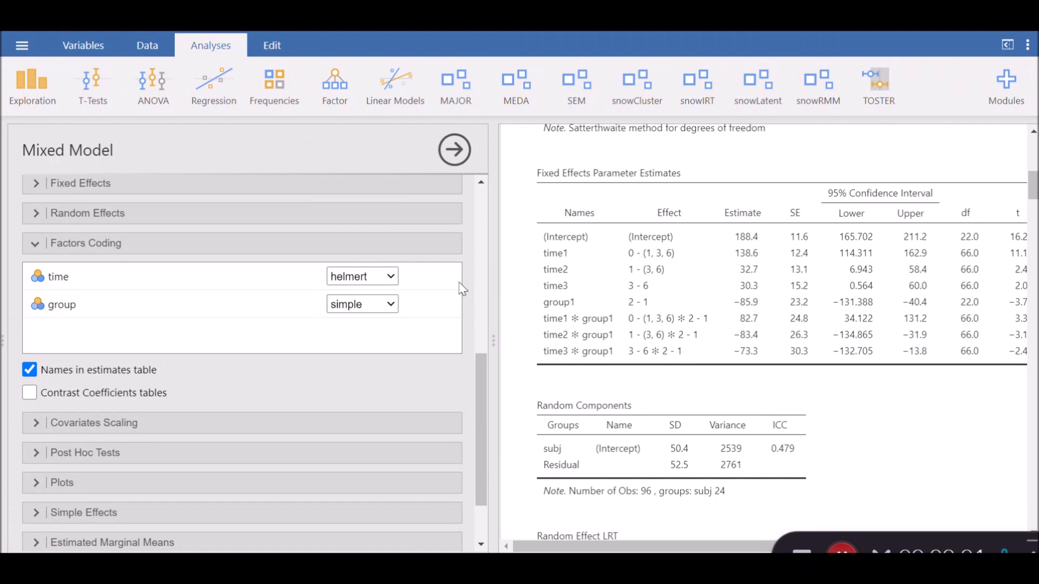
mouse_move(378, 285)
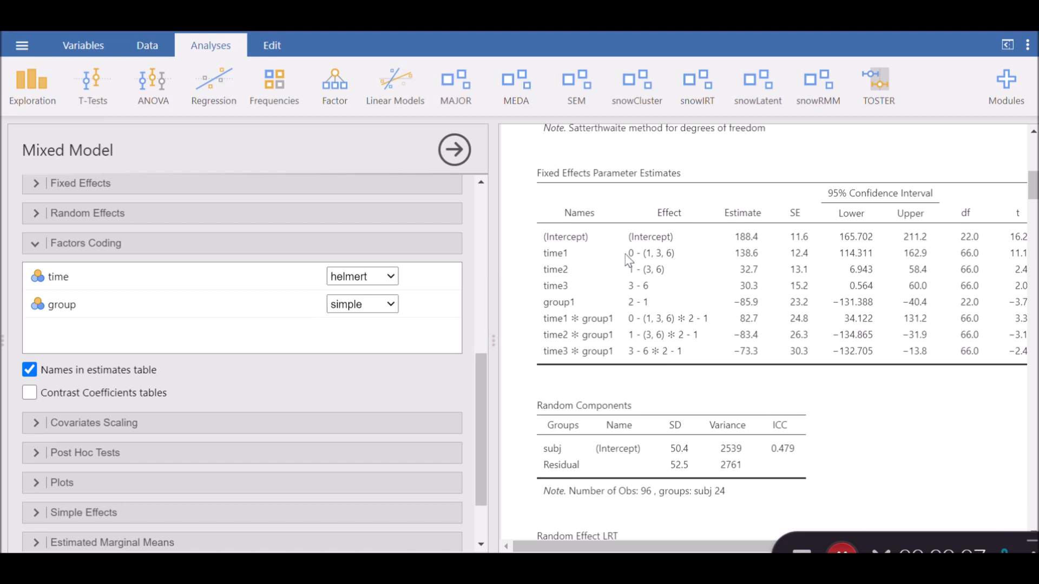
mouse_move(627, 269)
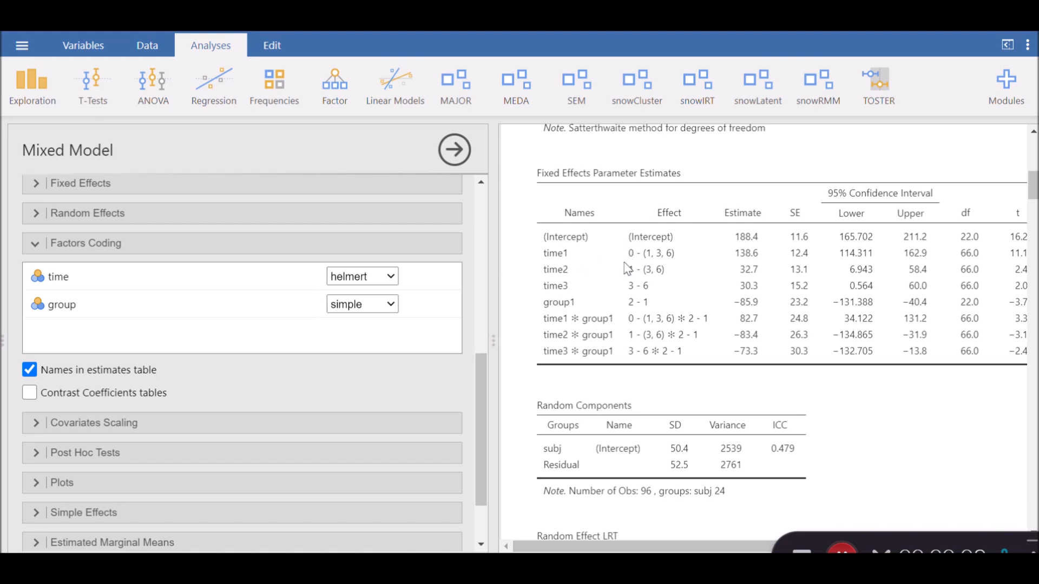
mouse_move(648, 261)
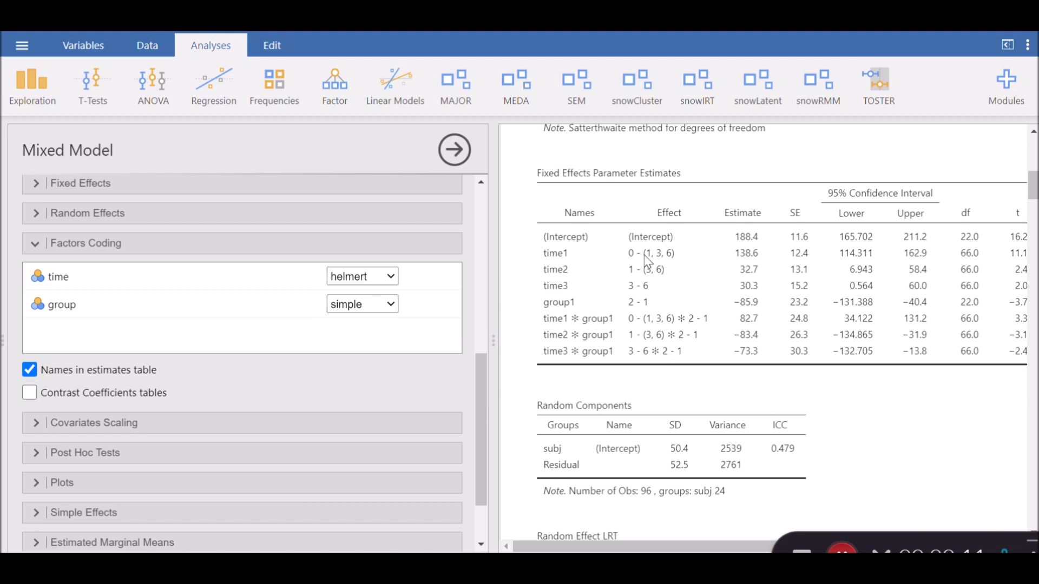
mouse_move(649, 264)
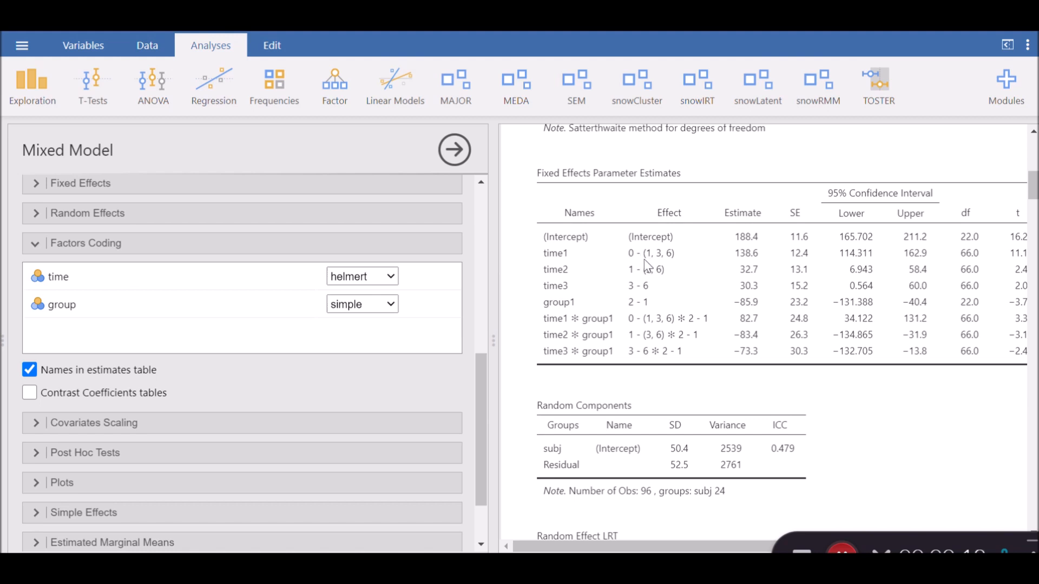
mouse_move(652, 266)
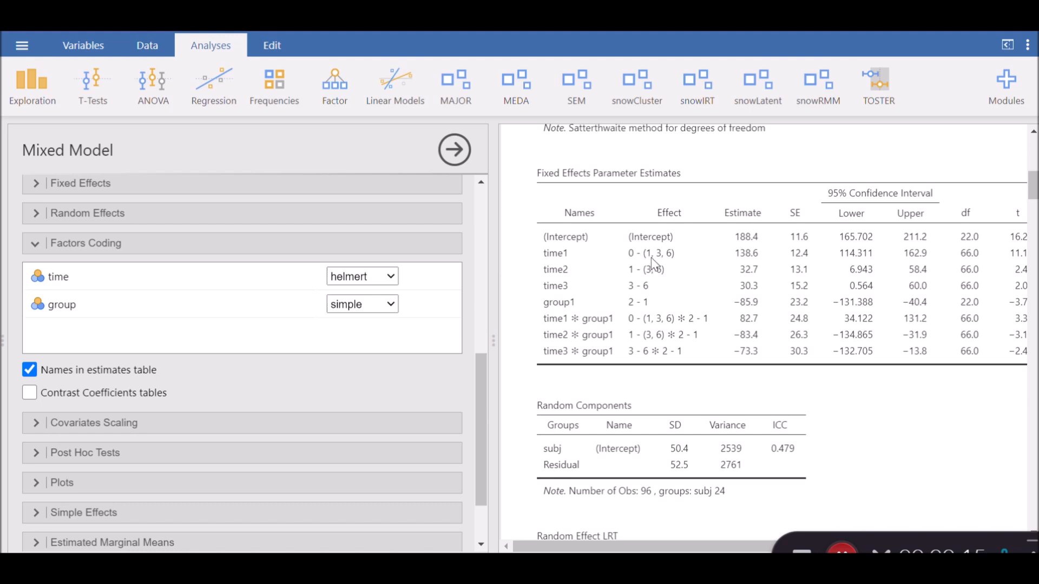
mouse_move(675, 266)
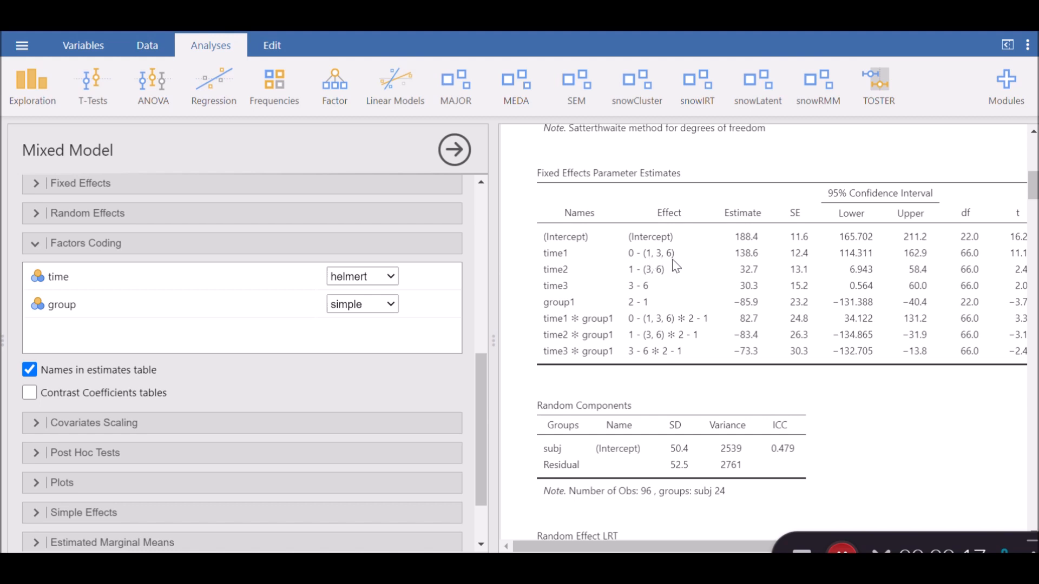
mouse_move(659, 263)
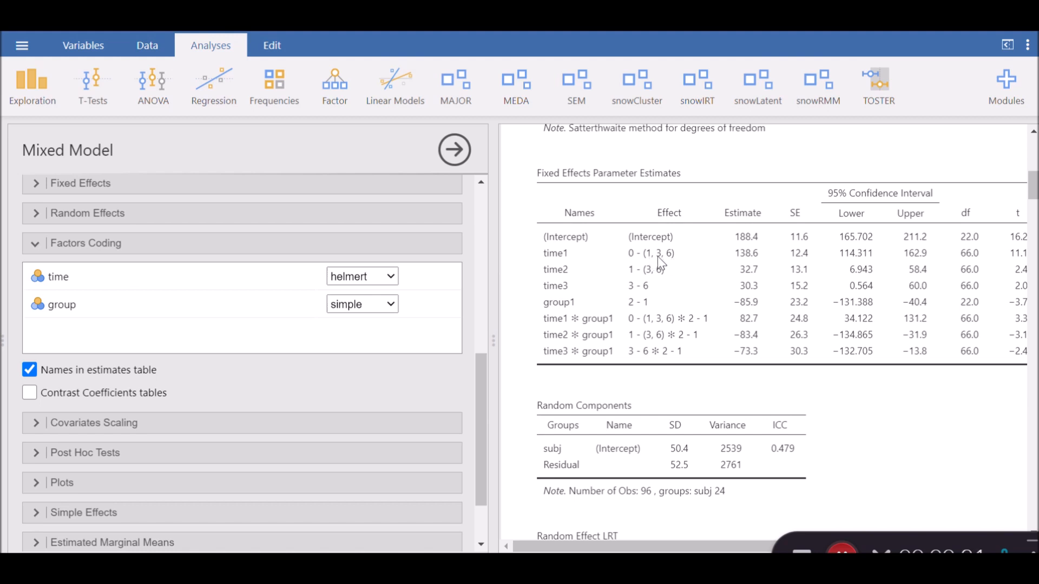
mouse_move(588, 279)
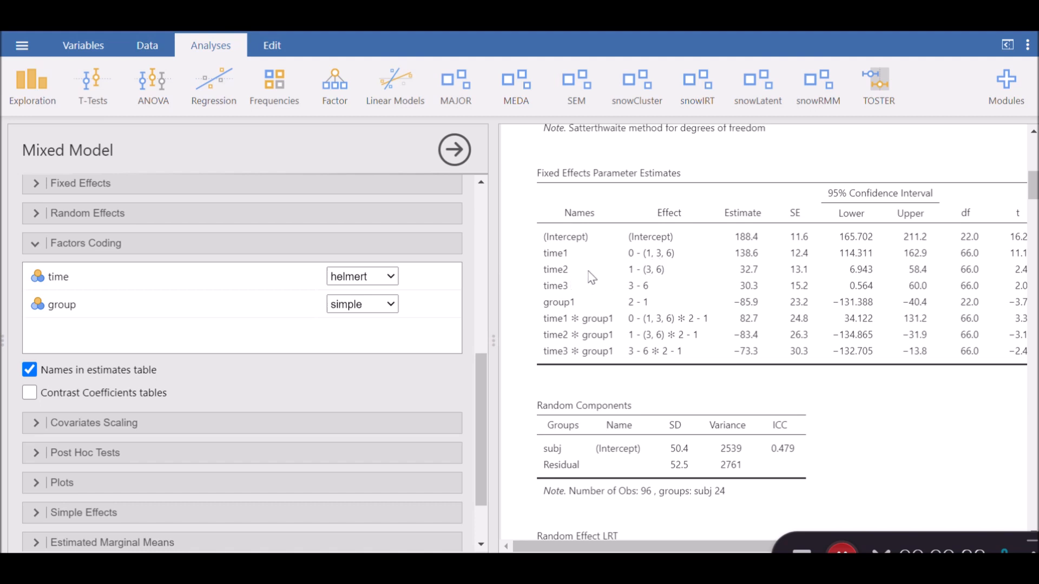
mouse_move(568, 279)
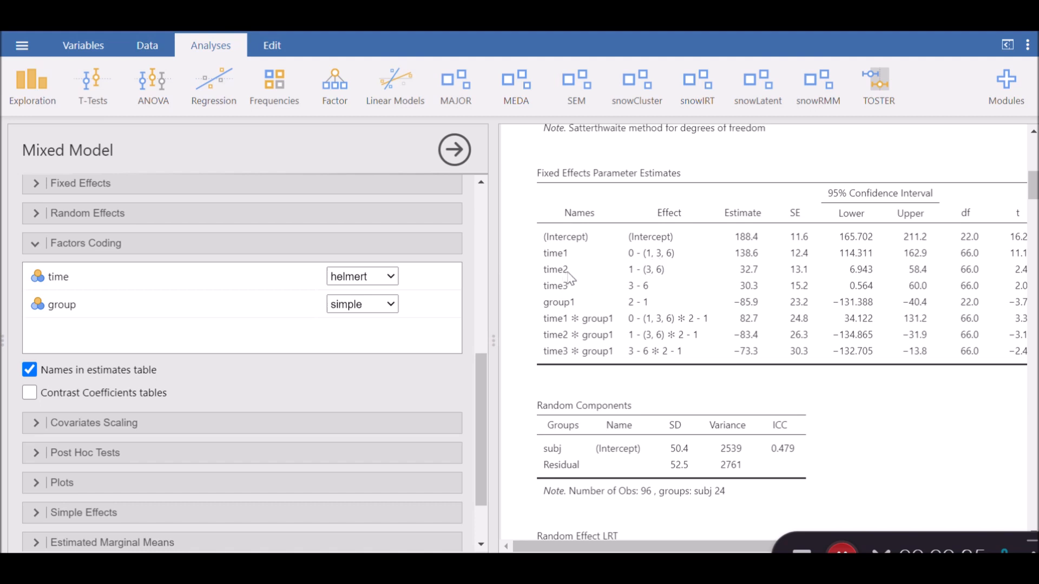
mouse_move(629, 272)
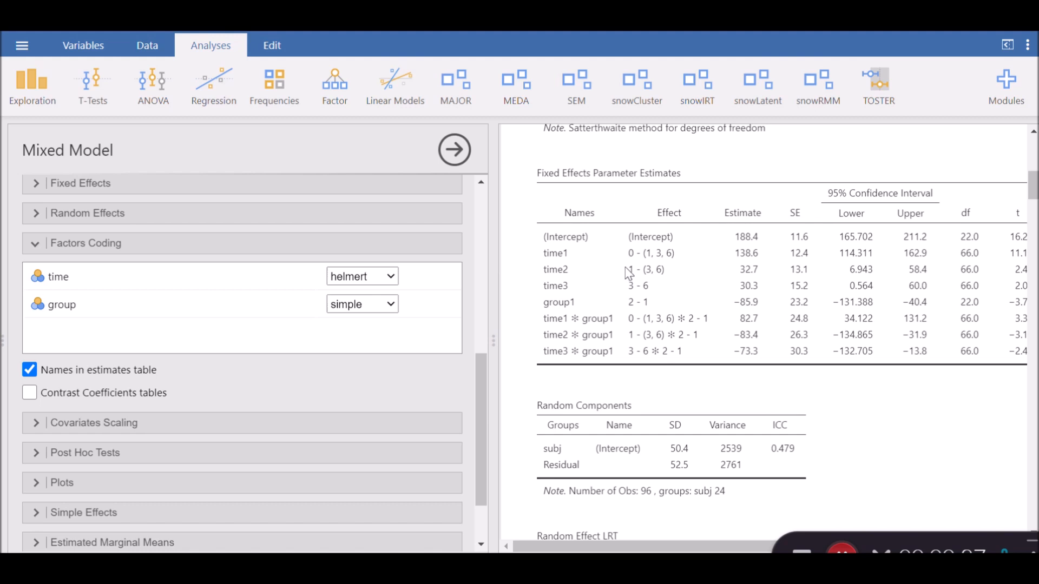
mouse_move(627, 278)
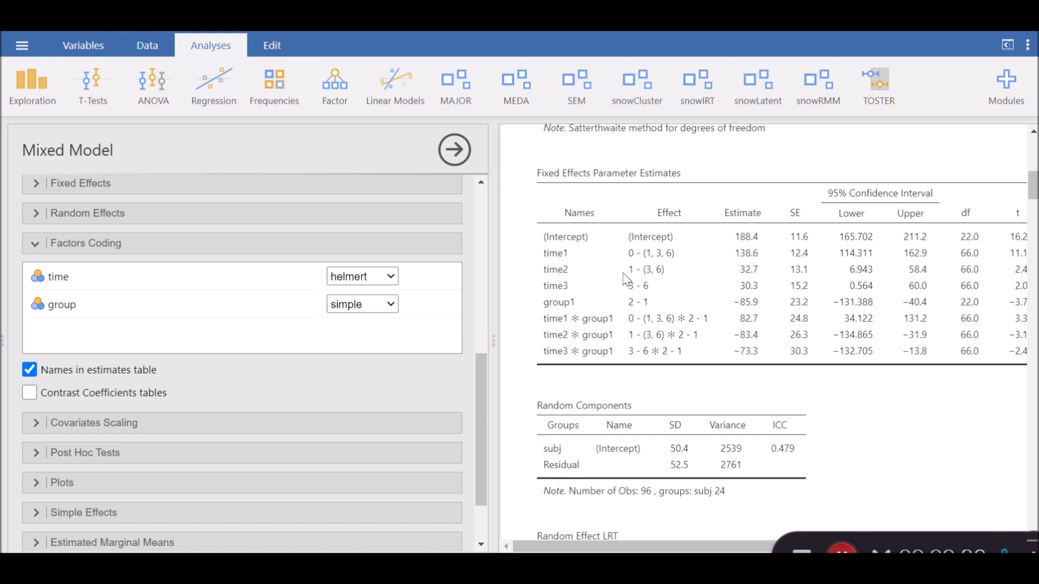
mouse_move(638, 278)
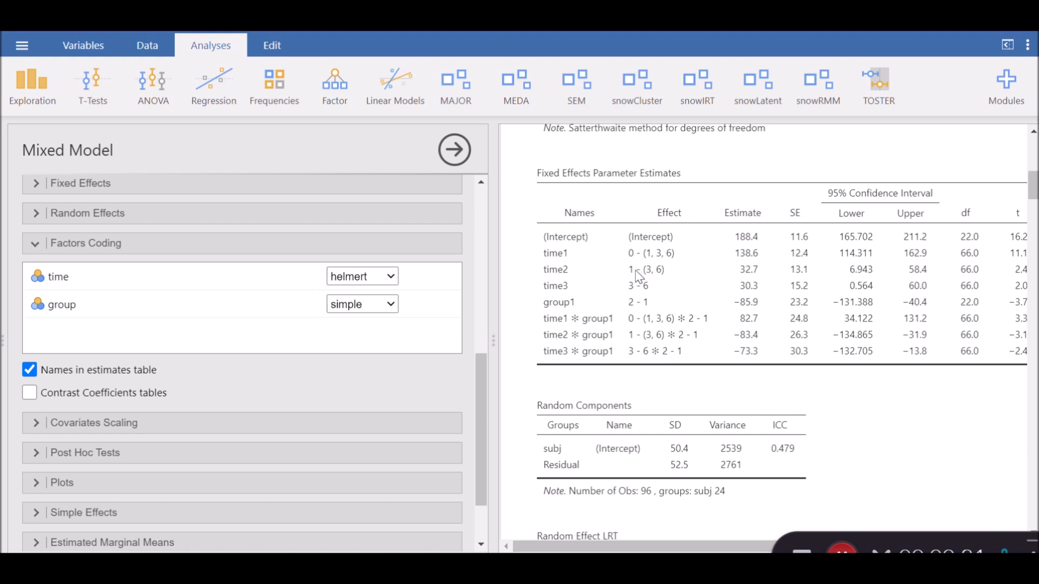
mouse_move(652, 280)
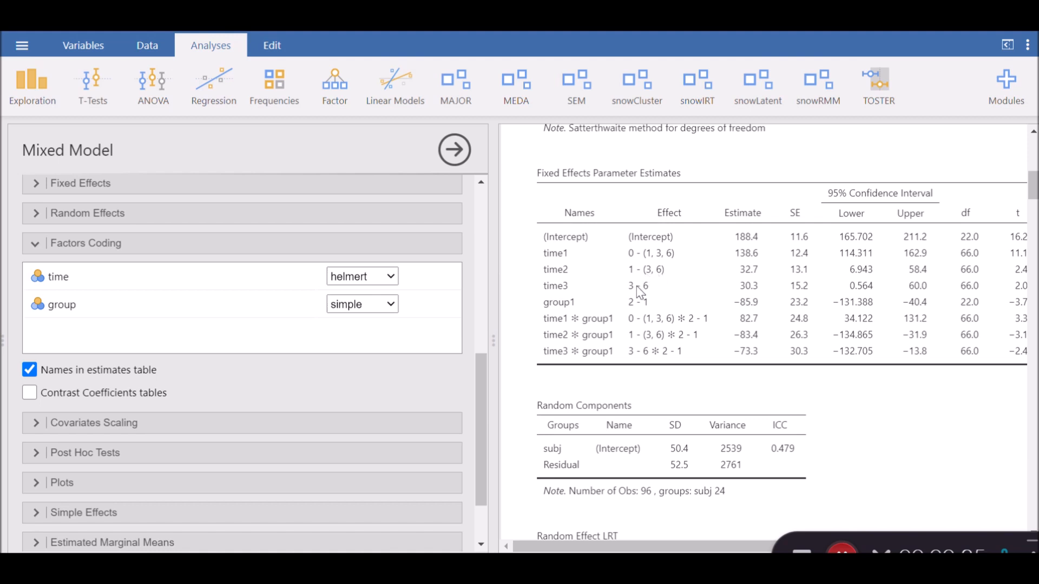
mouse_move(638, 293)
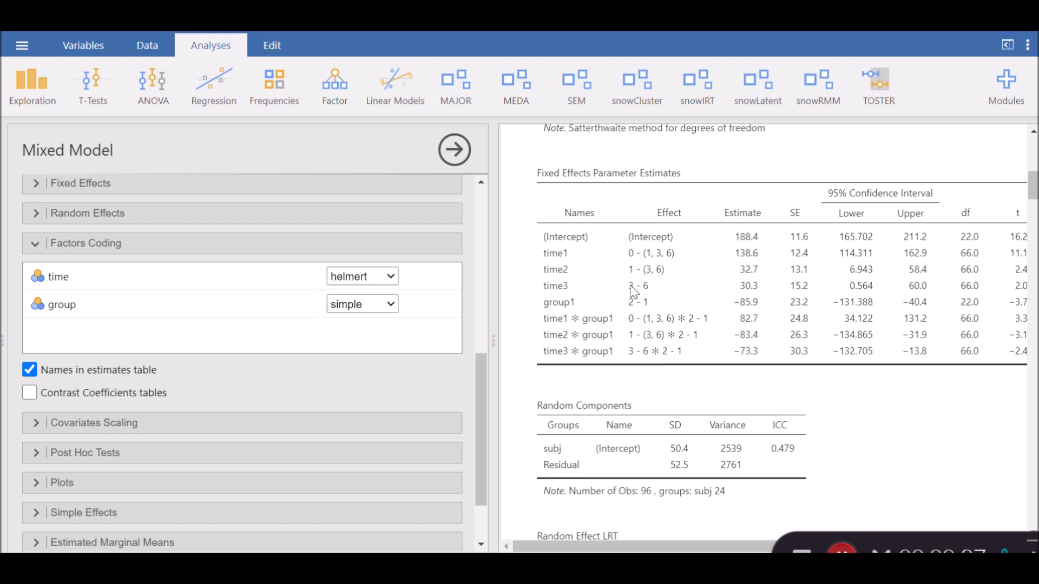
mouse_move(657, 296)
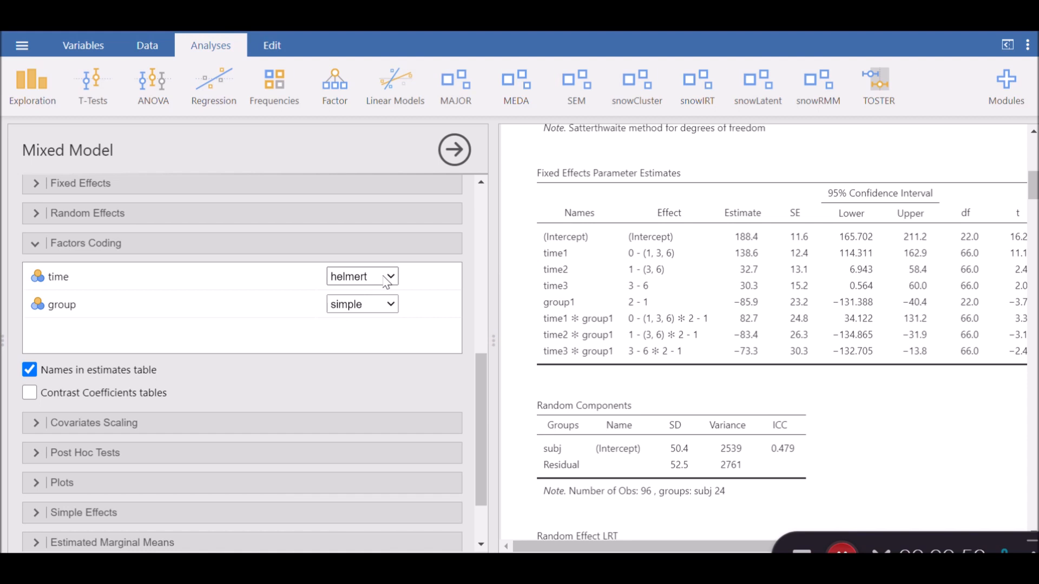
left_click(361, 275)
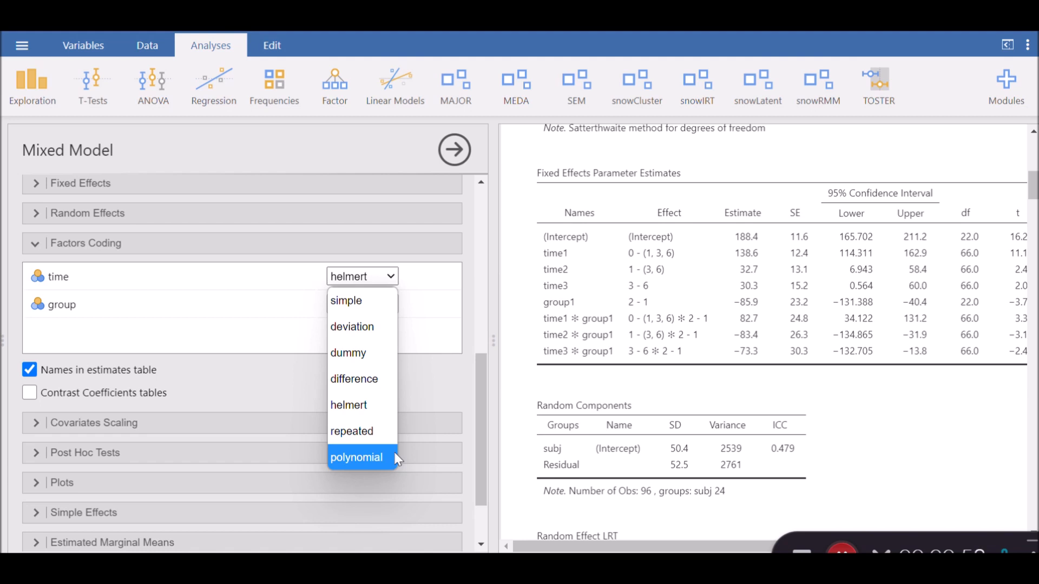
left_click(356, 457)
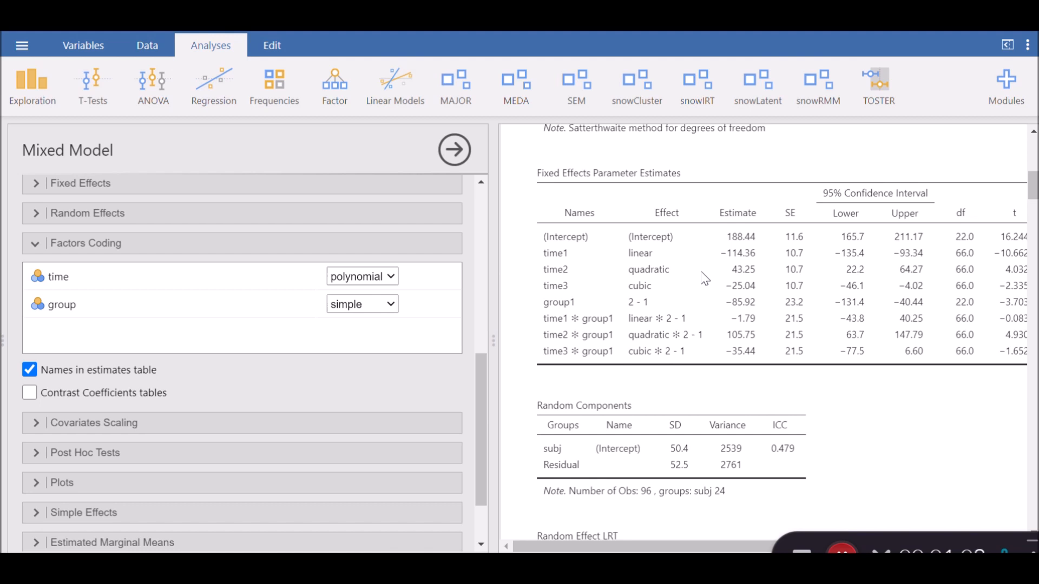
mouse_move(657, 292)
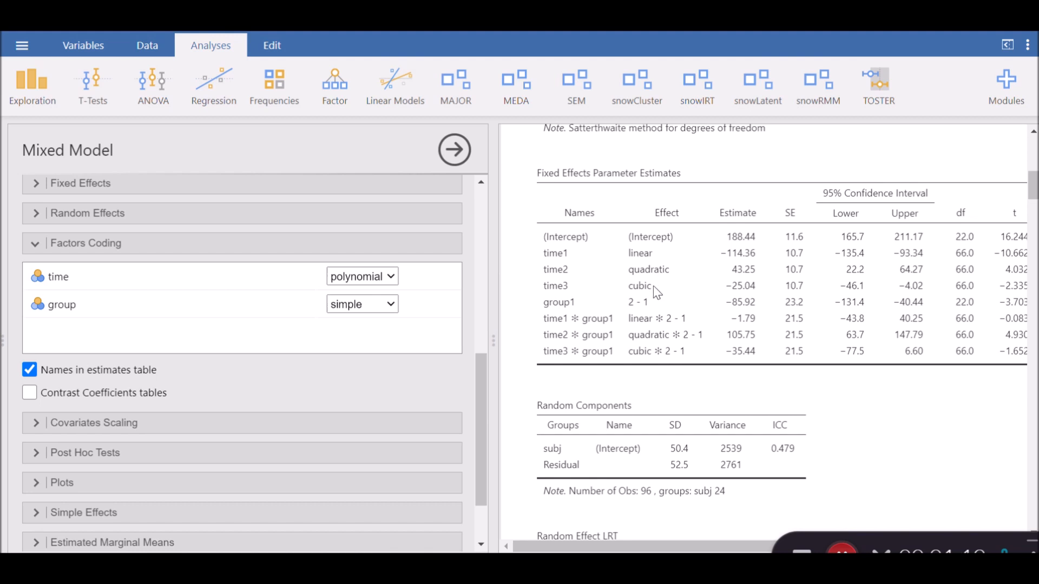
mouse_move(656, 297)
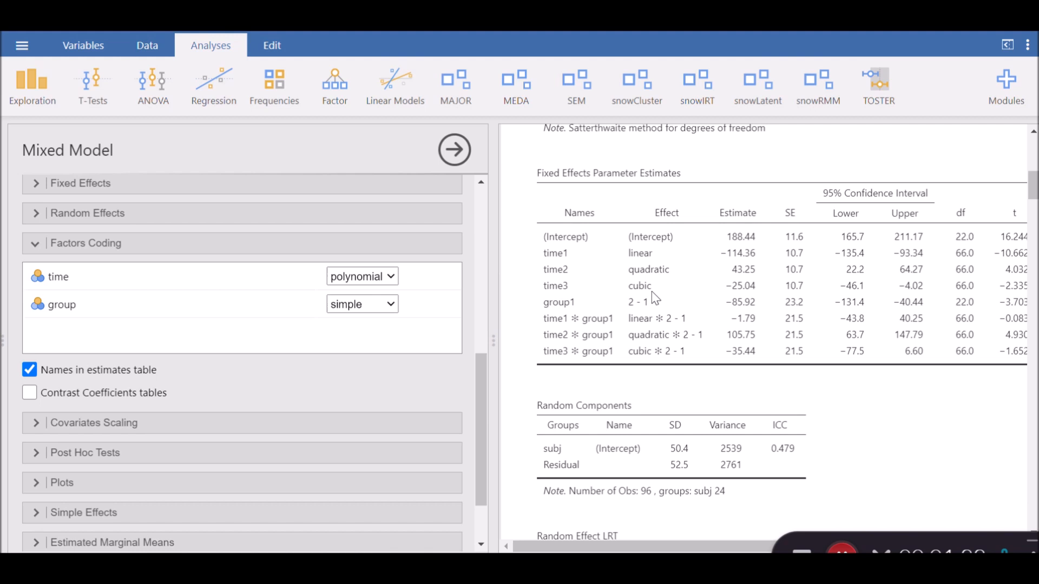
mouse_move(657, 272)
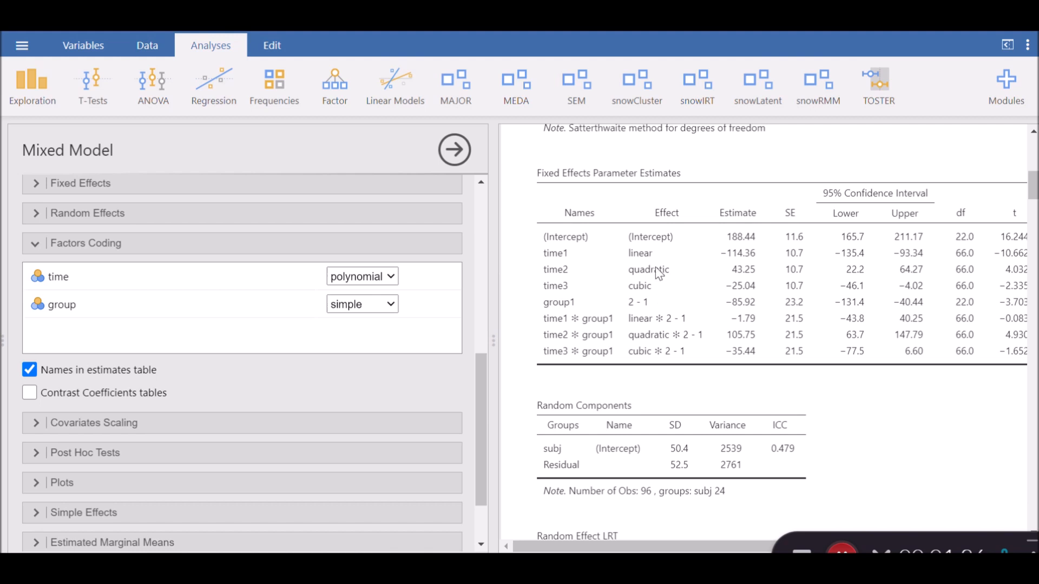
mouse_move(652, 276)
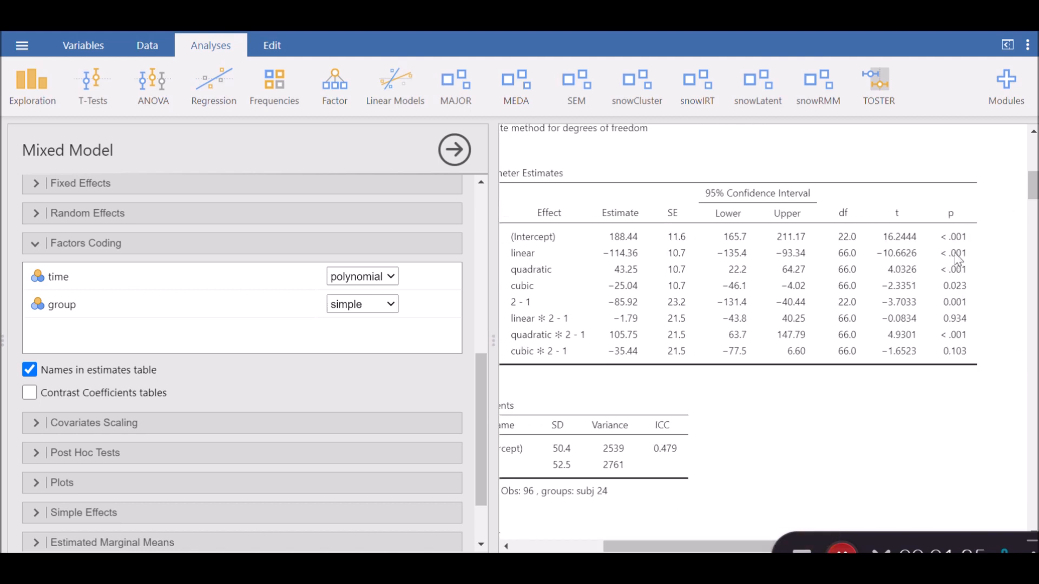
mouse_move(527, 285)
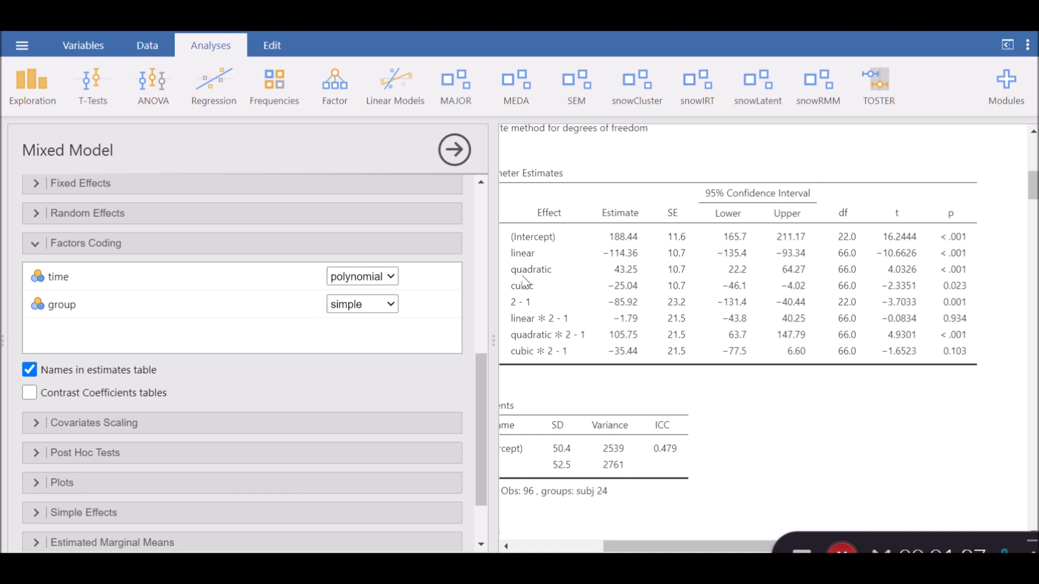
mouse_move(539, 281)
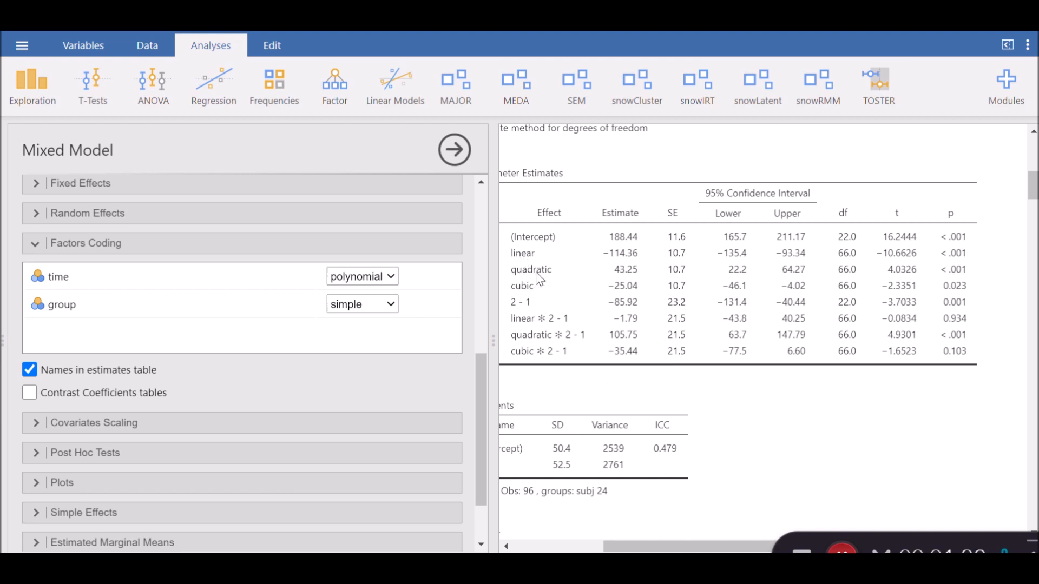
mouse_move(542, 281)
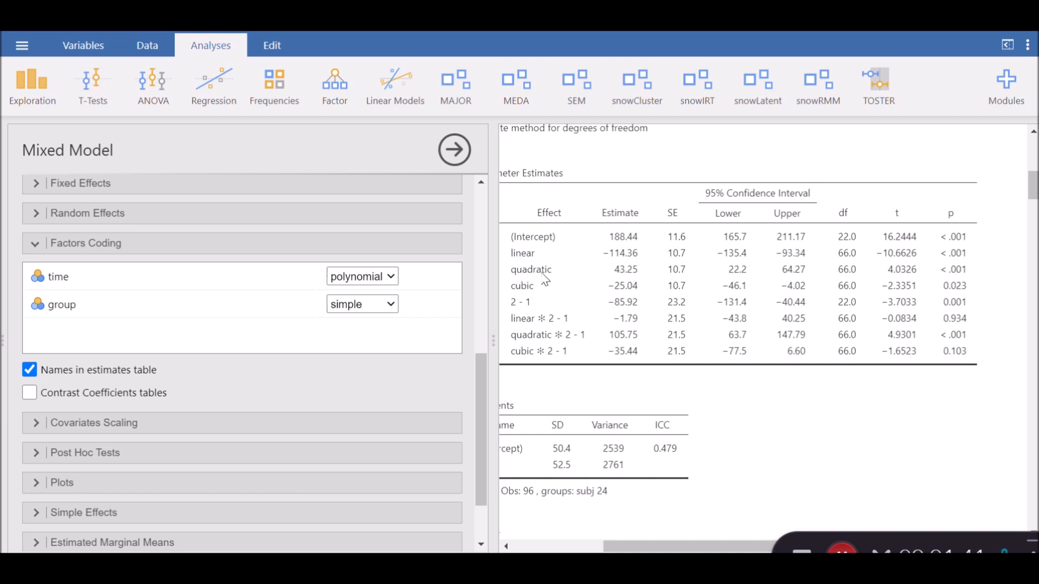
mouse_move(958, 275)
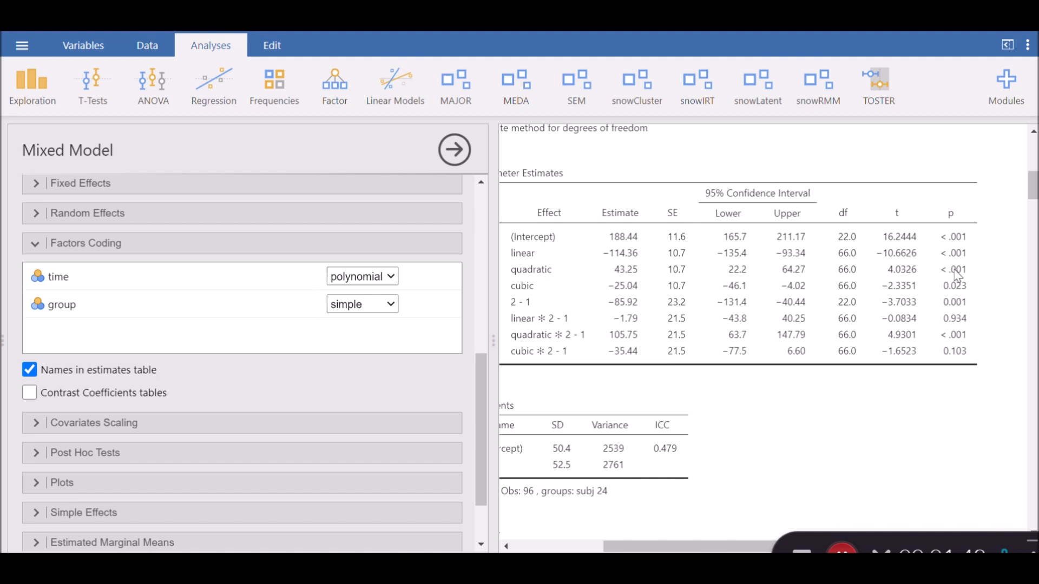
mouse_move(778, 513)
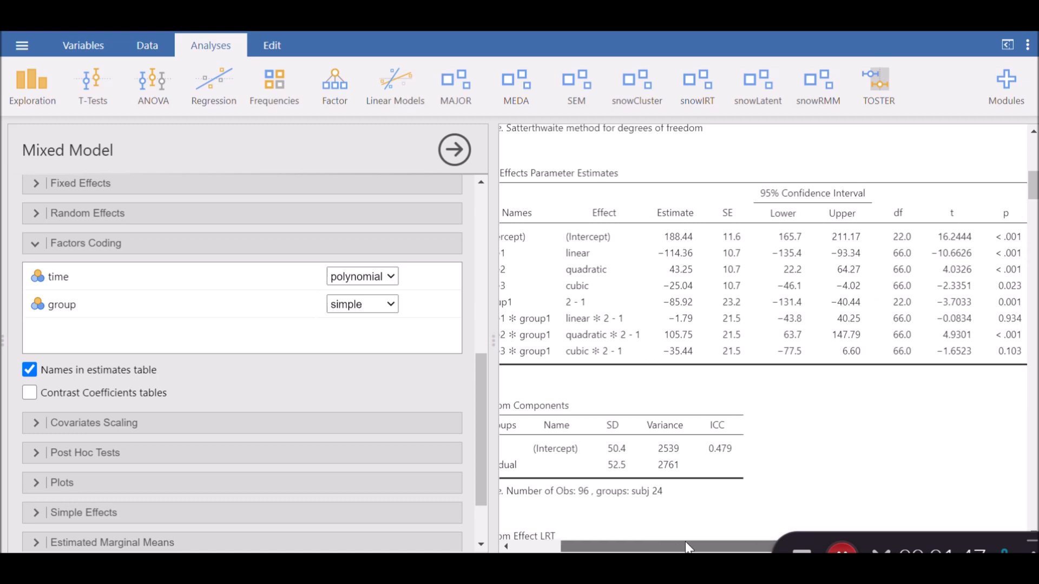
scroll("left", 3)
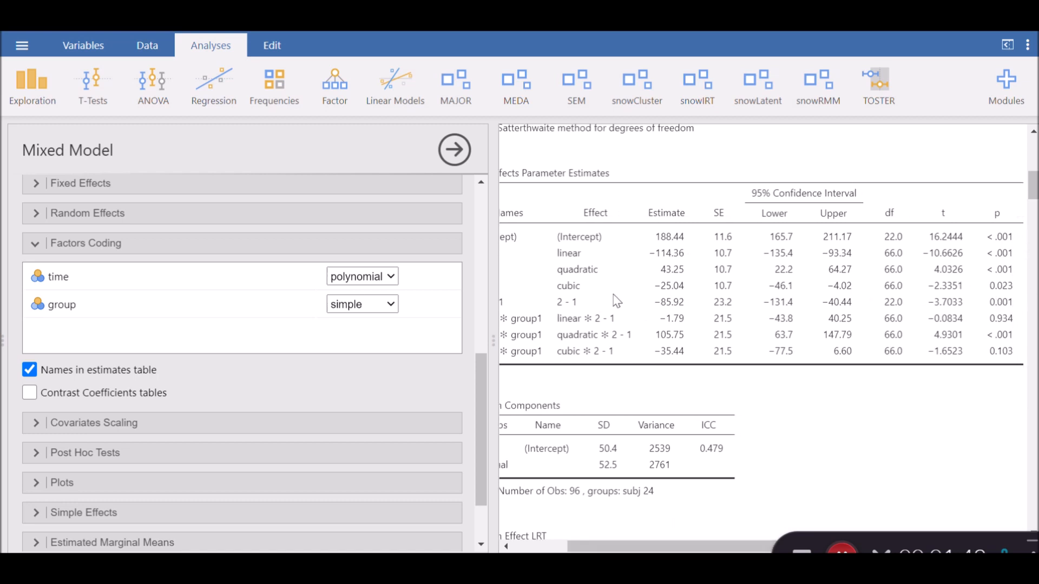
mouse_move(1005, 296)
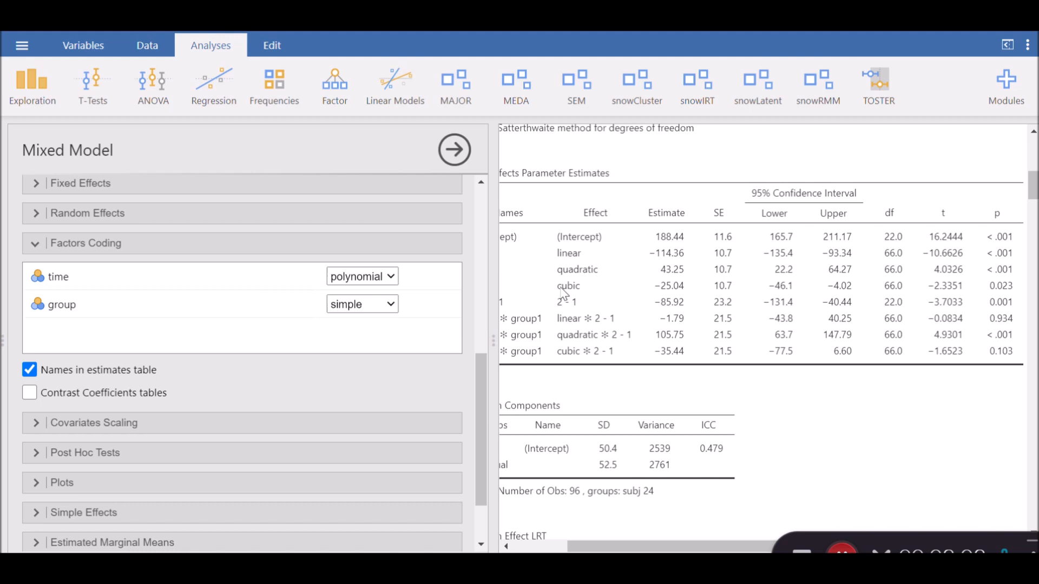
mouse_move(566, 294)
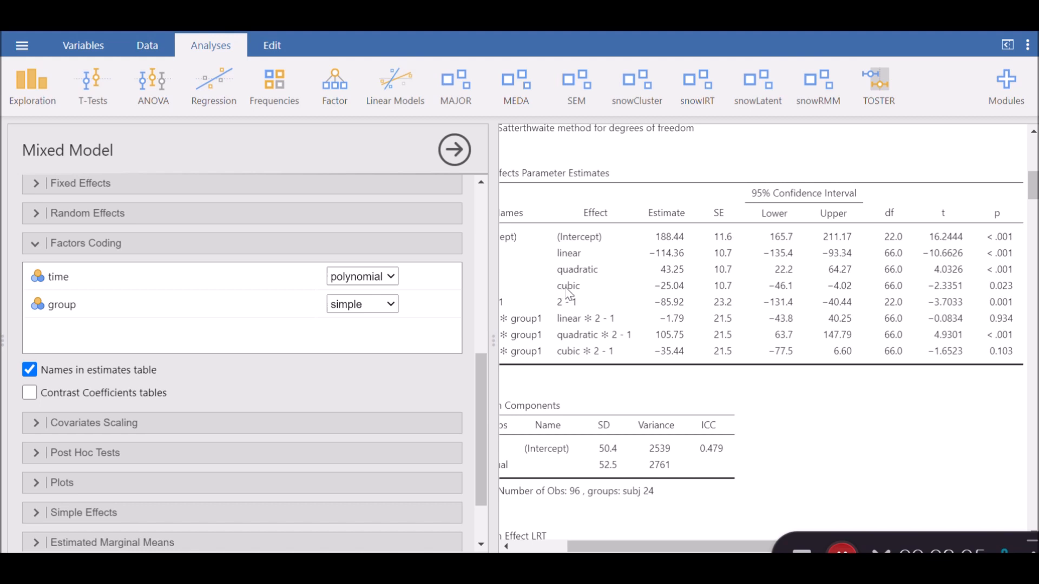
mouse_move(580, 266)
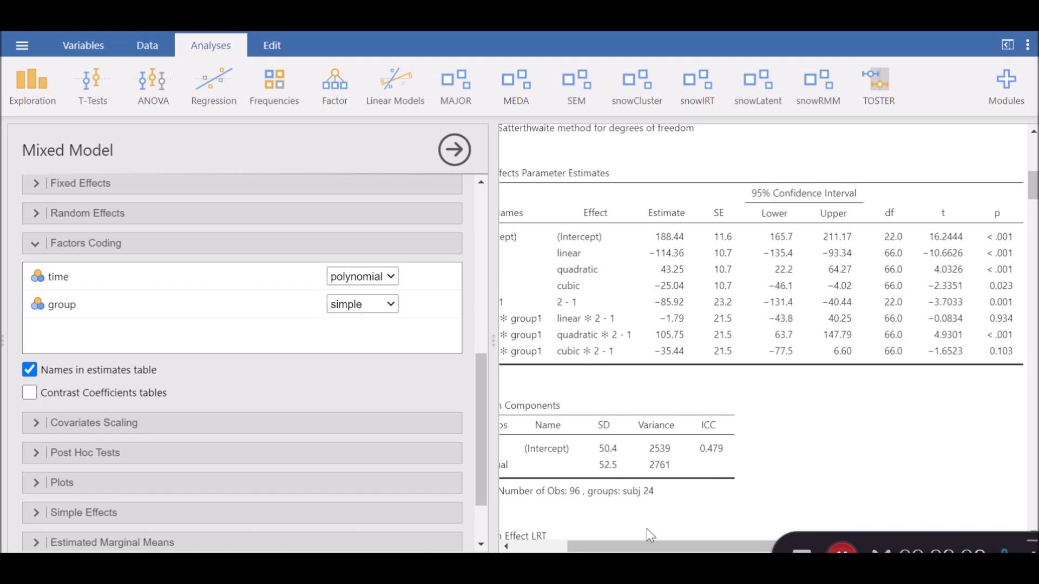
scroll("right", 3)
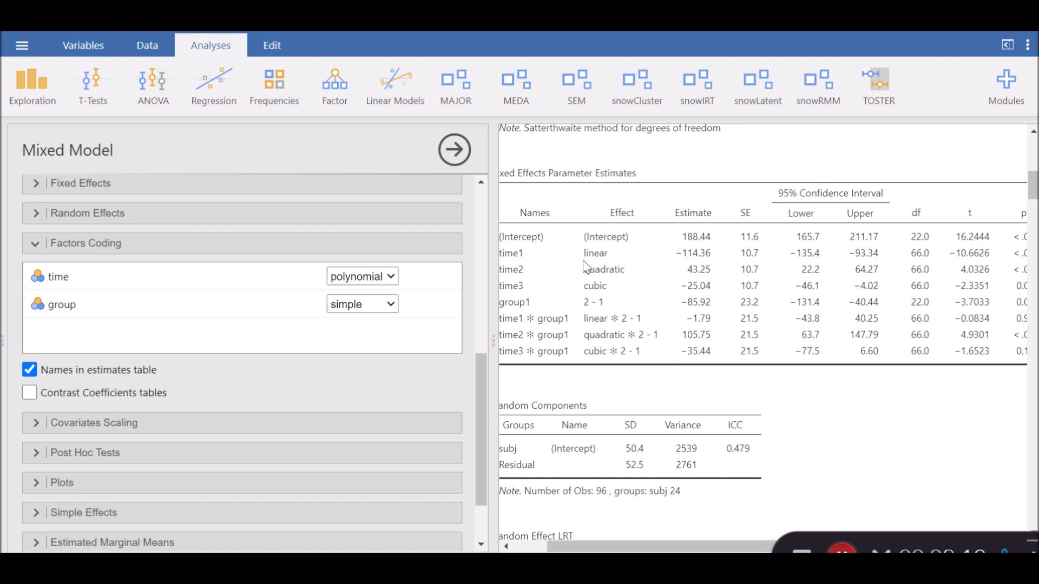
mouse_move(587, 265)
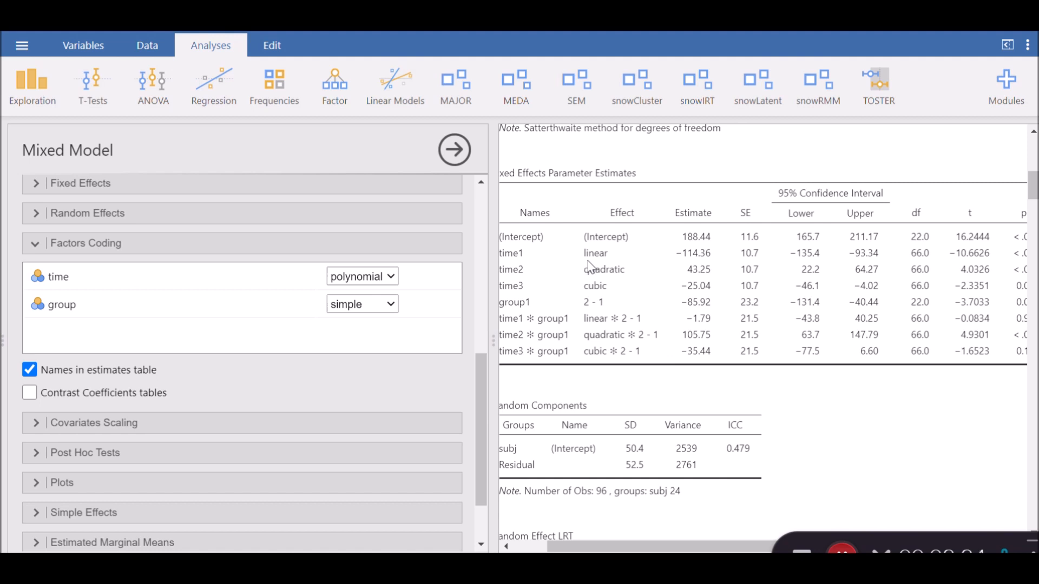
mouse_move(596, 284)
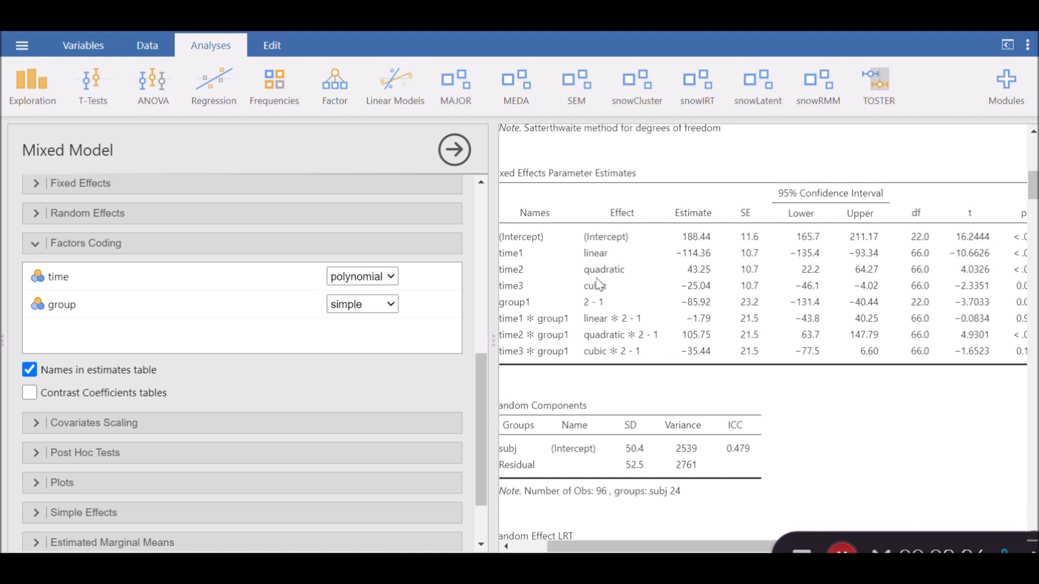
mouse_move(623, 282)
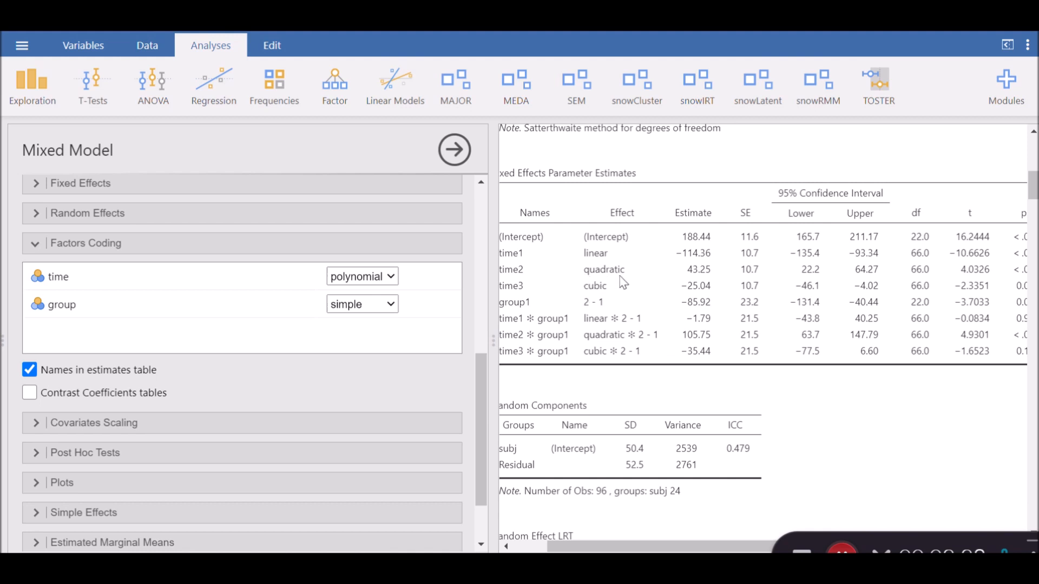
mouse_move(625, 283)
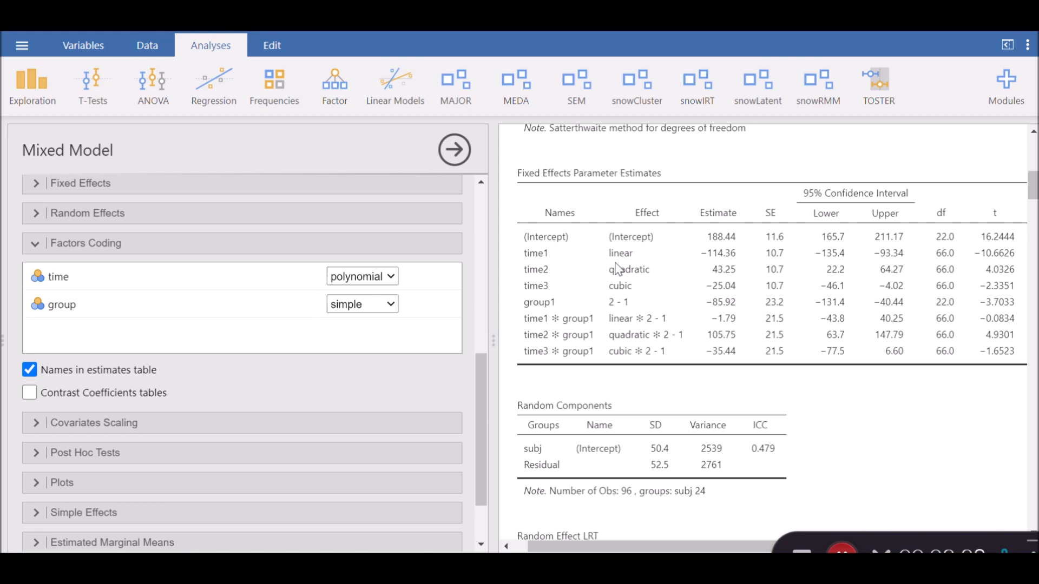
mouse_move(601, 279)
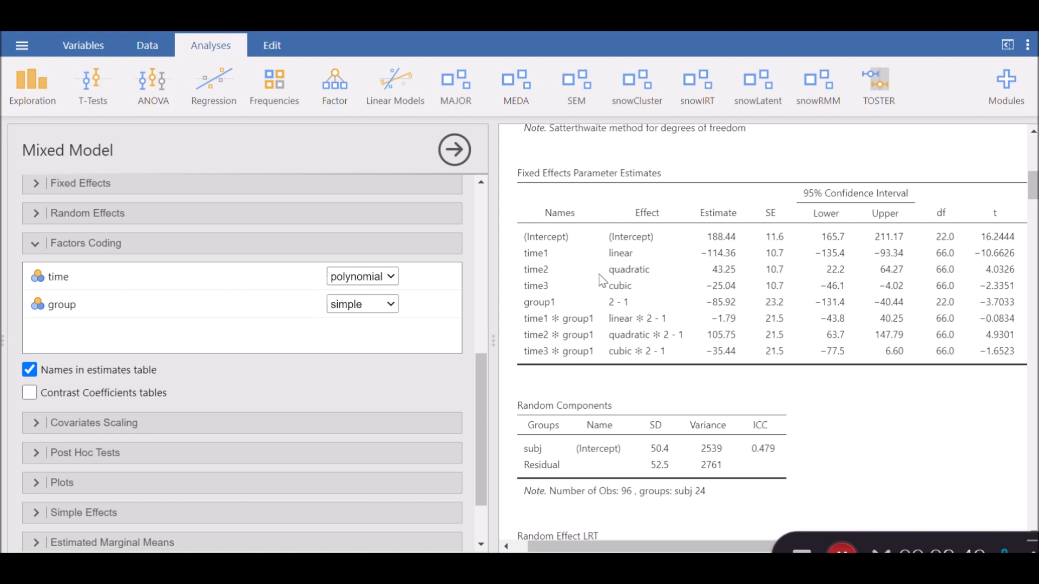
mouse_move(441, 332)
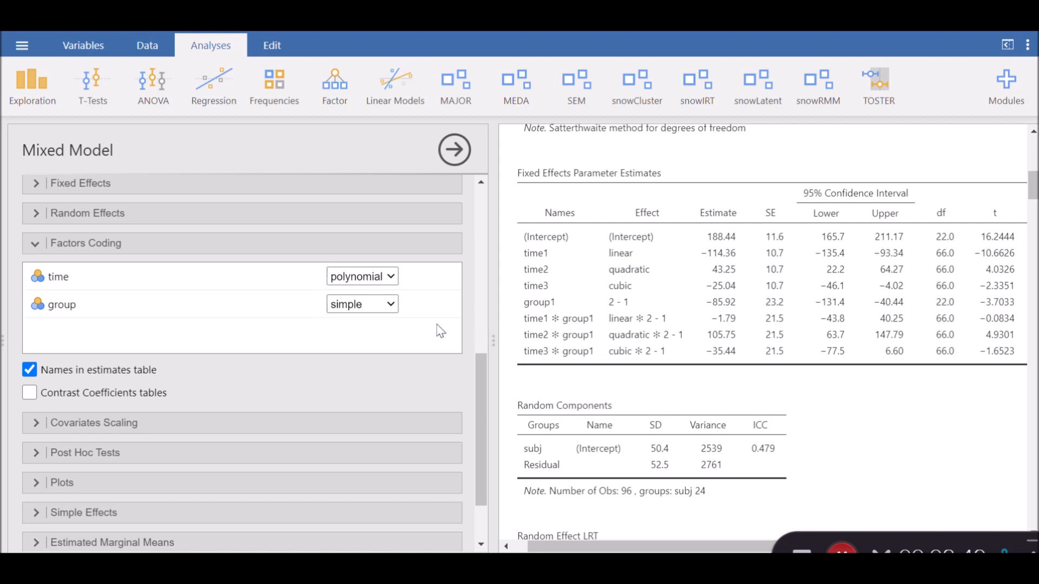
- Change the time factor's coding from polynomial to repeated contrasts
left_click(362, 276)
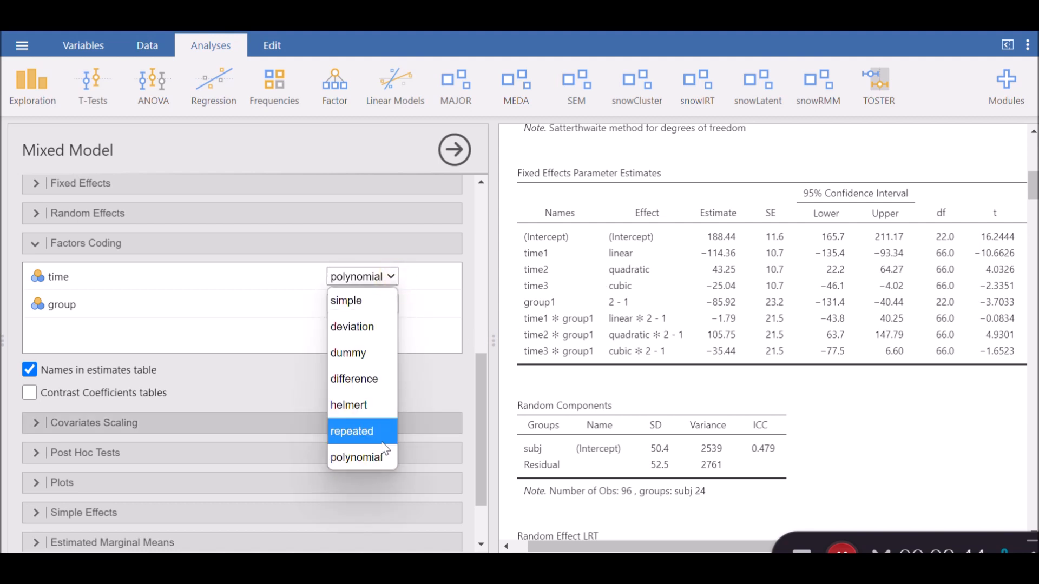
left_click(353, 432)
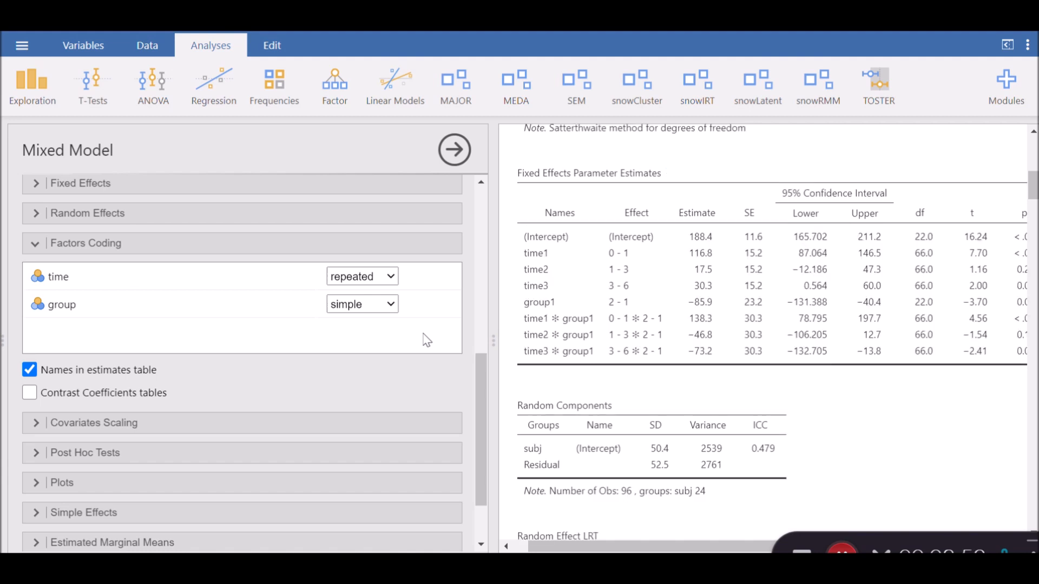
mouse_move(623, 300)
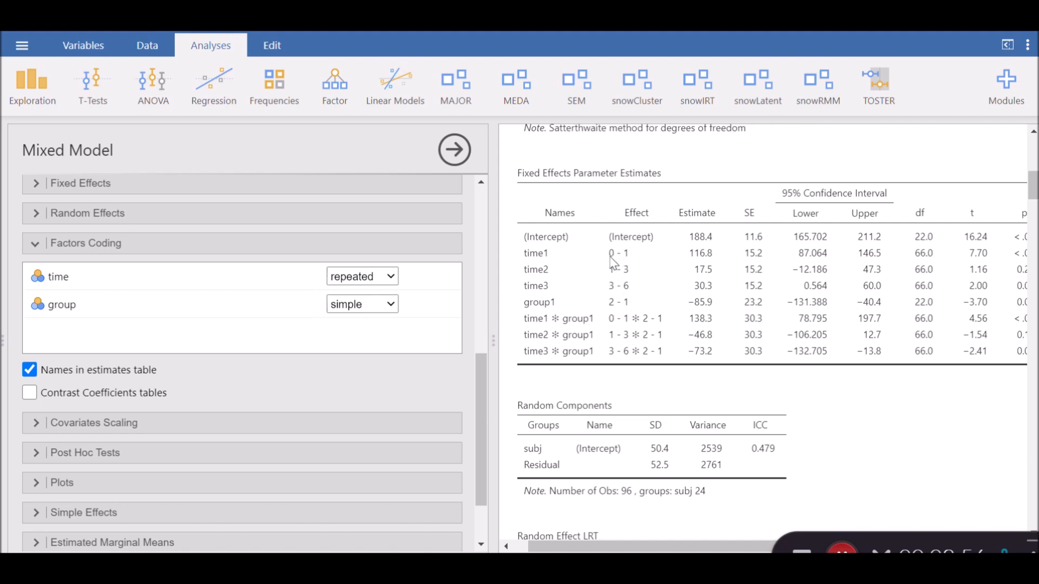
mouse_move(615, 279)
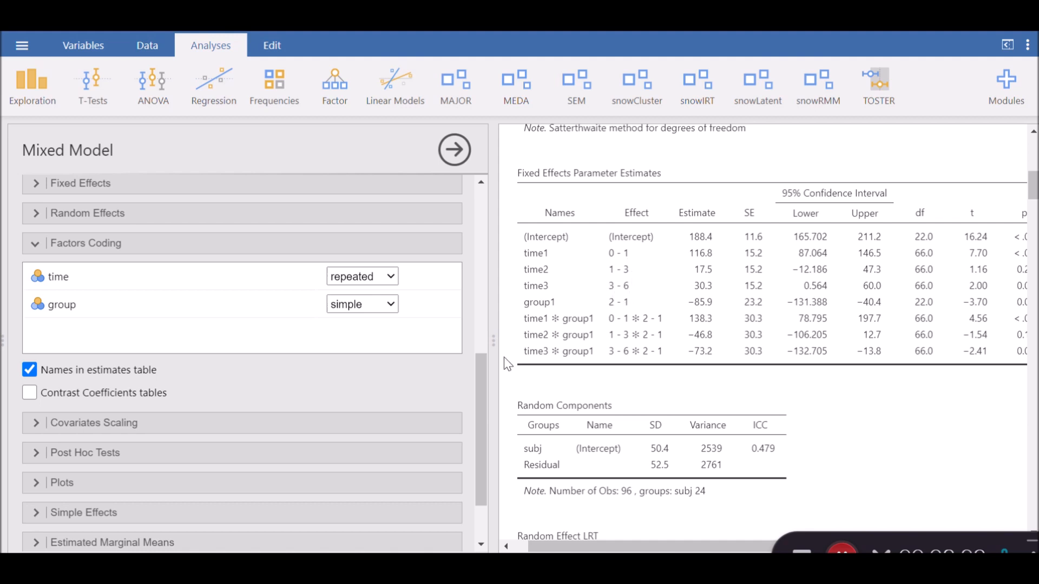
mouse_move(541, 334)
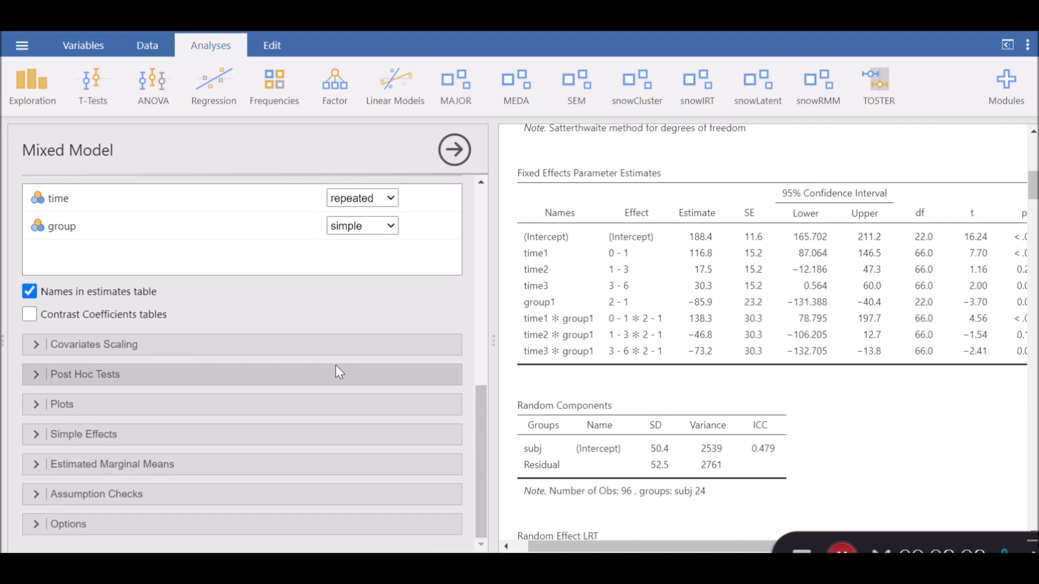
- Expand Covariates Scaling and move time out of Factors into Covariates
left_click(93, 344)
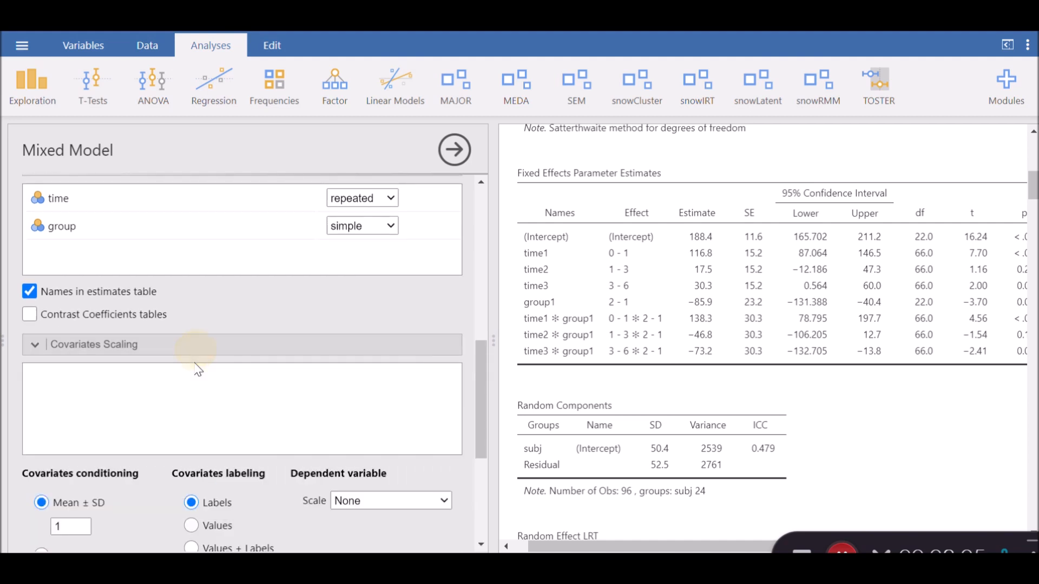
scroll("down", 3)
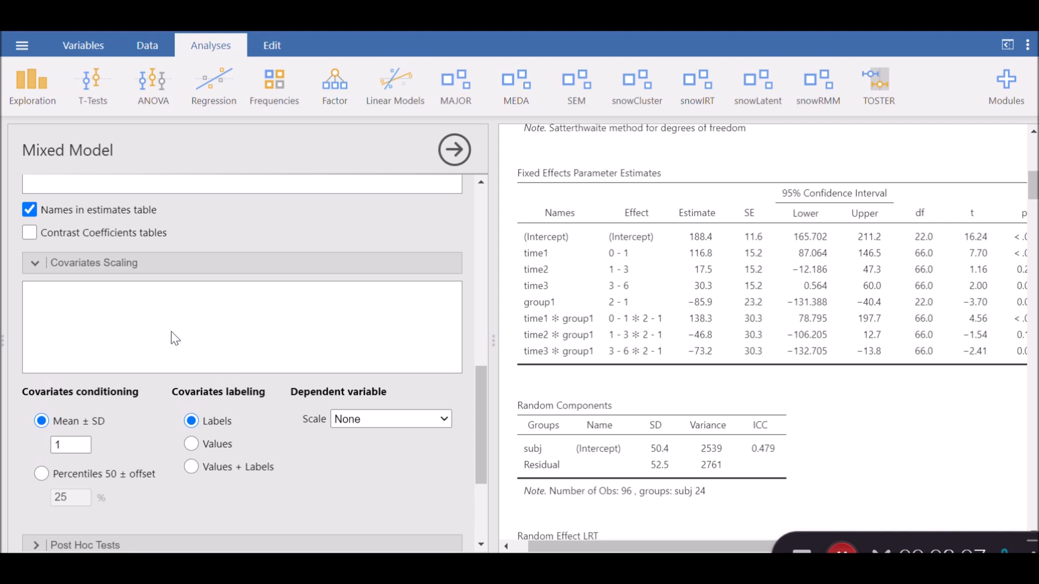
mouse_move(141, 318)
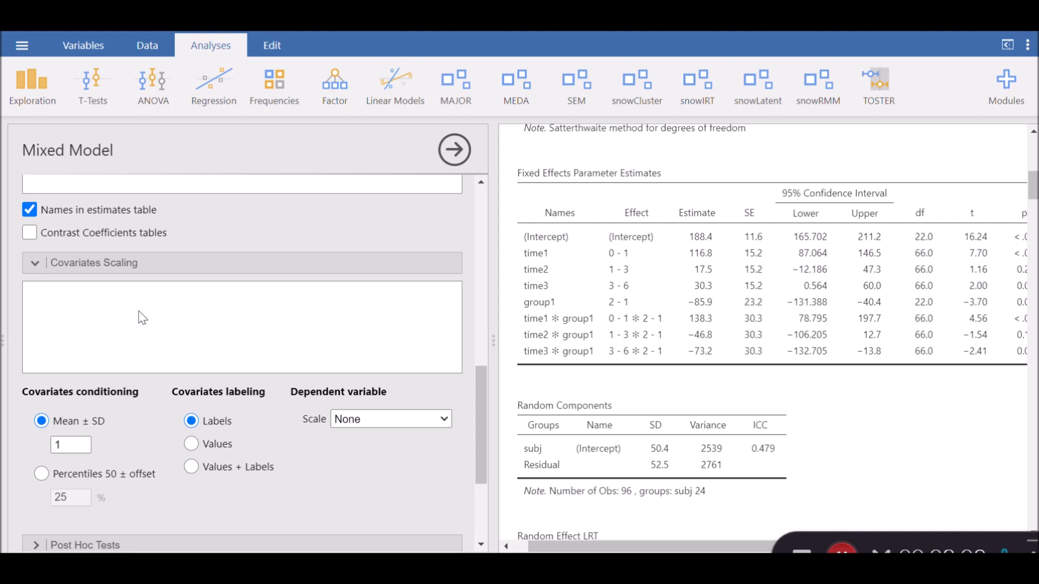
mouse_move(206, 316)
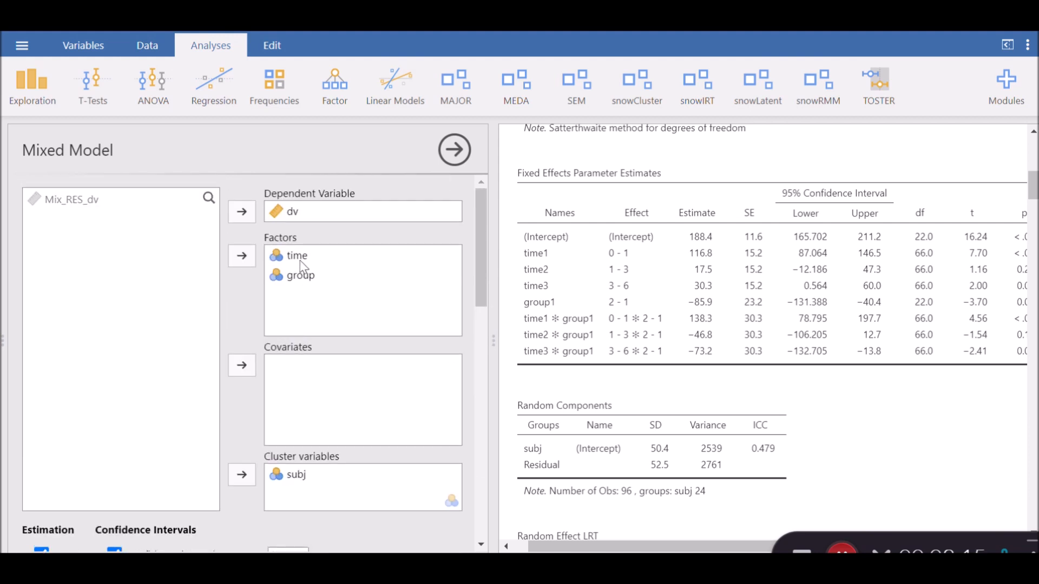
left_click(241, 255)
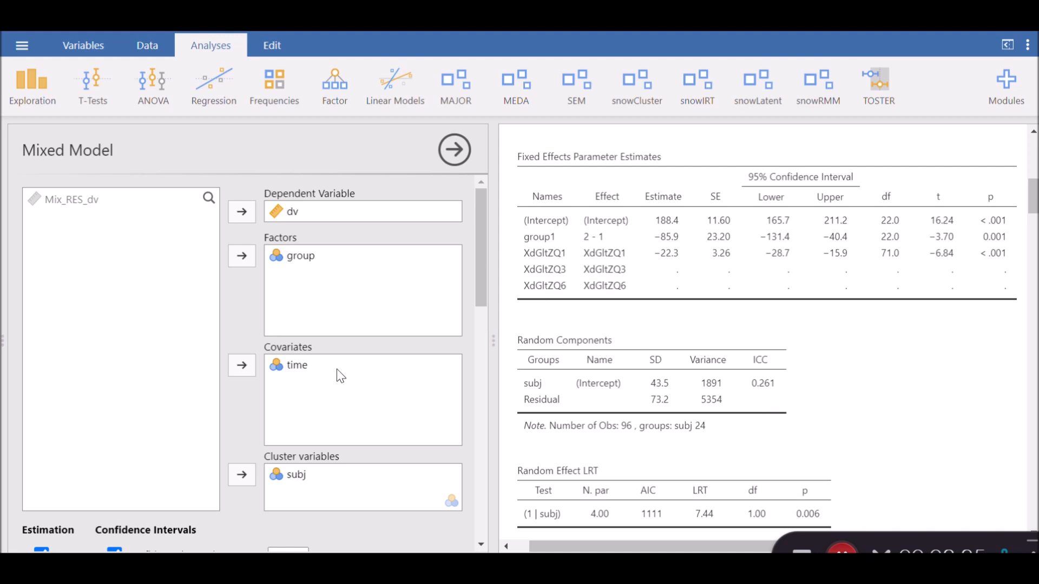
scroll("down", 3)
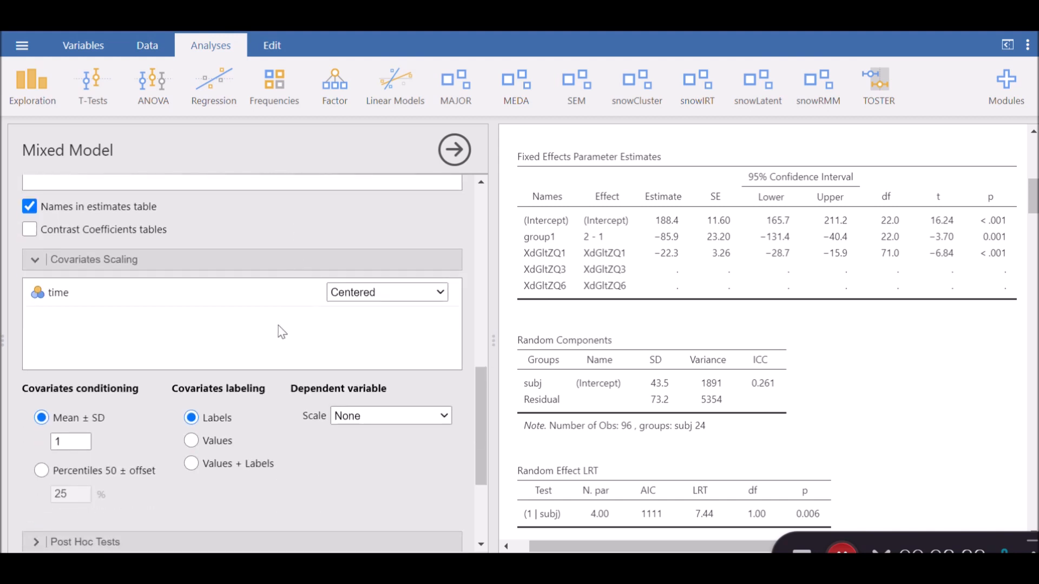
mouse_move(299, 306)
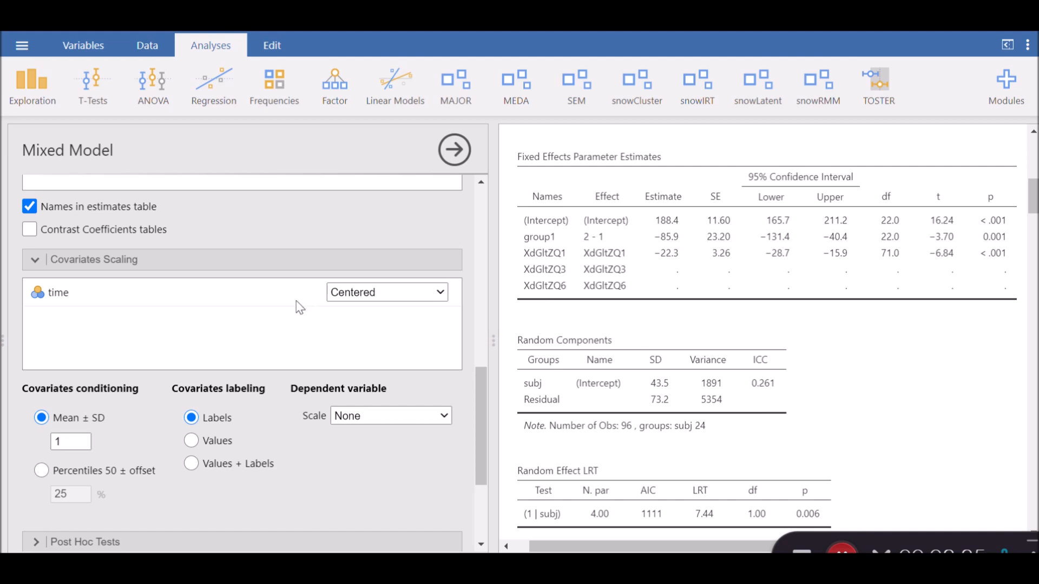
mouse_move(285, 305)
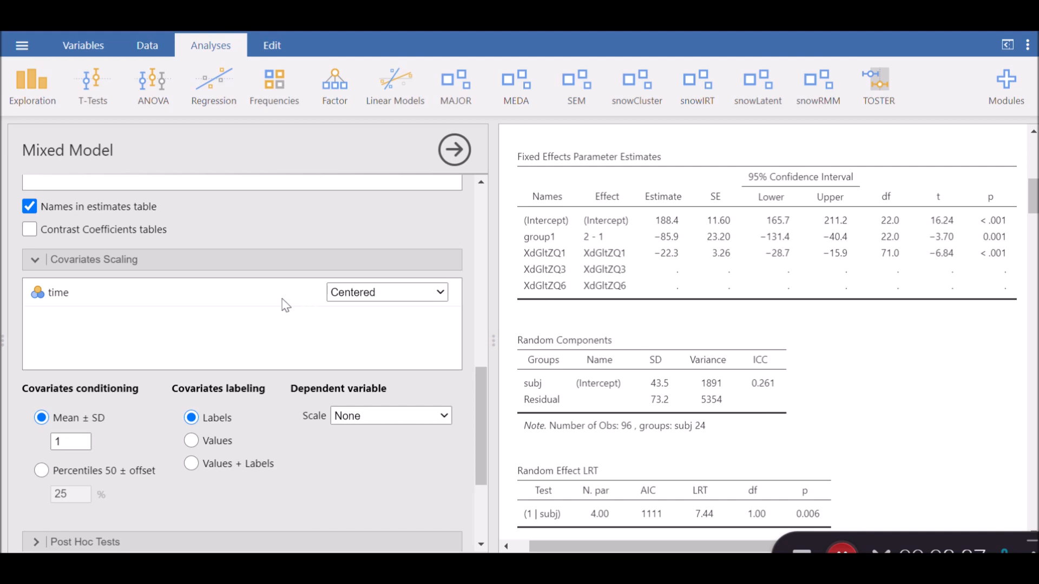
scroll("down", 3)
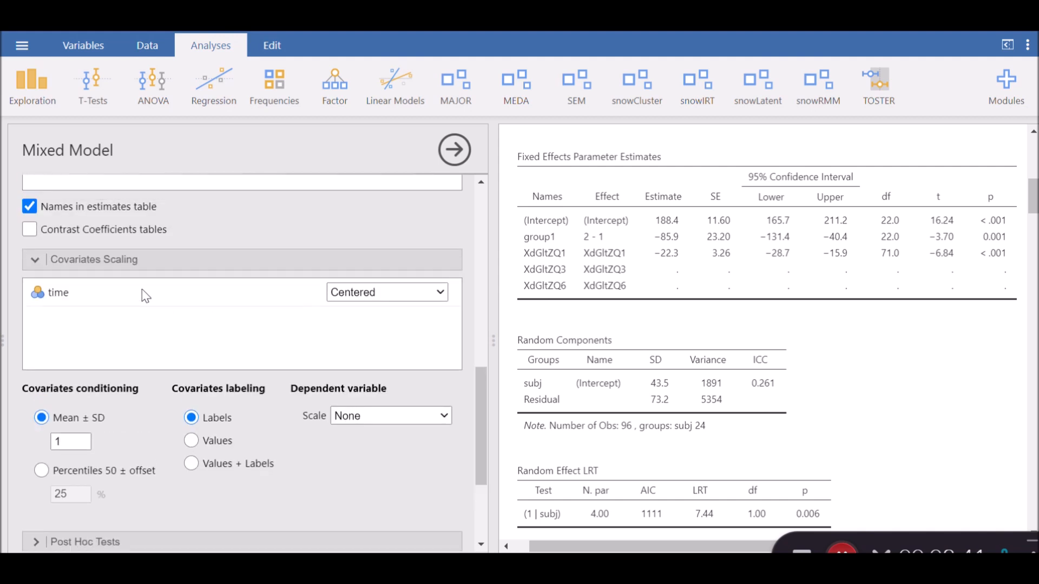
mouse_move(195, 307)
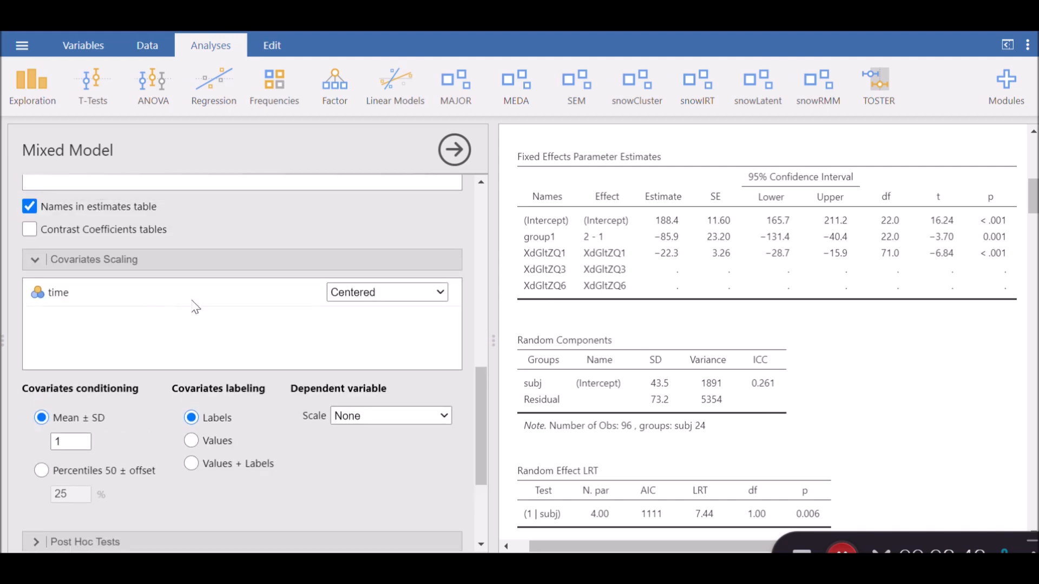
scroll("down", 3)
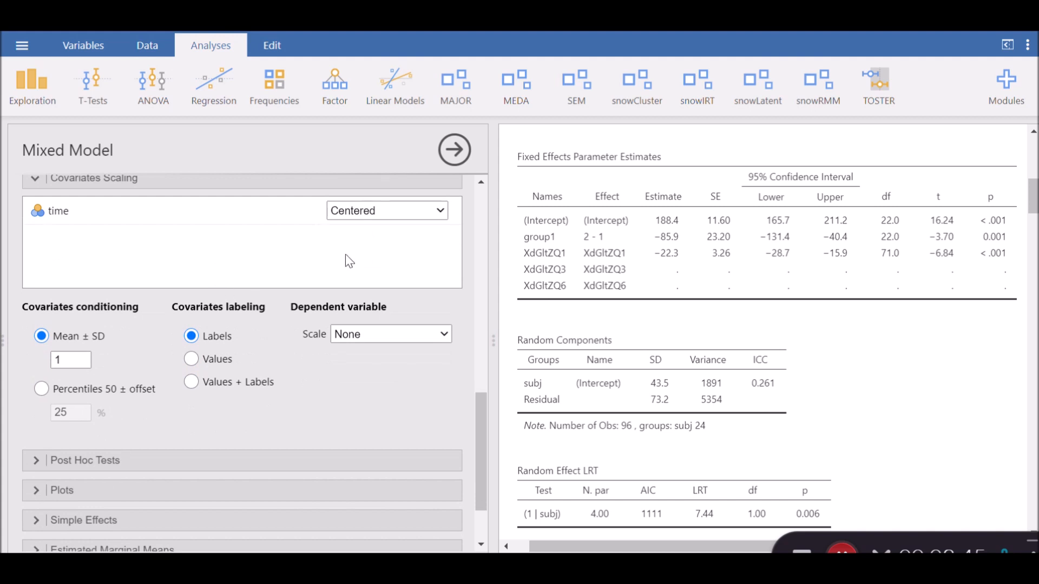
left_click(386, 210)
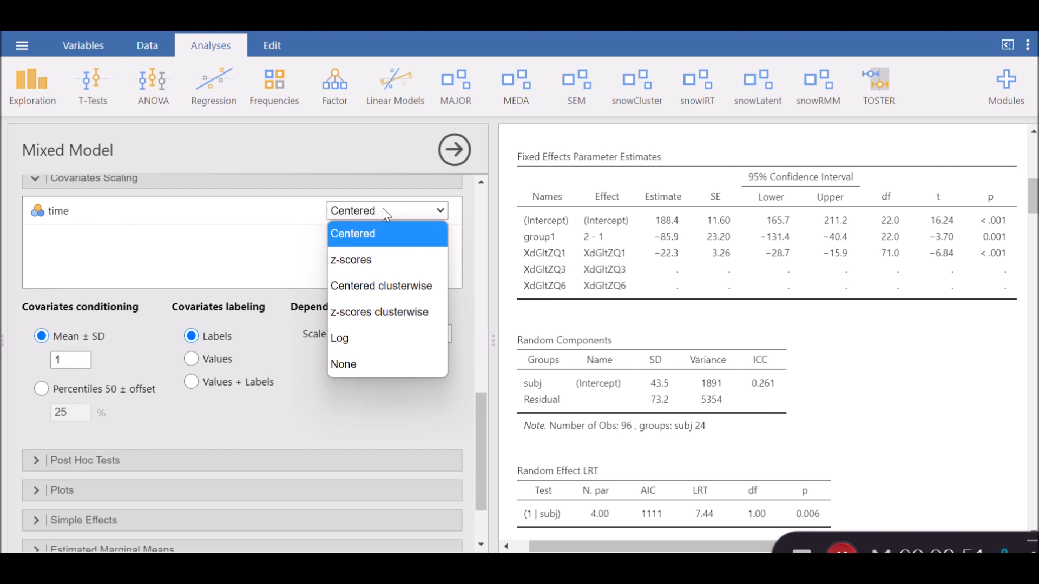
mouse_move(380, 311)
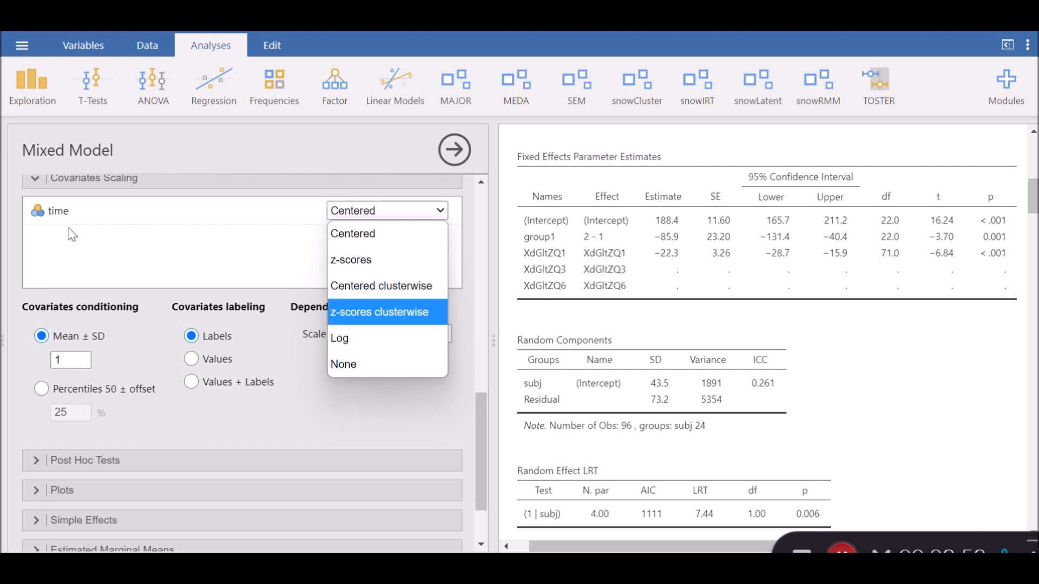
mouse_move(67, 221)
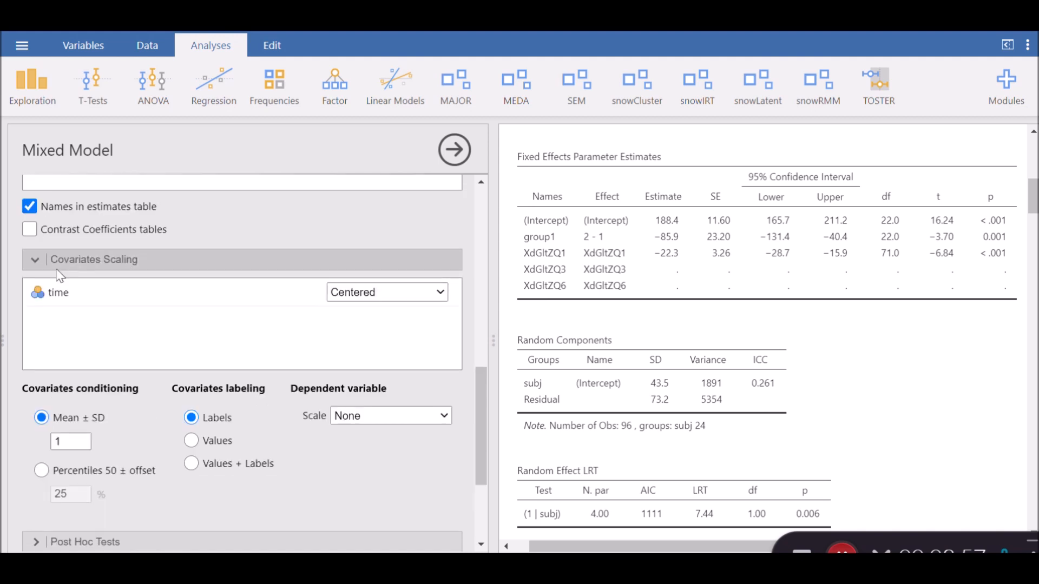
mouse_move(173, 314)
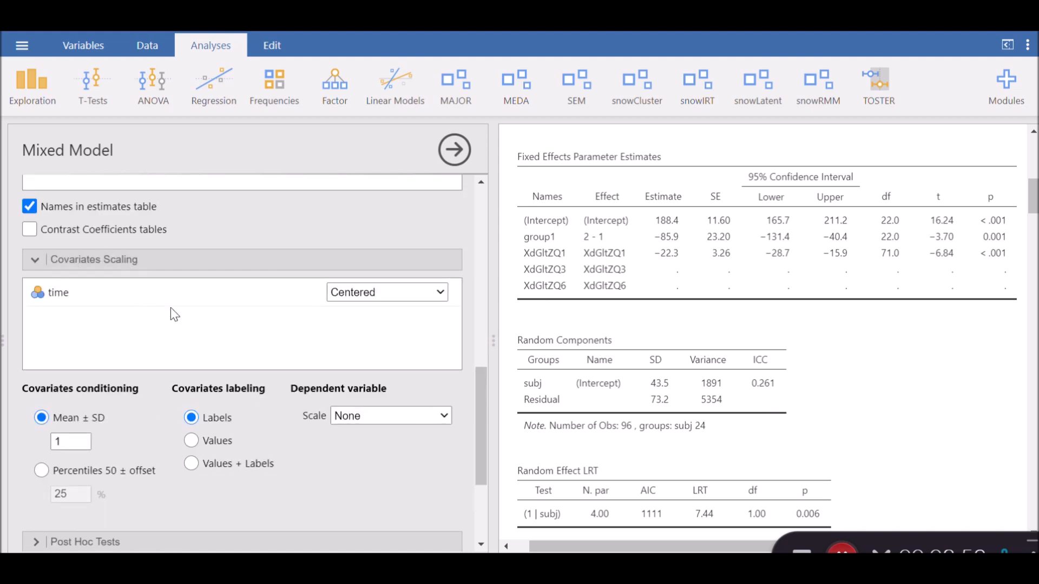
left_click(386, 292)
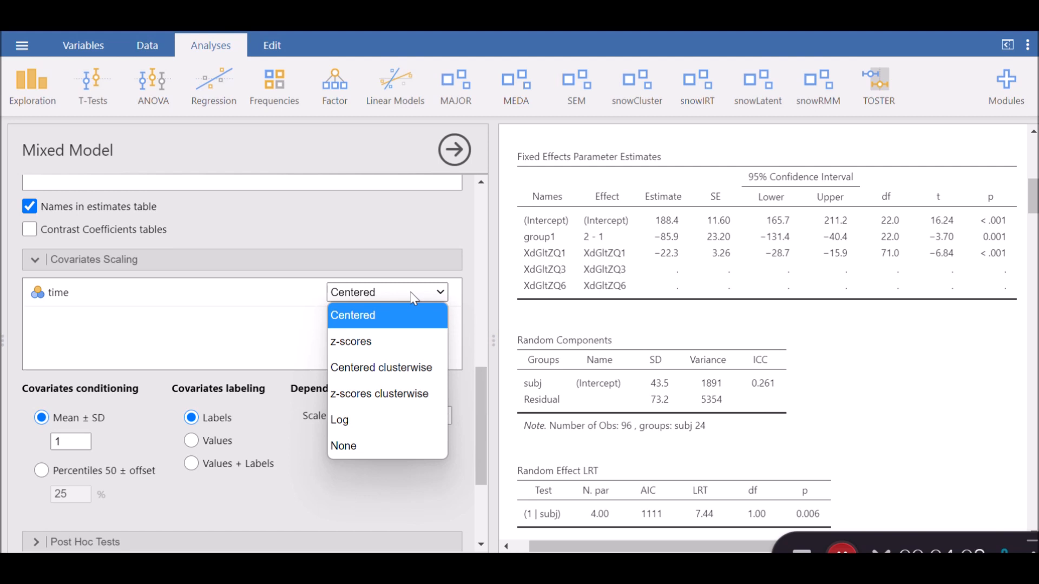
mouse_move(414, 341)
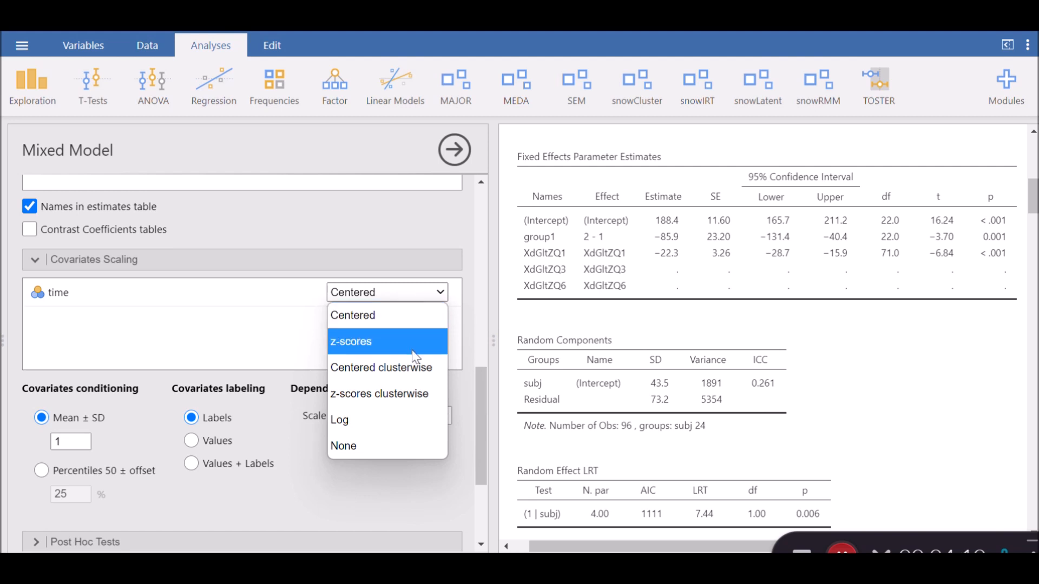
mouse_move(382, 367)
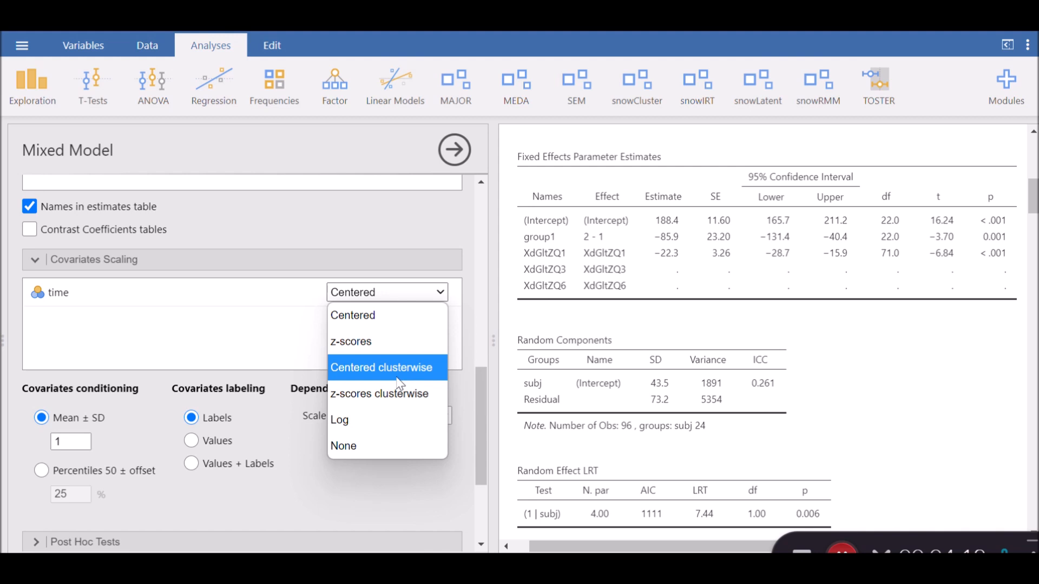
mouse_move(397, 393)
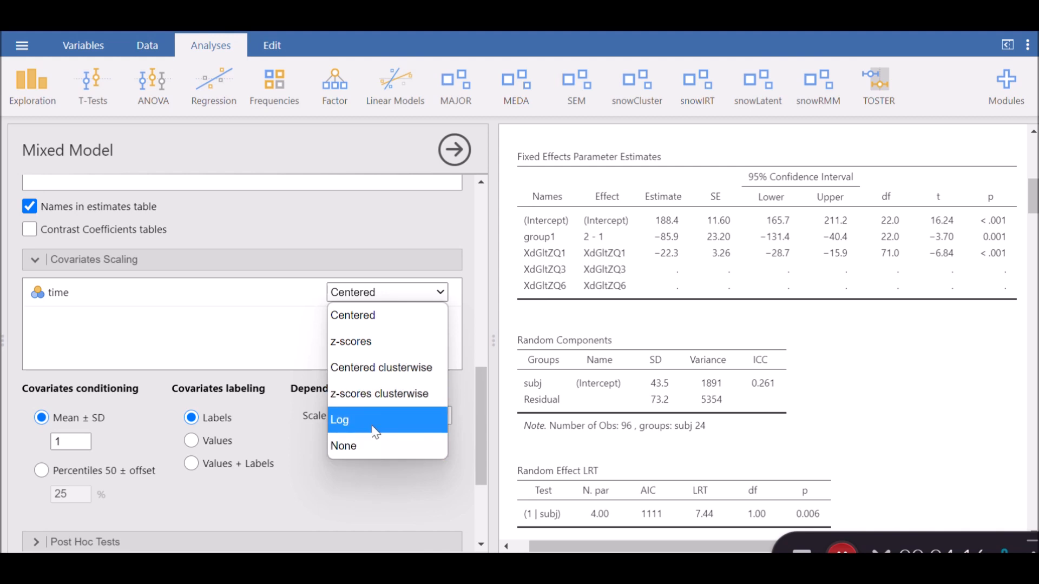
left_click(343, 445)
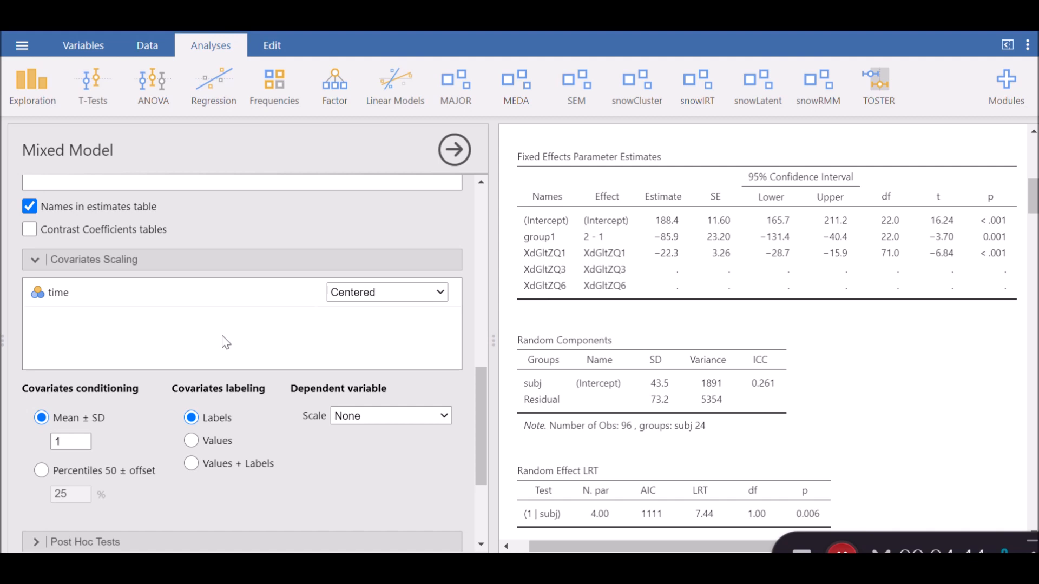
mouse_move(70, 305)
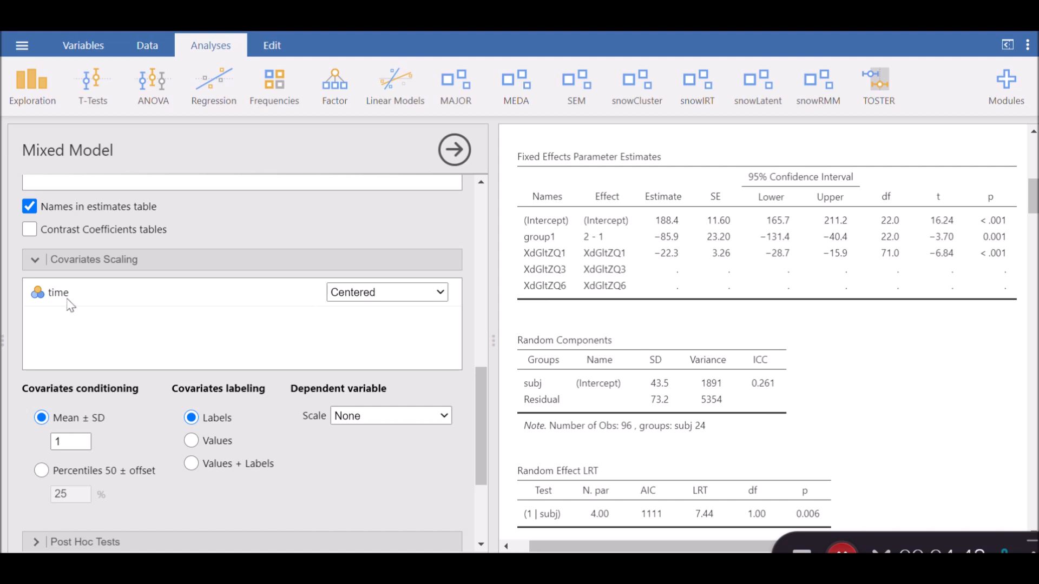
mouse_move(220, 335)
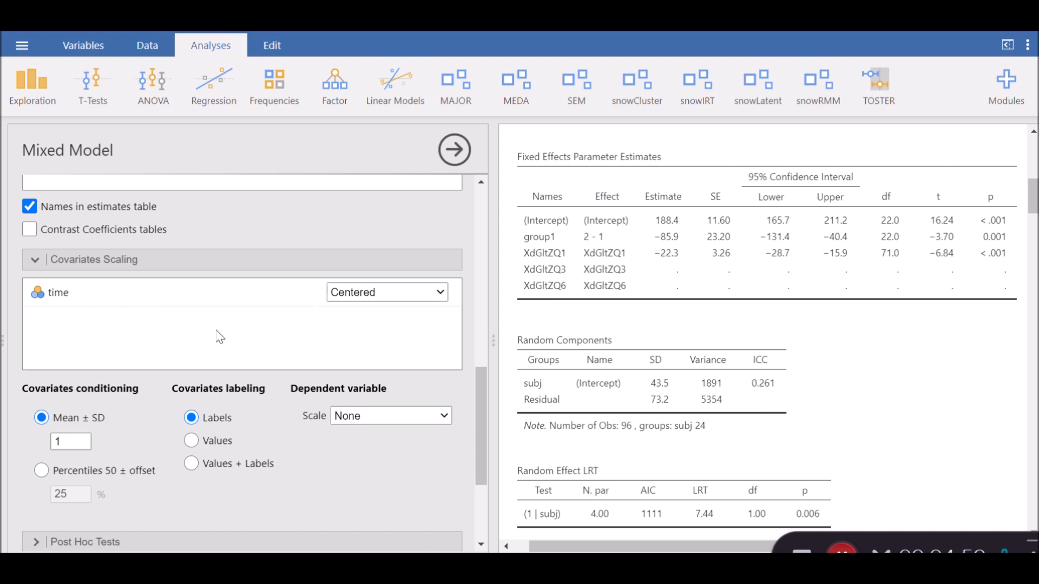
mouse_move(239, 341)
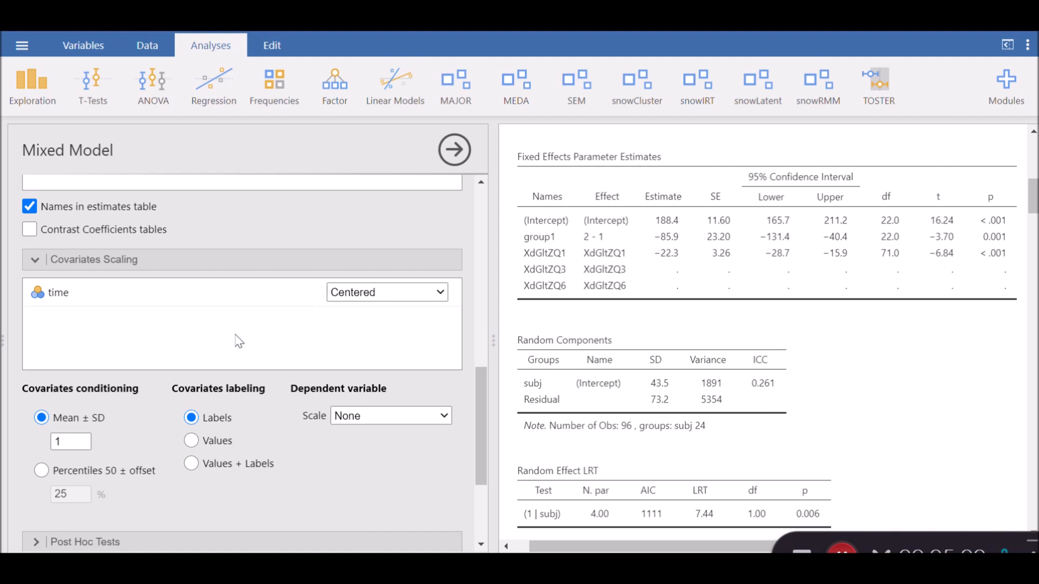
mouse_move(439, 314)
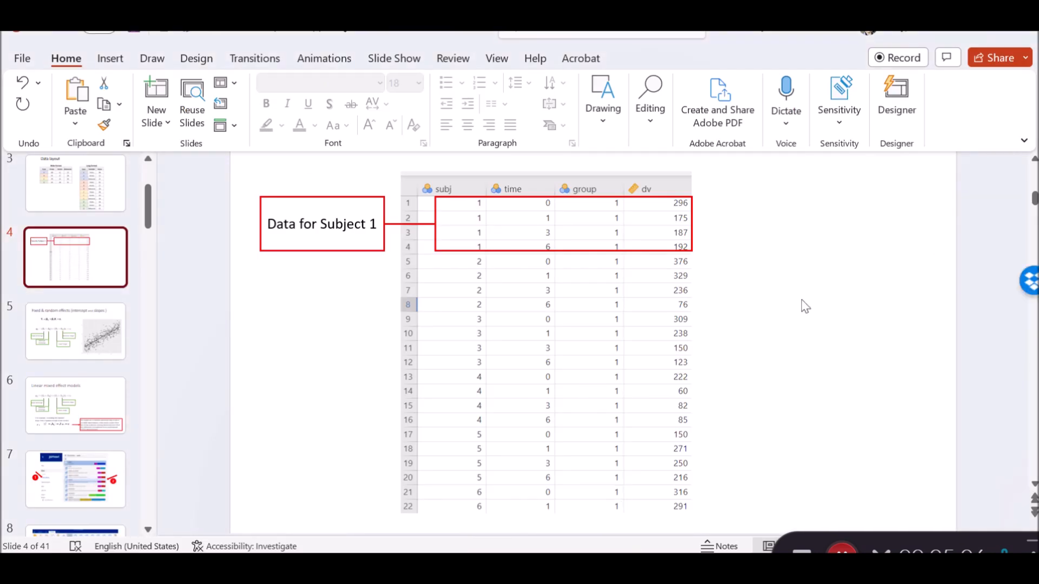
mouse_move(812, 303)
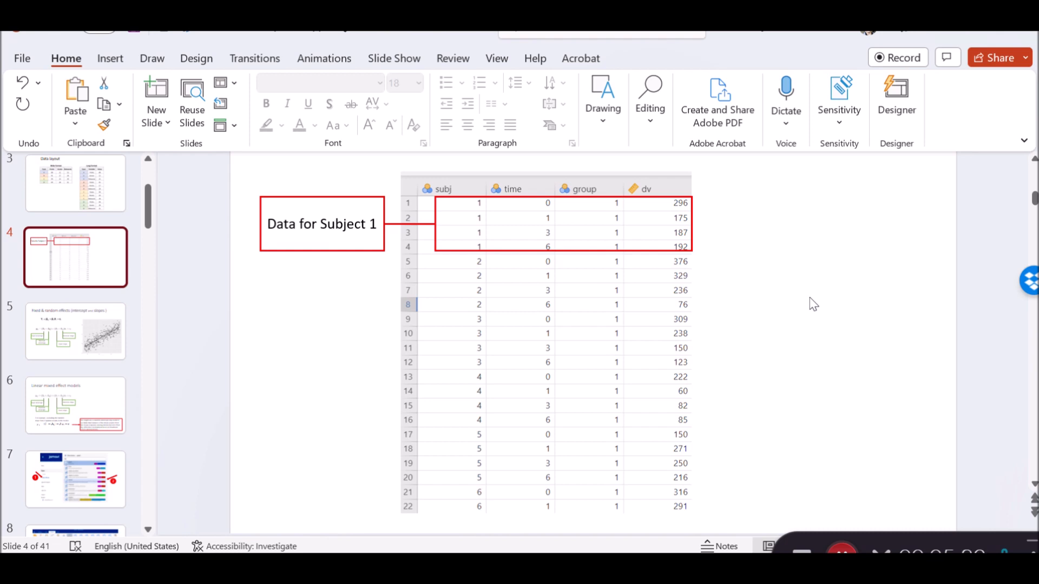
mouse_move(497, 182)
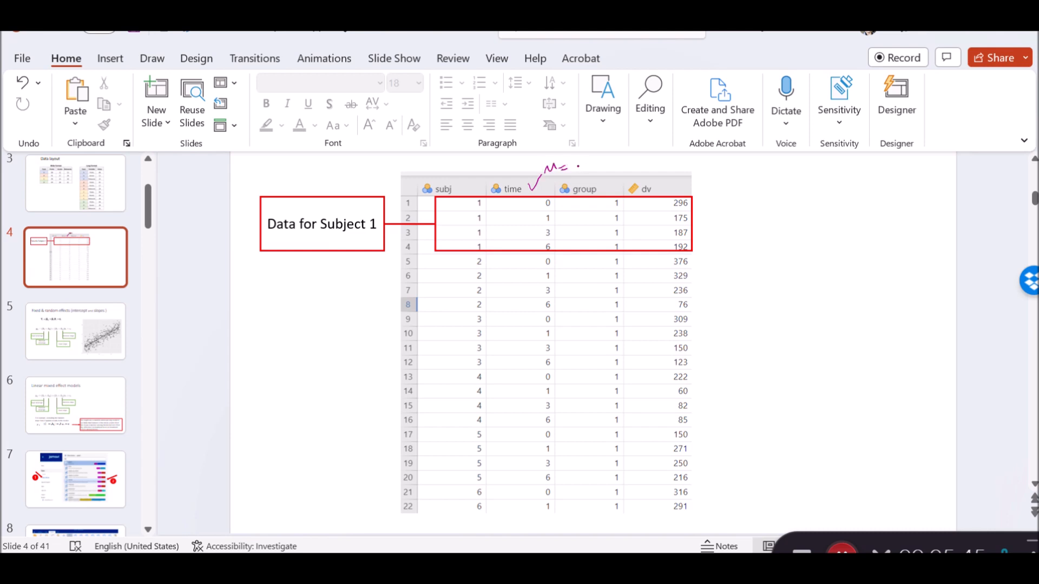
- Ink M=2.5 above the time column on the Subject 1 data slide
left_click_drag(553, 165, 599, 169)
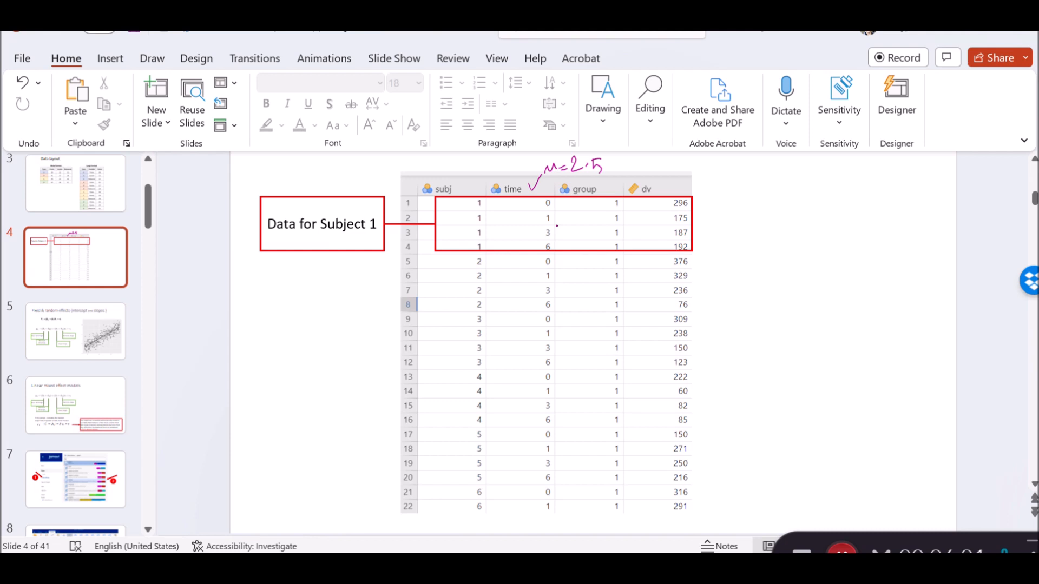
mouse_move(712, 207)
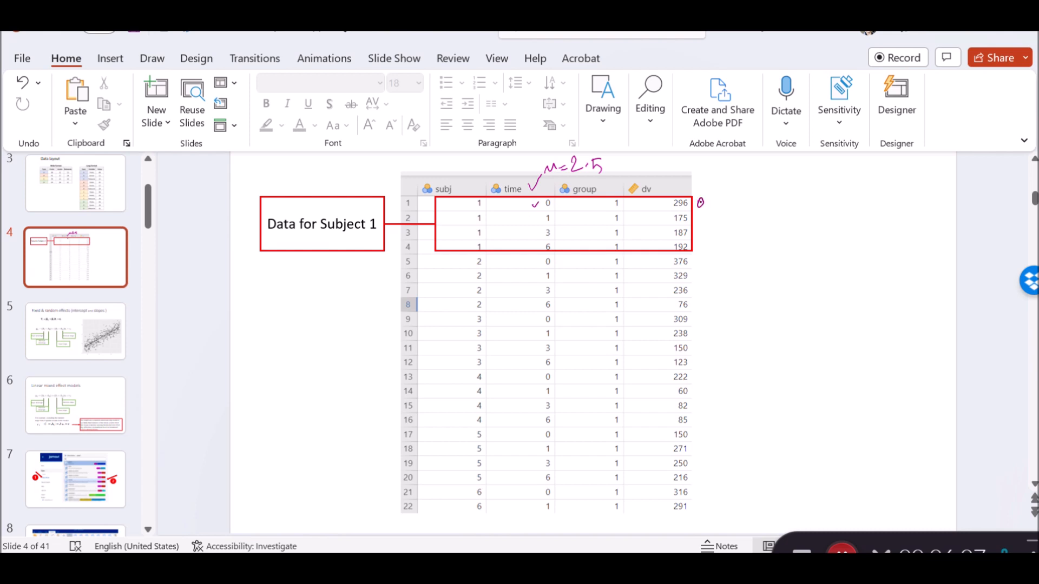
- Write subject 1's times minus 2.5 (−2.5, −1.5, 0.5, 3.5) and box the results
left_click_drag(699, 201, 736, 201)
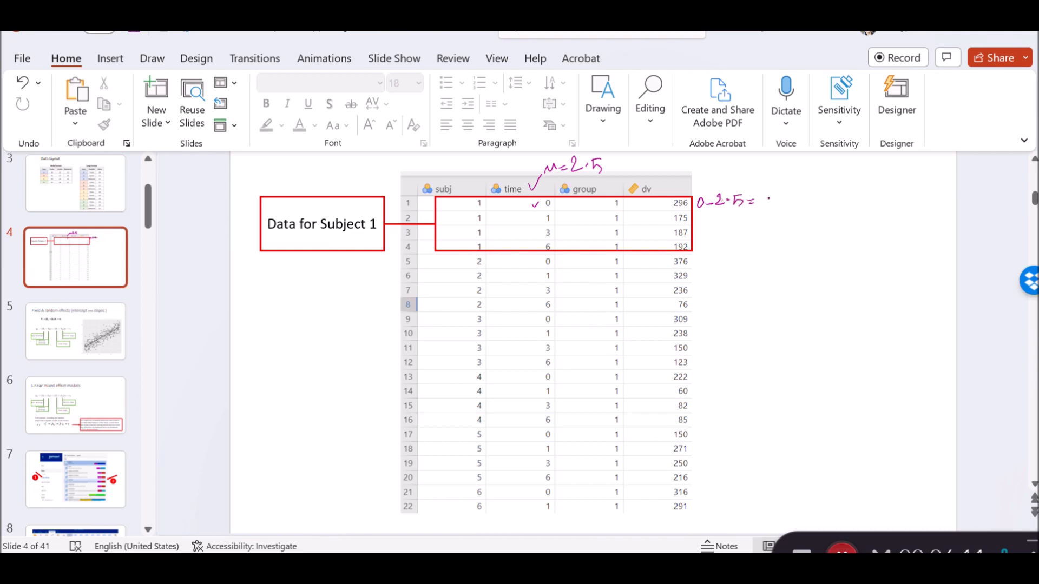
left_click_drag(762, 196, 792, 199)
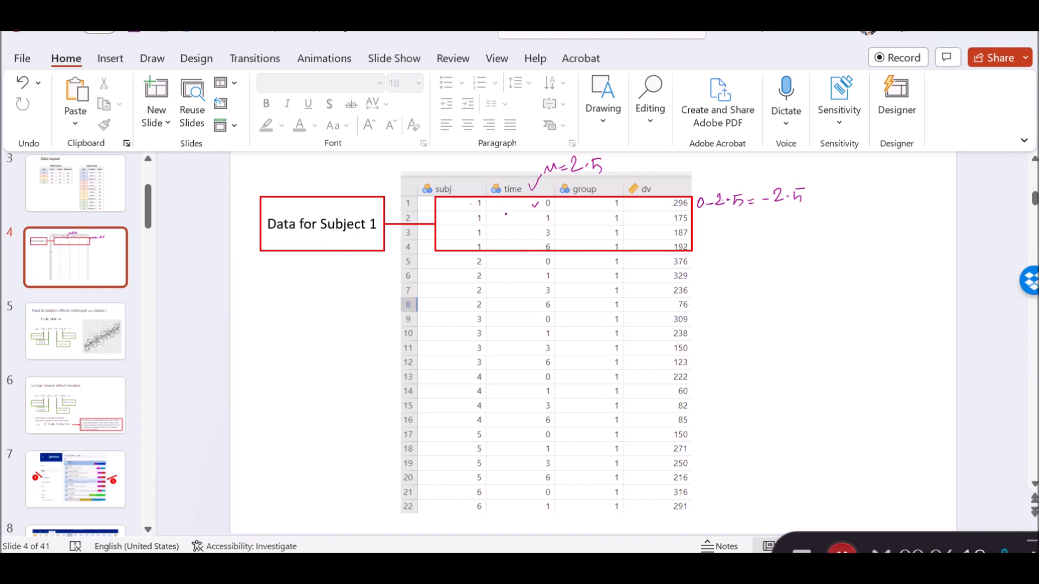
left_click_drag(531, 219, 537, 219)
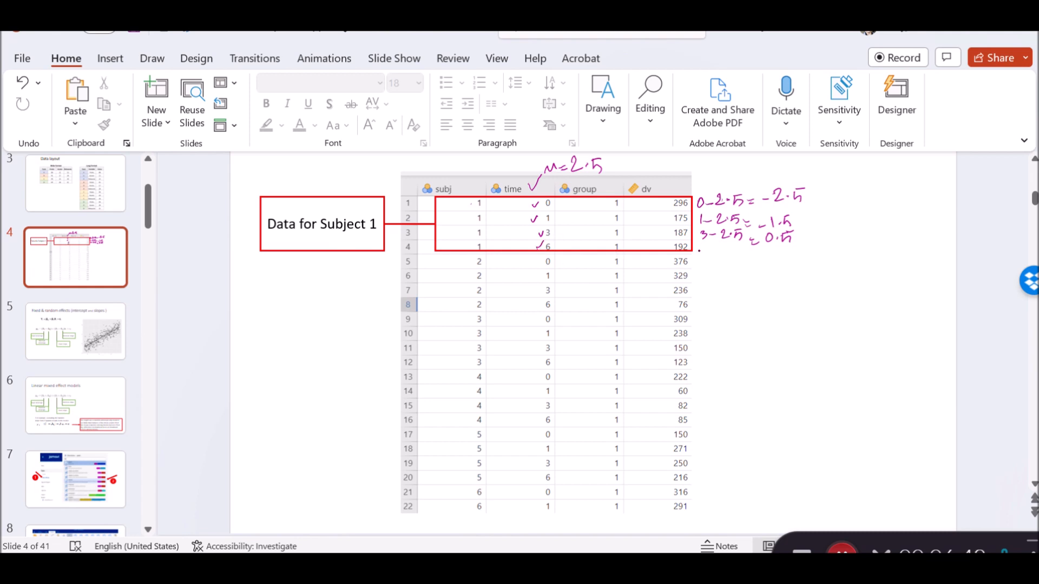
left_click_drag(699, 249, 715, 259)
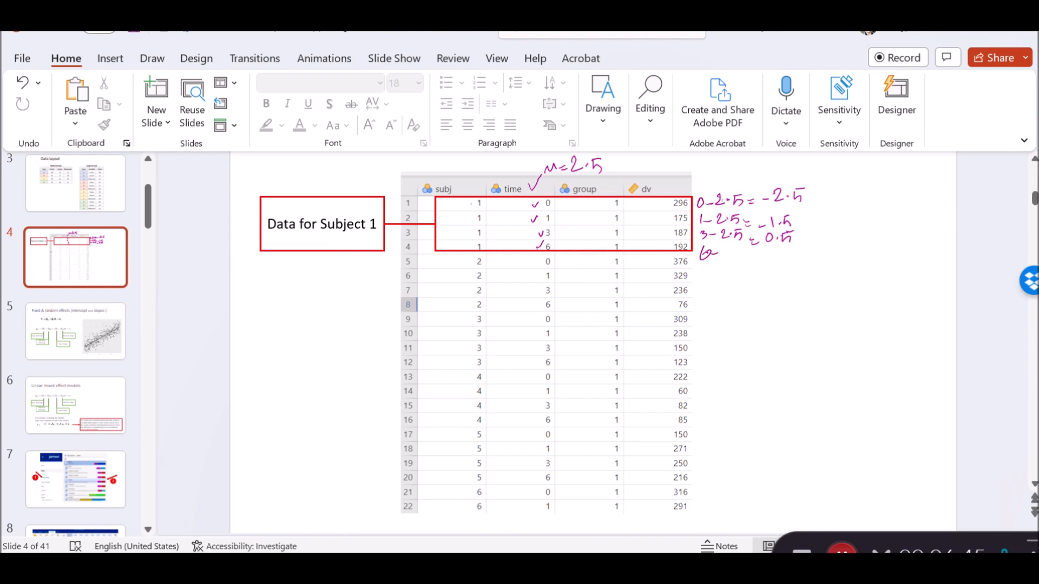
left_click_drag(702, 253, 748, 254)
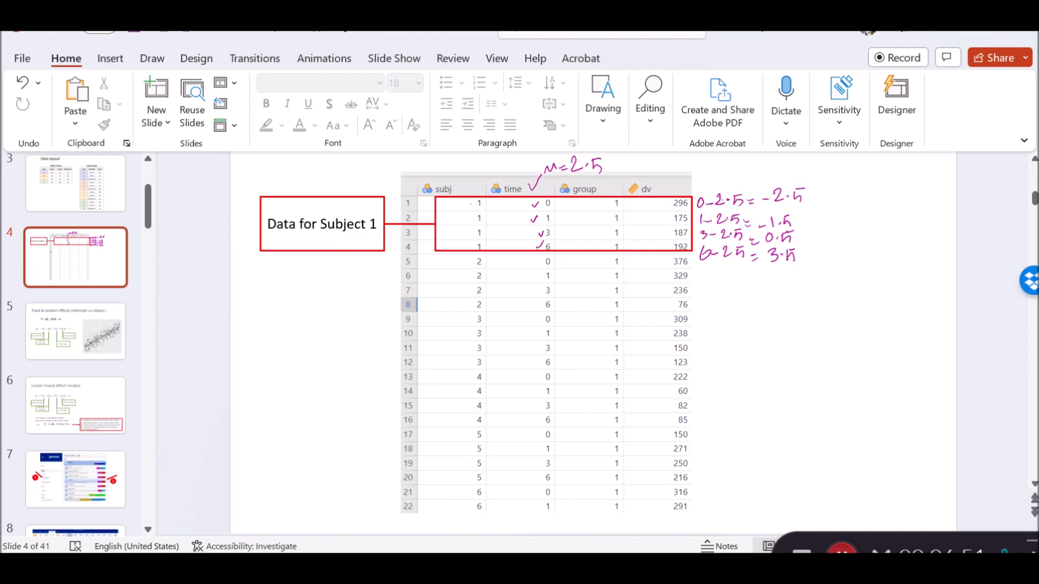
left_click_drag(753, 225, 793, 173)
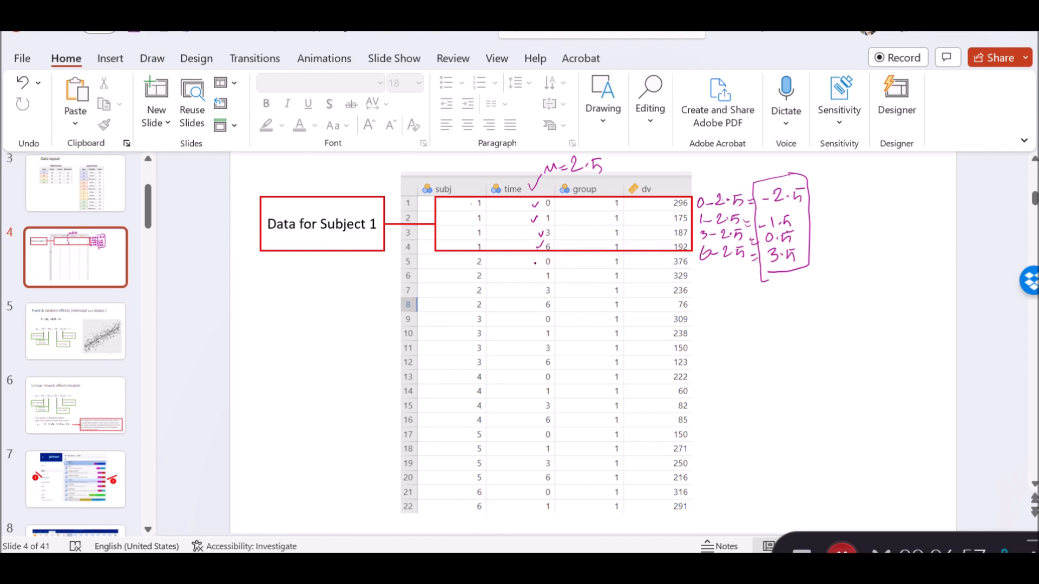
left_click_drag(536, 259, 532, 348)
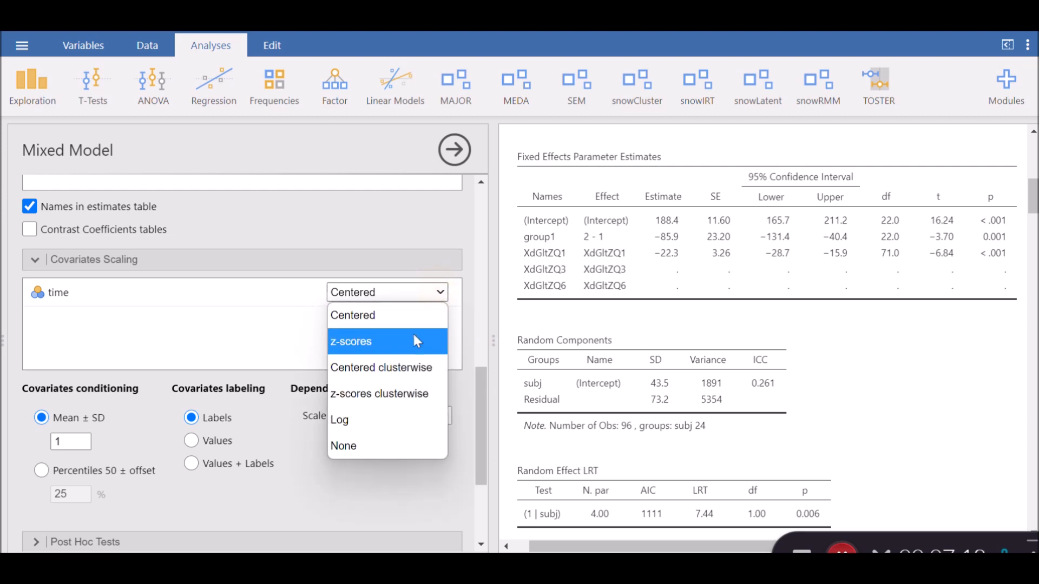
- Scale the time covariate as z-scores in Covariates Scaling
left_click(351, 341)
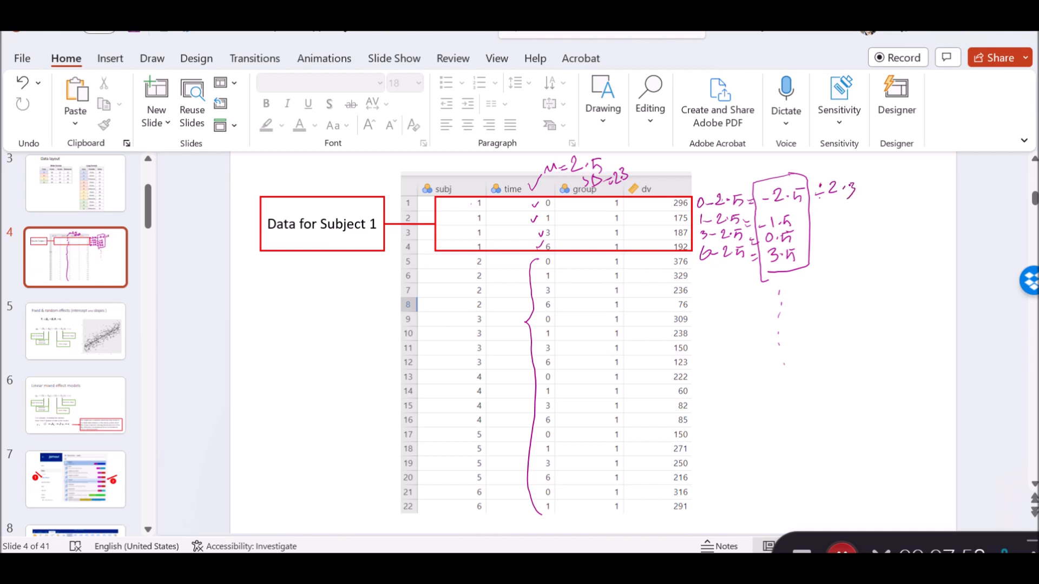
- Write the z-score −1.08 beside the boxed values and dots showing more follow
left_click_drag(868, 192, 901, 178)
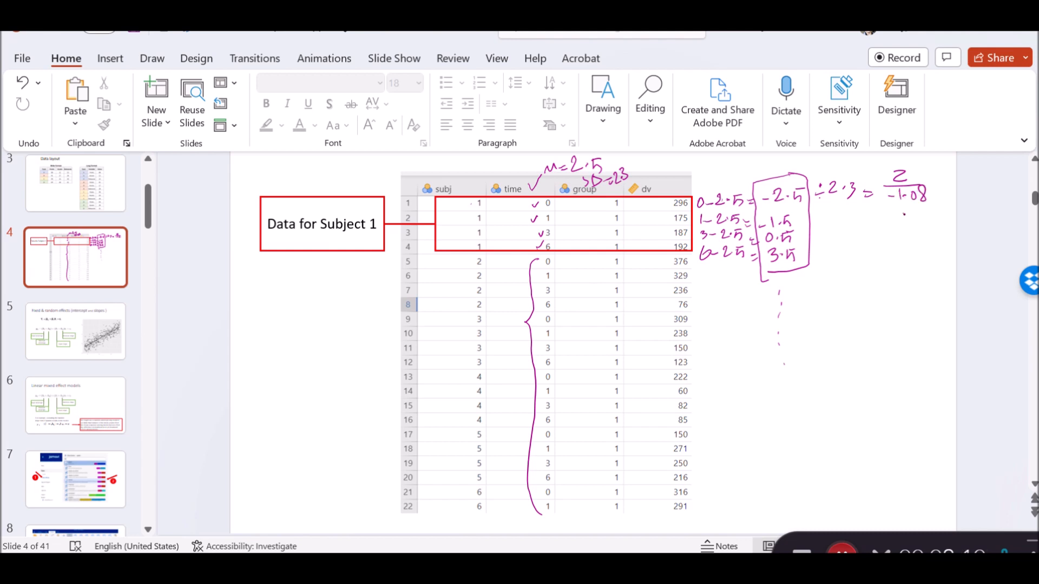
left_click_drag(903, 216, 903, 245)
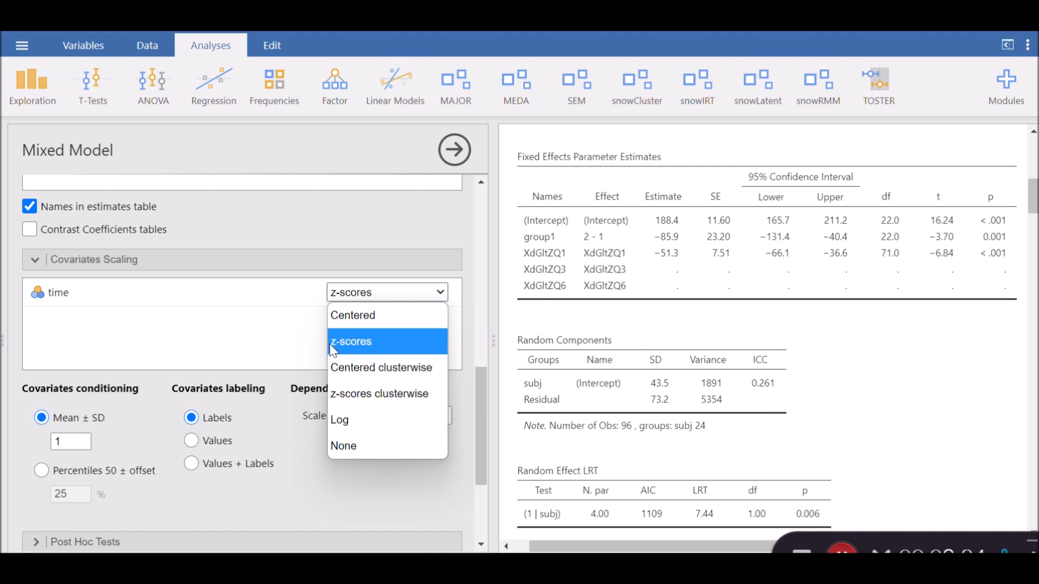
mouse_move(256, 330)
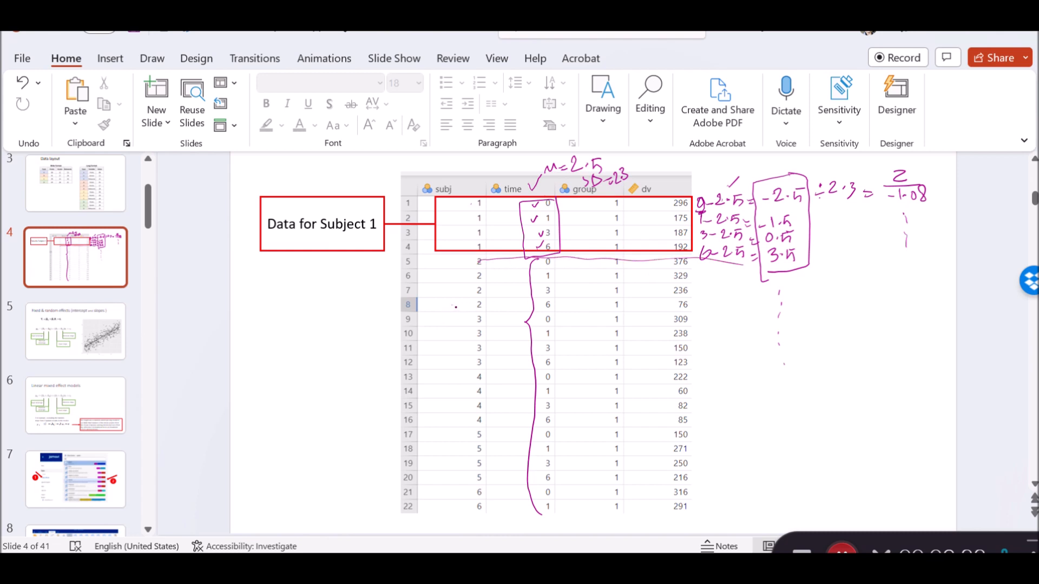
- Draw lines marking off subject 1's and subject 2's rows around the time values
left_click_drag(453, 309, 786, 318)
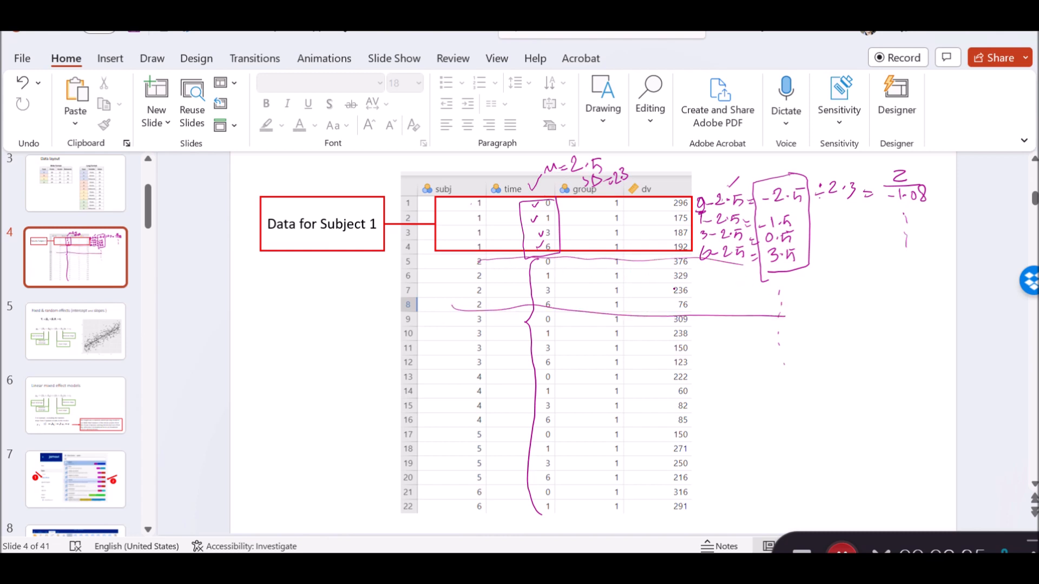
left_click_drag(530, 259, 559, 318)
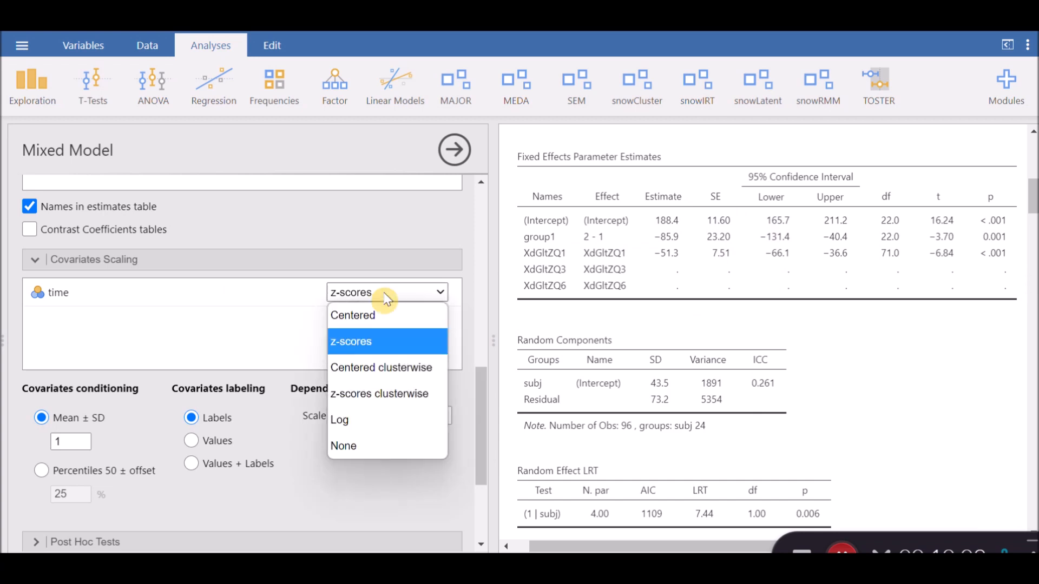
mouse_move(387, 393)
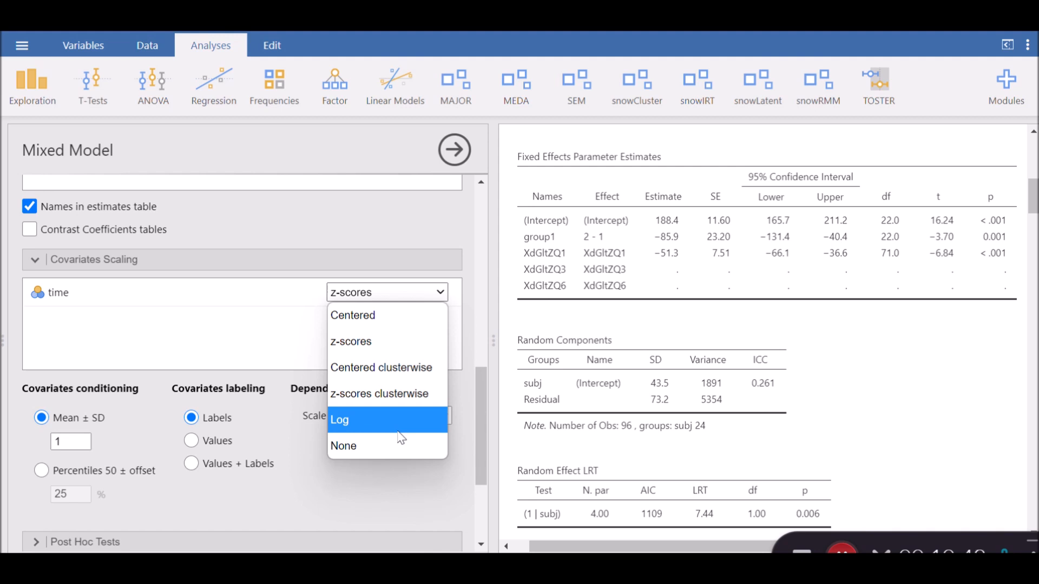
mouse_move(365, 411)
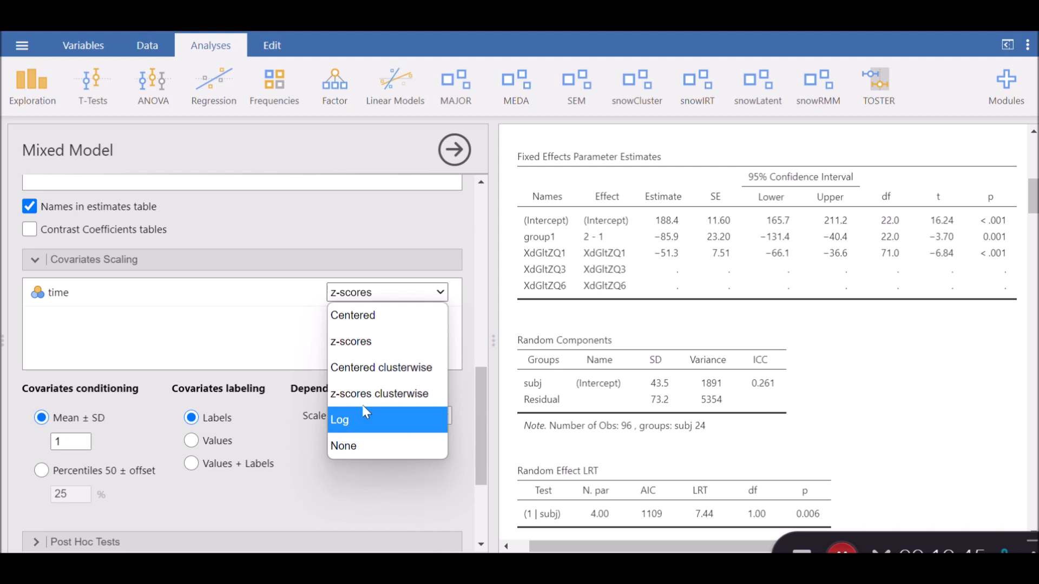
- Pick a non-z-score scaling for time so its estimate returns to −22.3
left_click(353, 315)
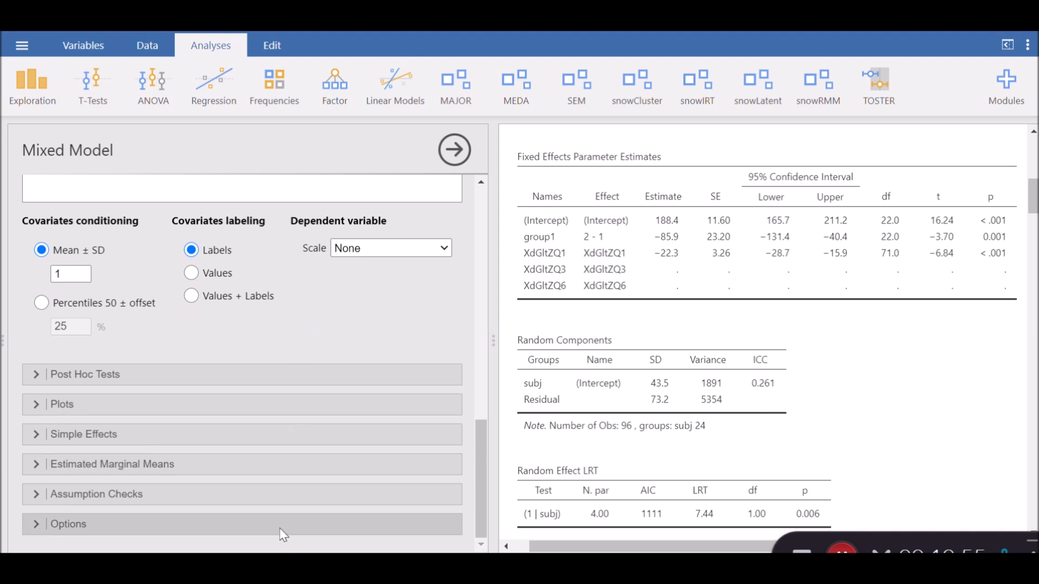
mouse_move(295, 529)
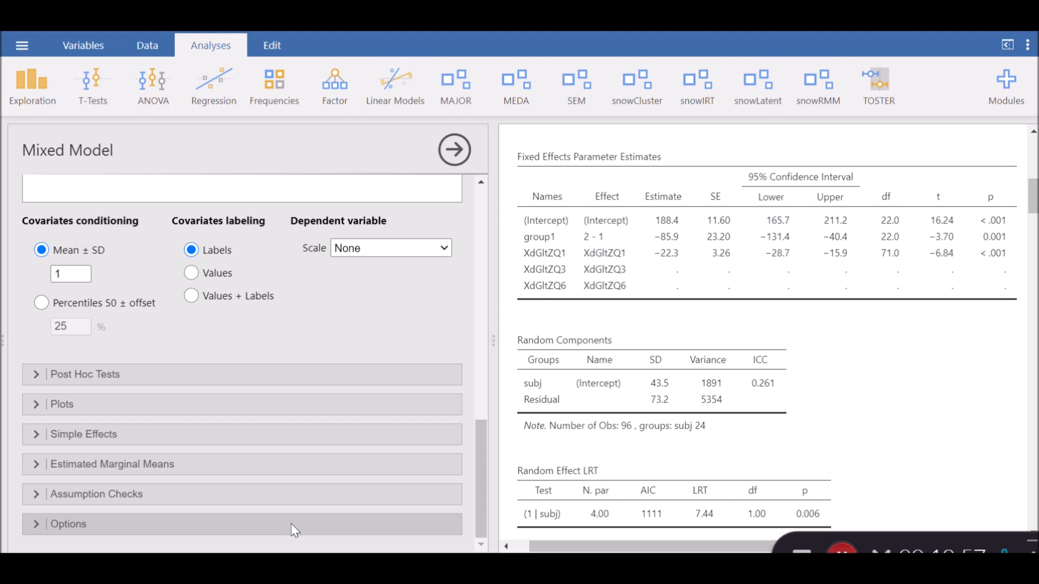
mouse_move(277, 501)
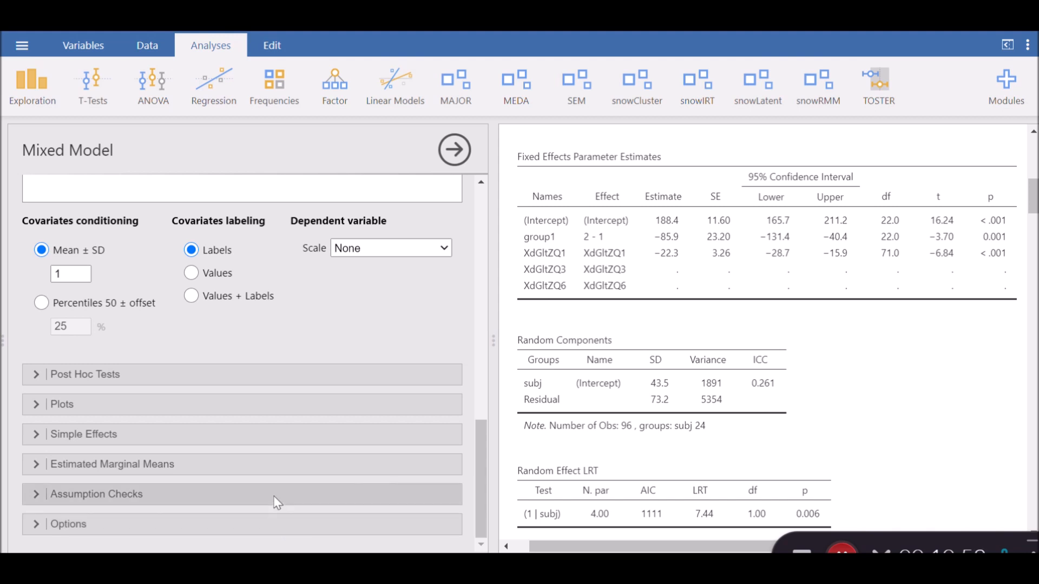
- Turn off the residuals-by-cluster boxplot and random coefficients histogram, leaving the normality test and Q-Q plot
left_click(96, 493)
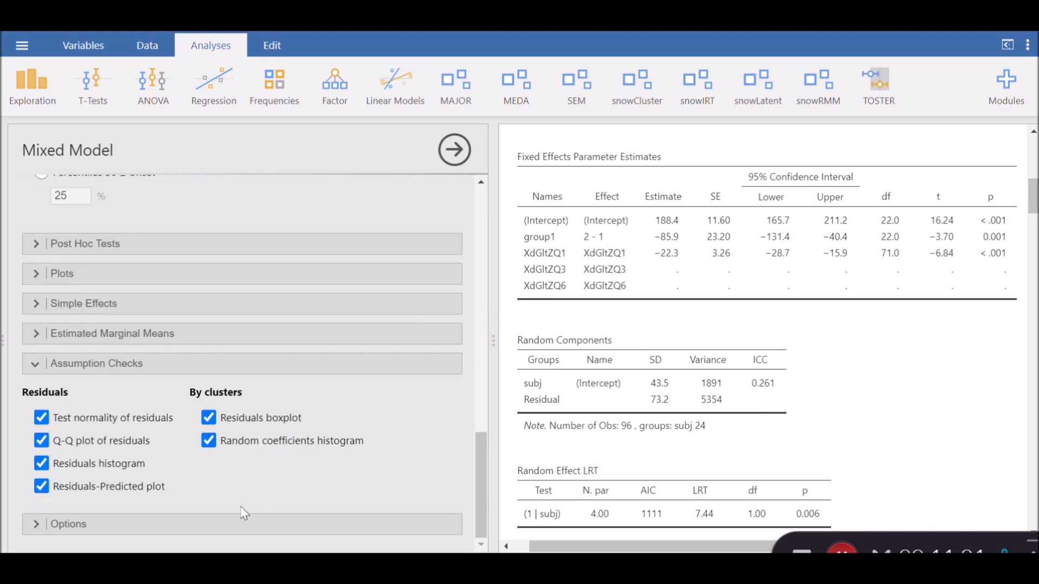
scroll("down", 3)
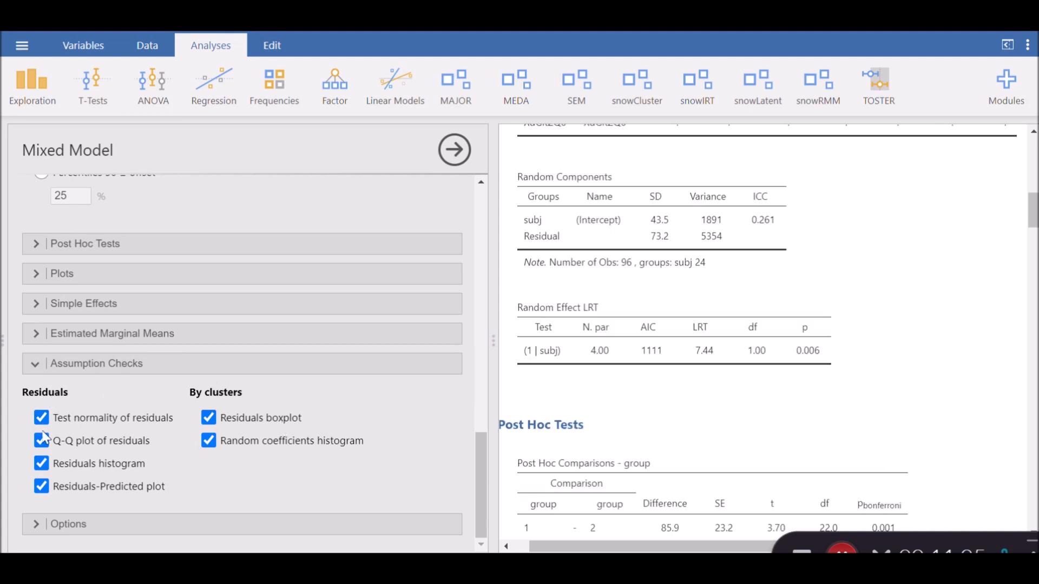
left_click(208, 440)
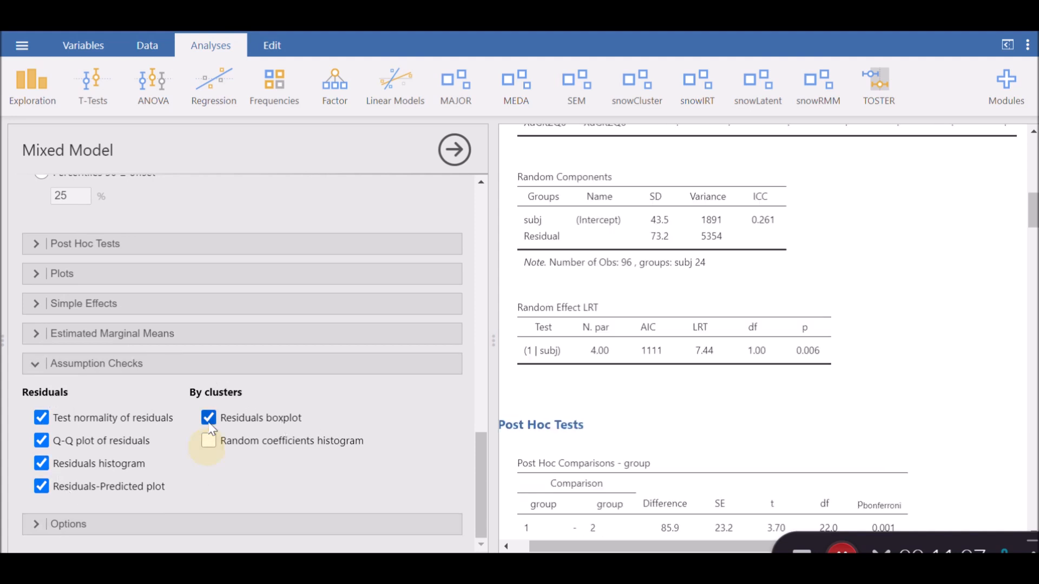
left_click(208, 418)
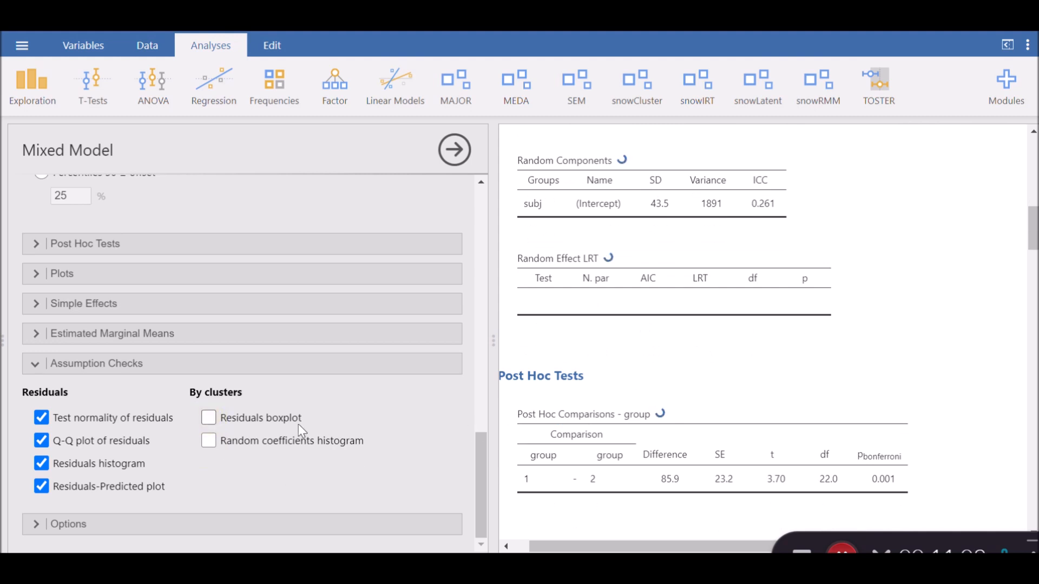
scroll("down", 3)
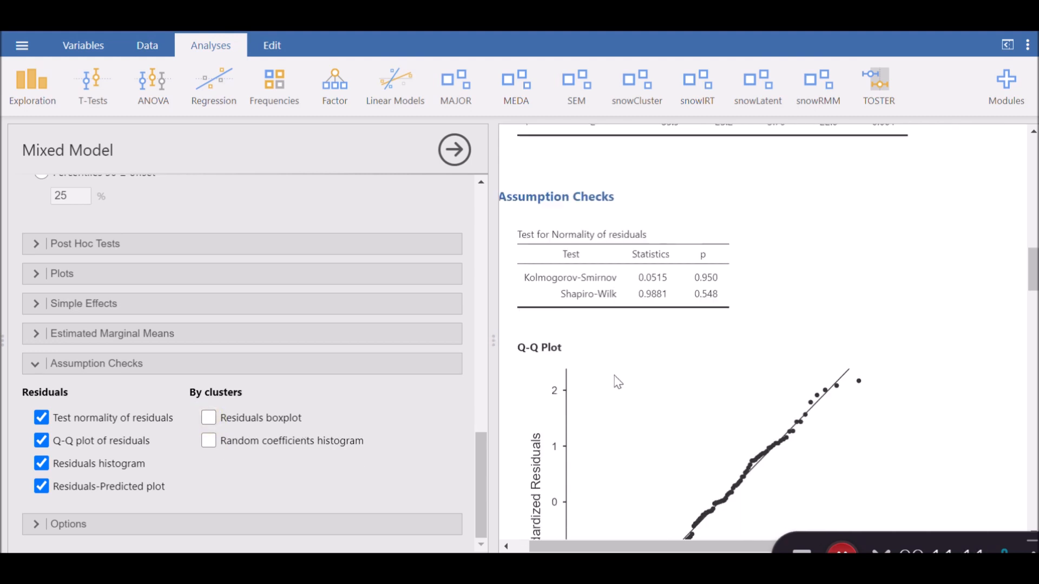
scroll("down", 3)
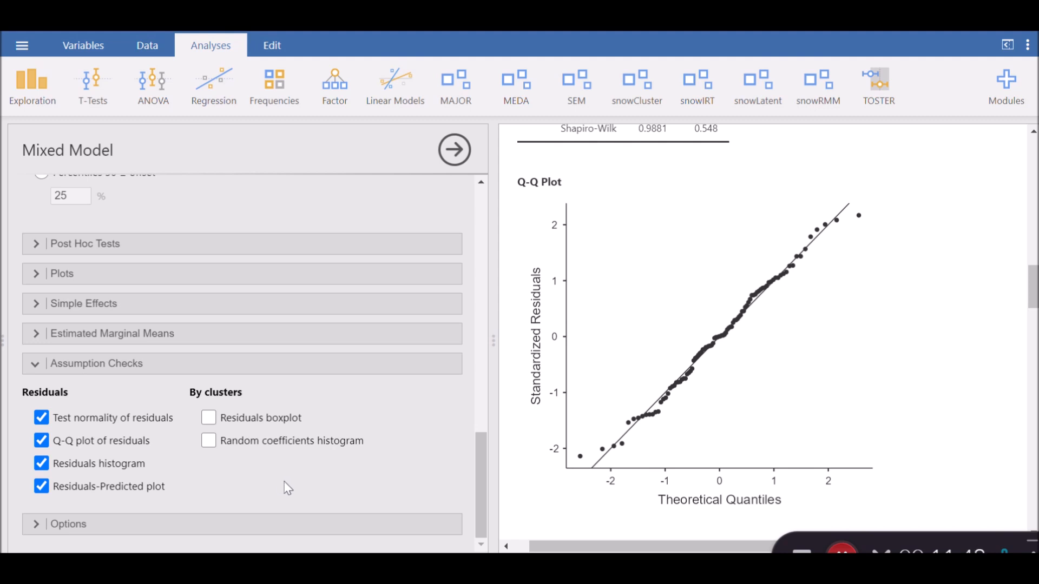
mouse_move(802, 318)
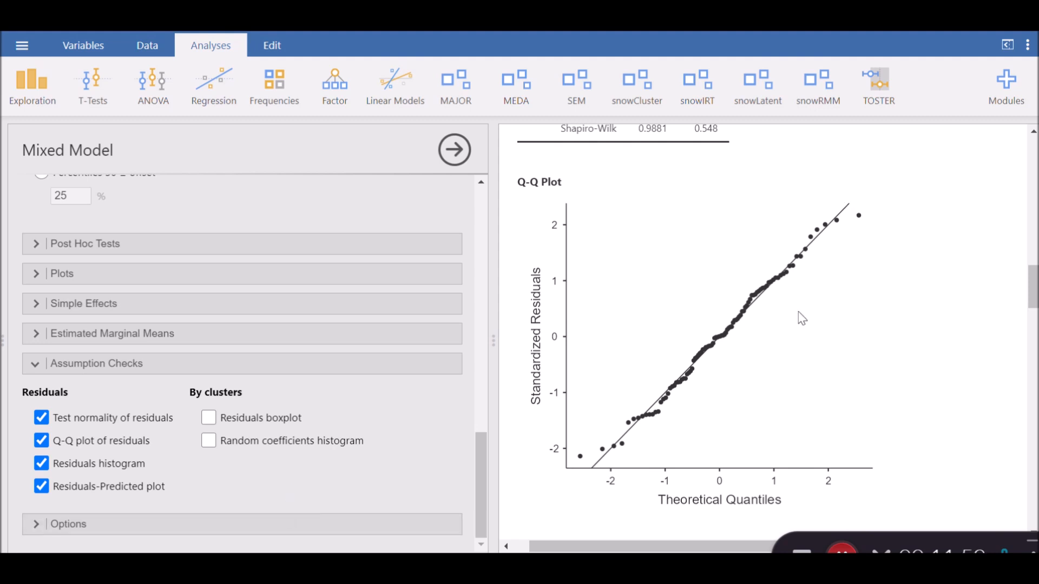
mouse_move(821, 276)
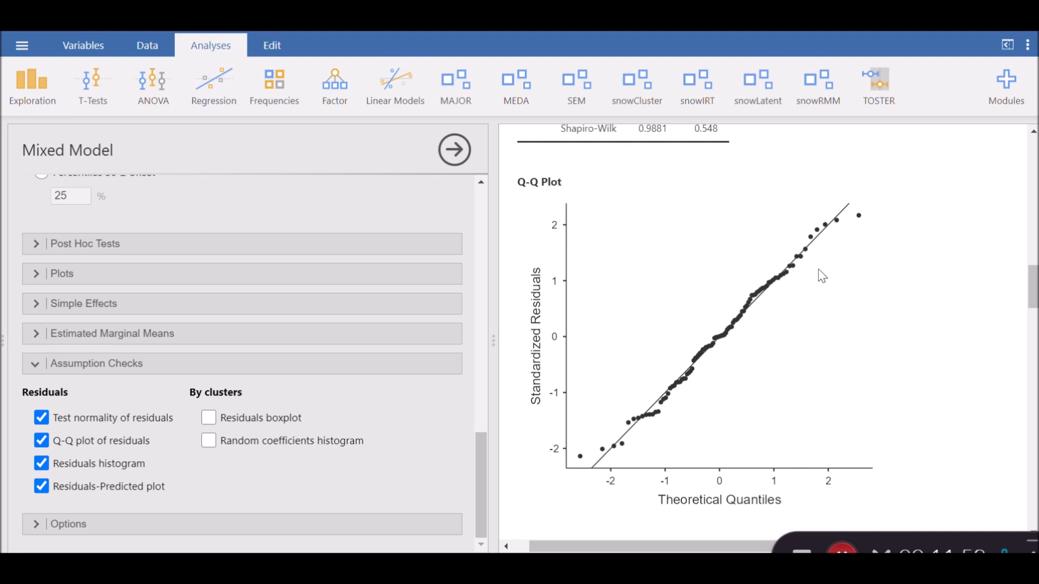
mouse_move(615, 349)
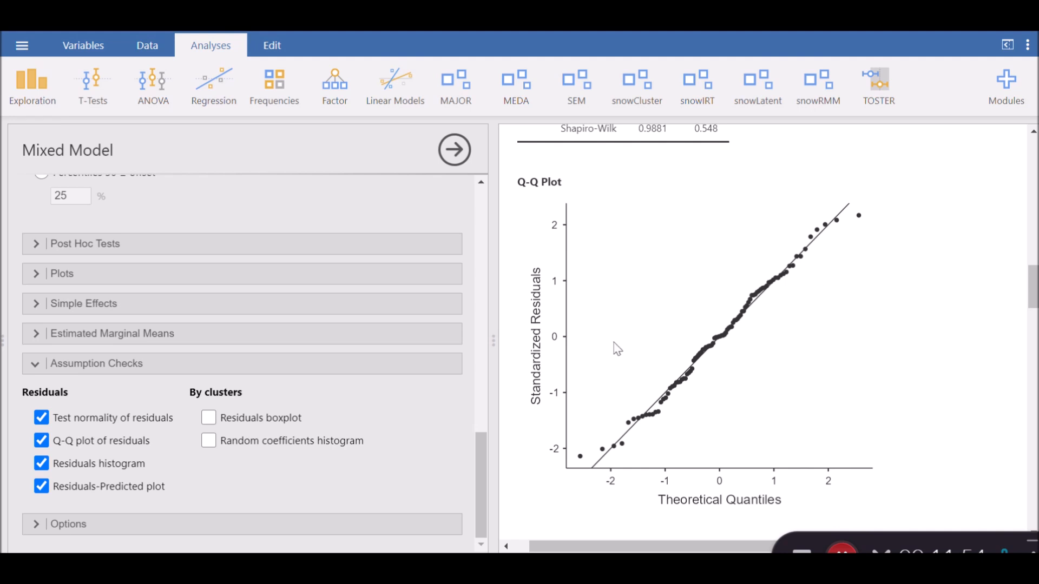
mouse_move(132, 484)
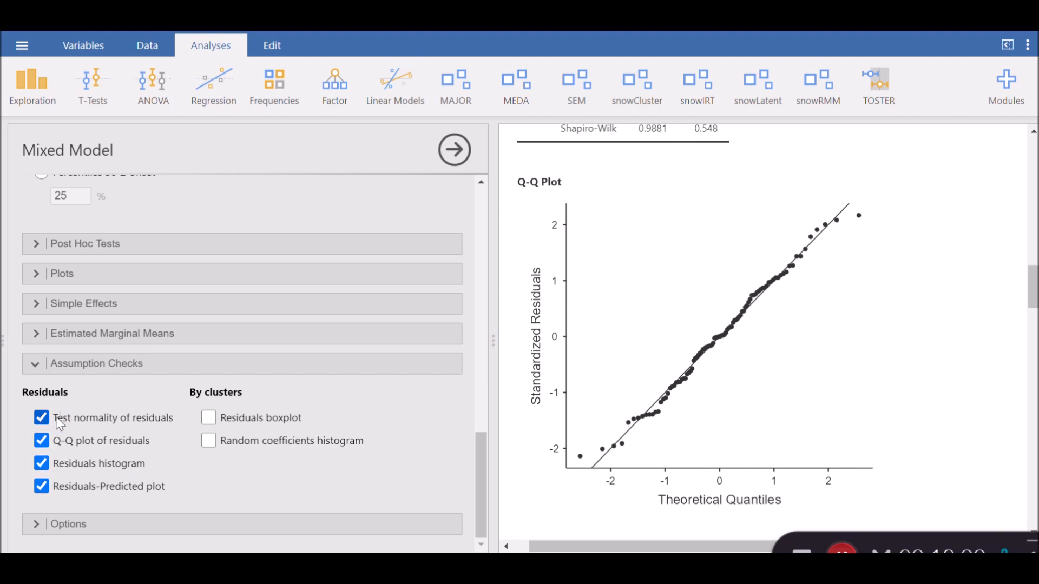
mouse_move(678, 516)
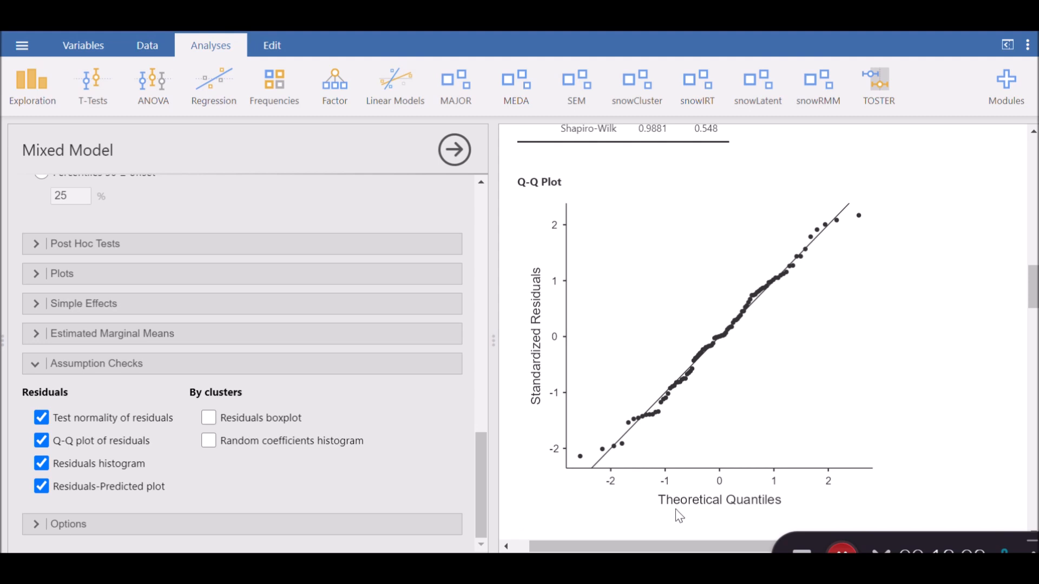
mouse_move(721, 515)
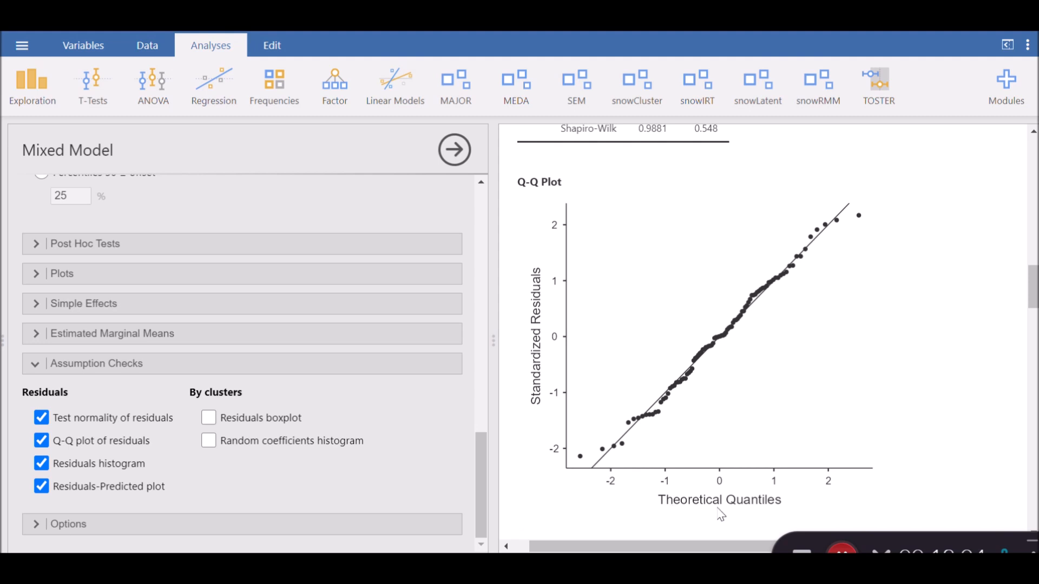
mouse_move(556, 391)
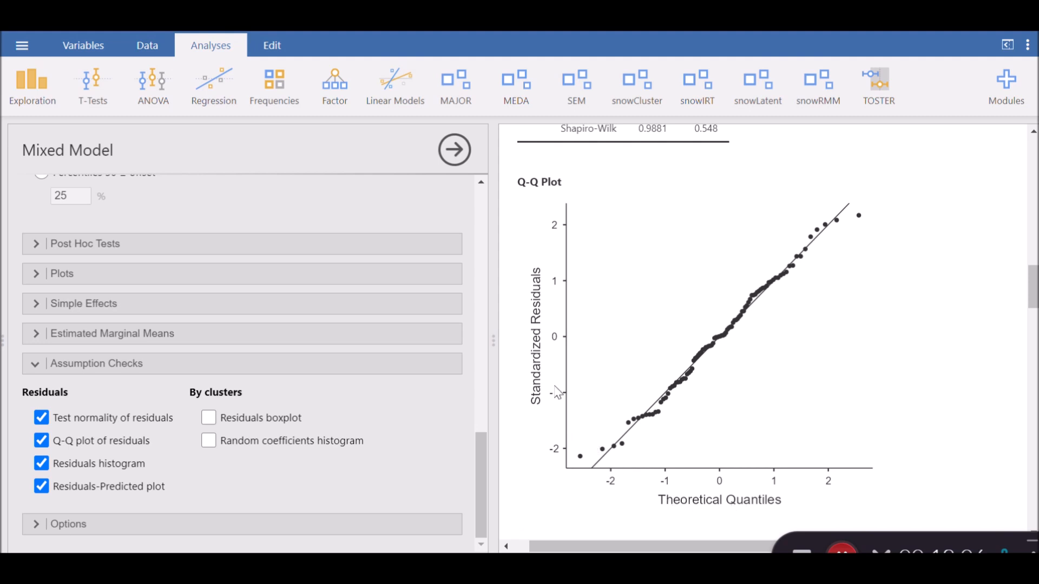
mouse_move(853, 209)
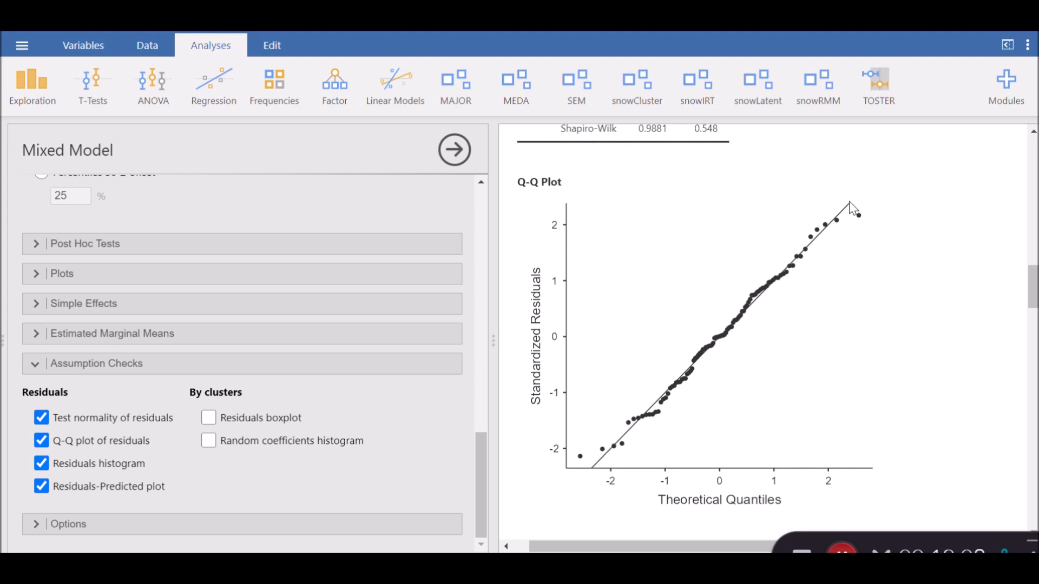
mouse_move(632, 462)
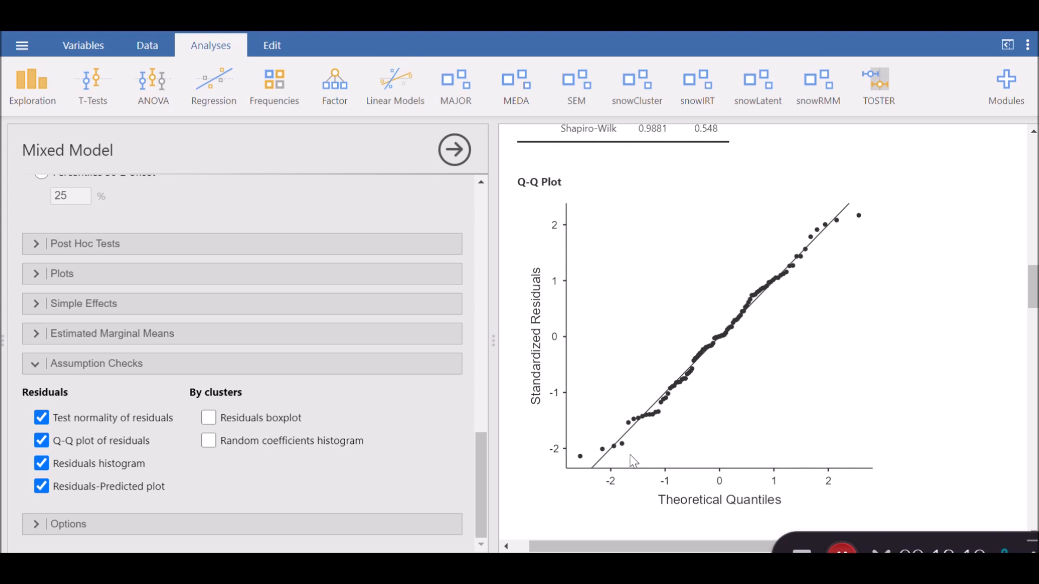
mouse_move(627, 443)
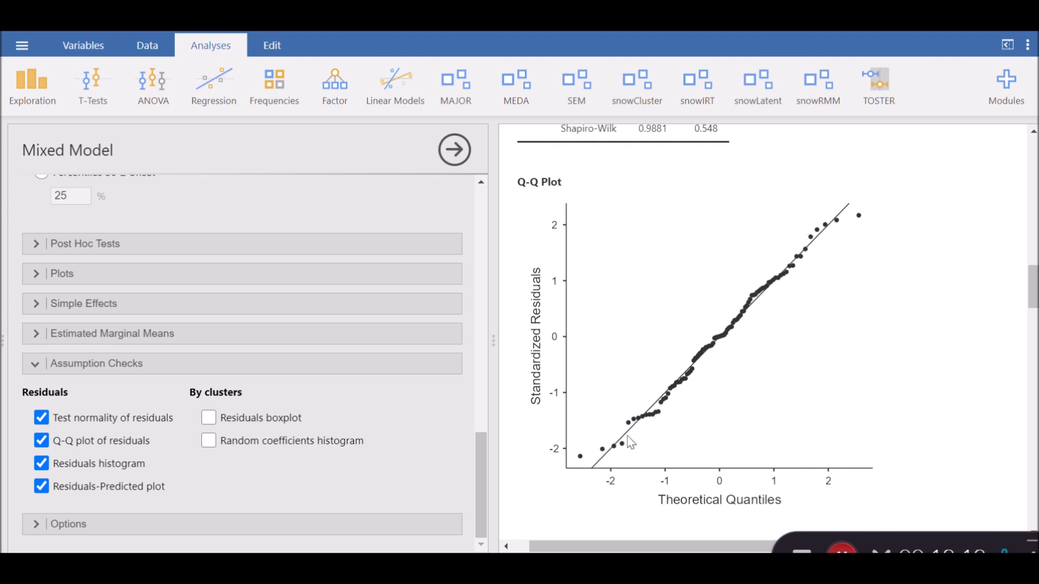
mouse_move(843, 230)
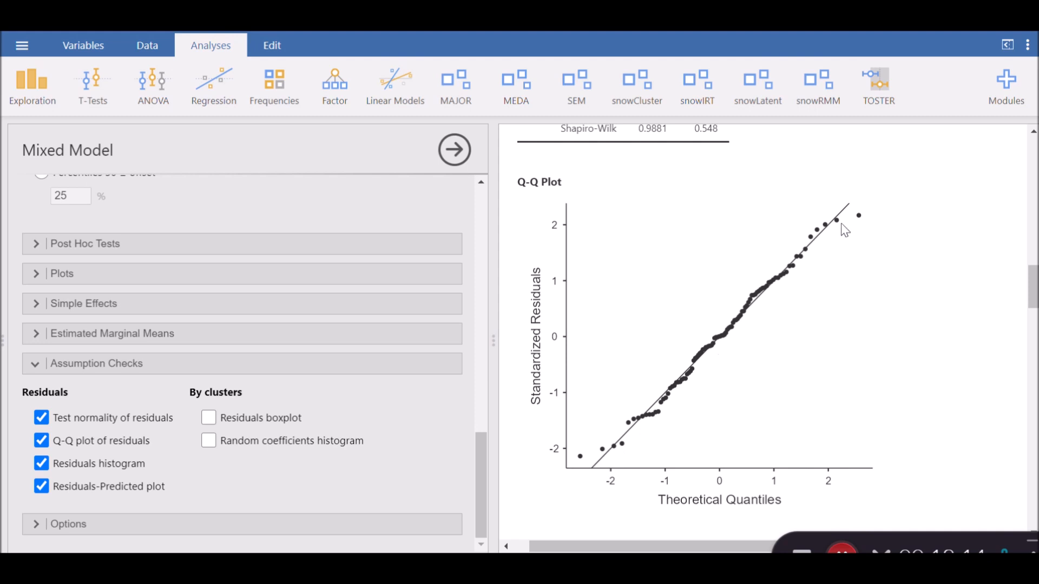
mouse_move(805, 240)
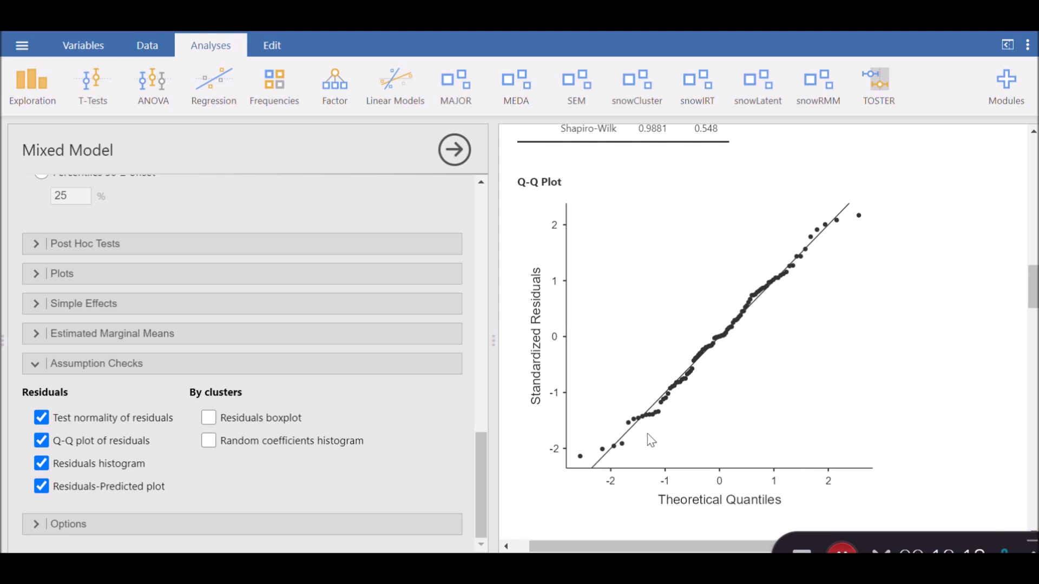
mouse_move(874, 225)
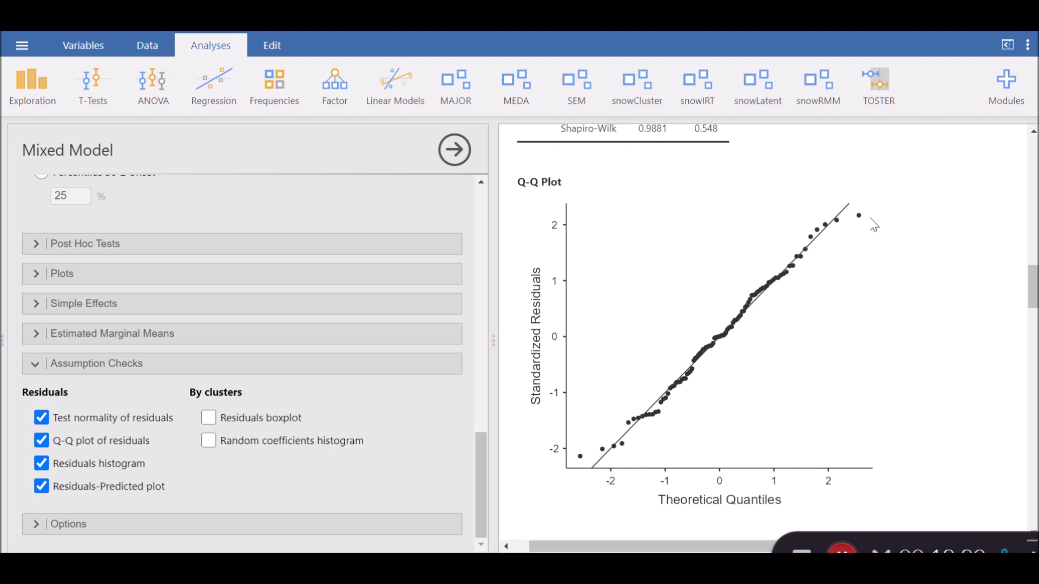
mouse_move(845, 239)
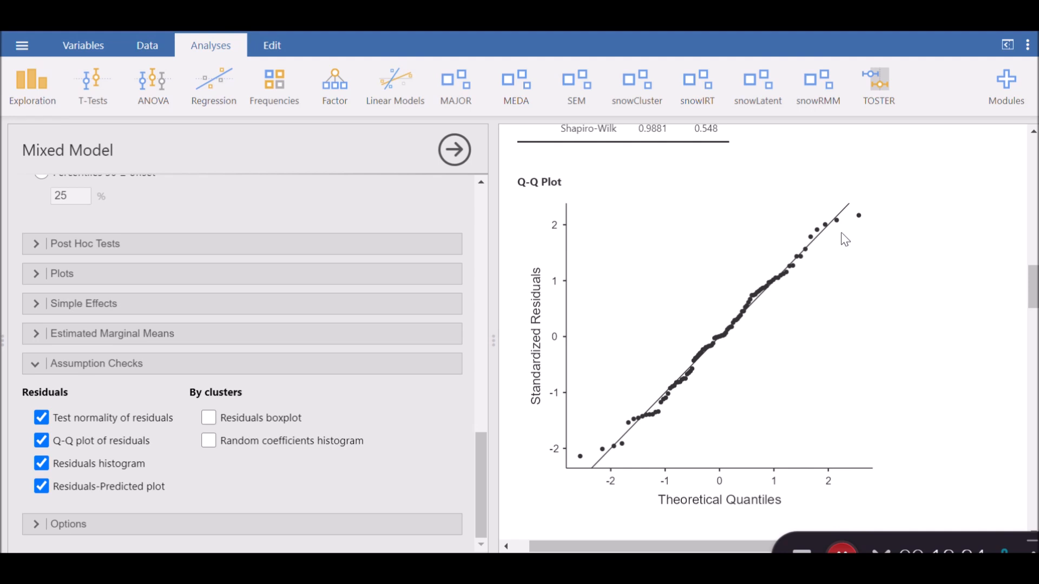
mouse_move(854, 212)
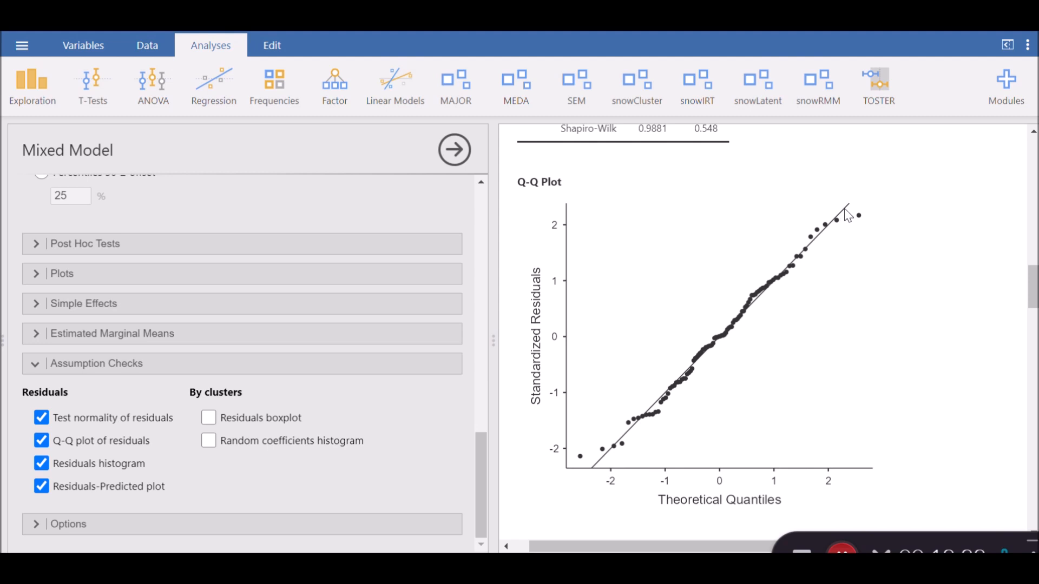
mouse_move(845, 242)
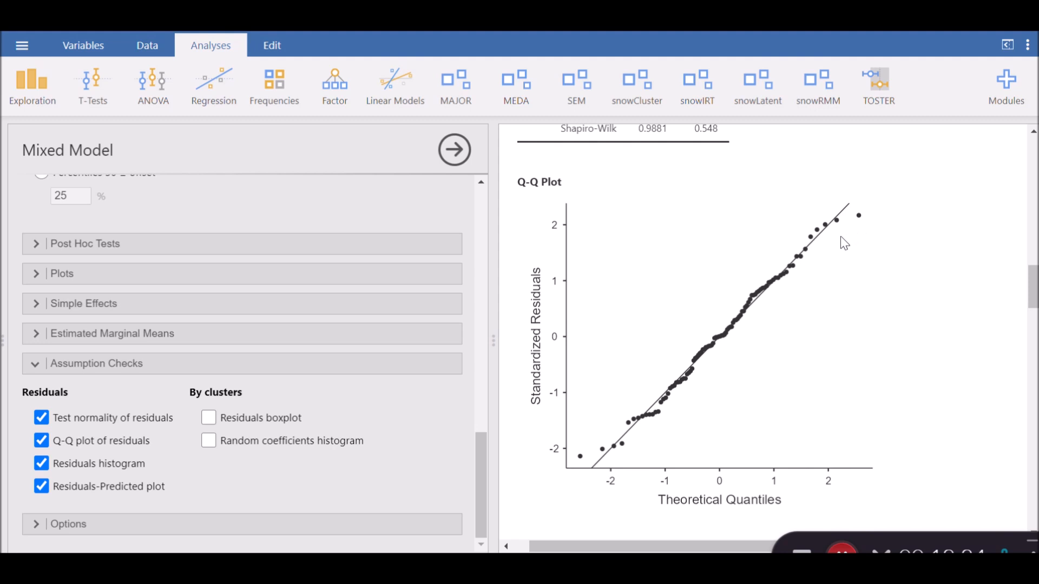
mouse_move(838, 266)
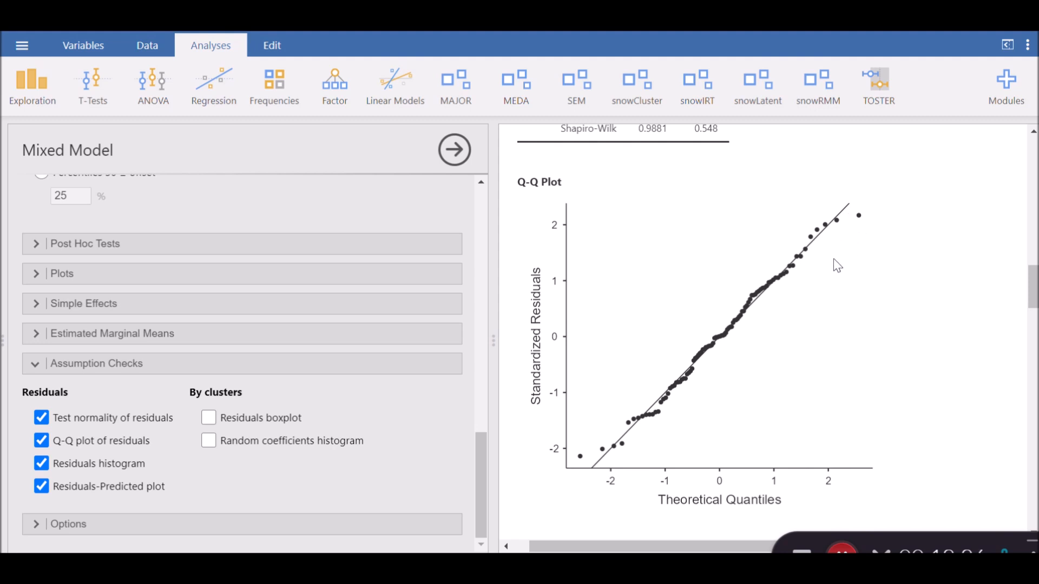
mouse_move(770, 267)
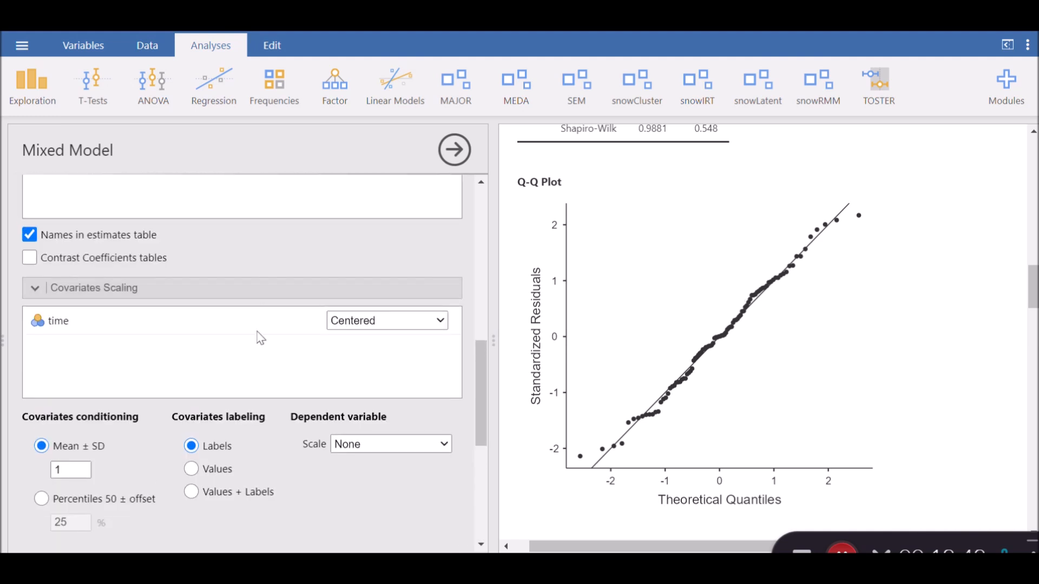
- Scale the time covariate as clusterwise z-scores
scroll("down", 3)
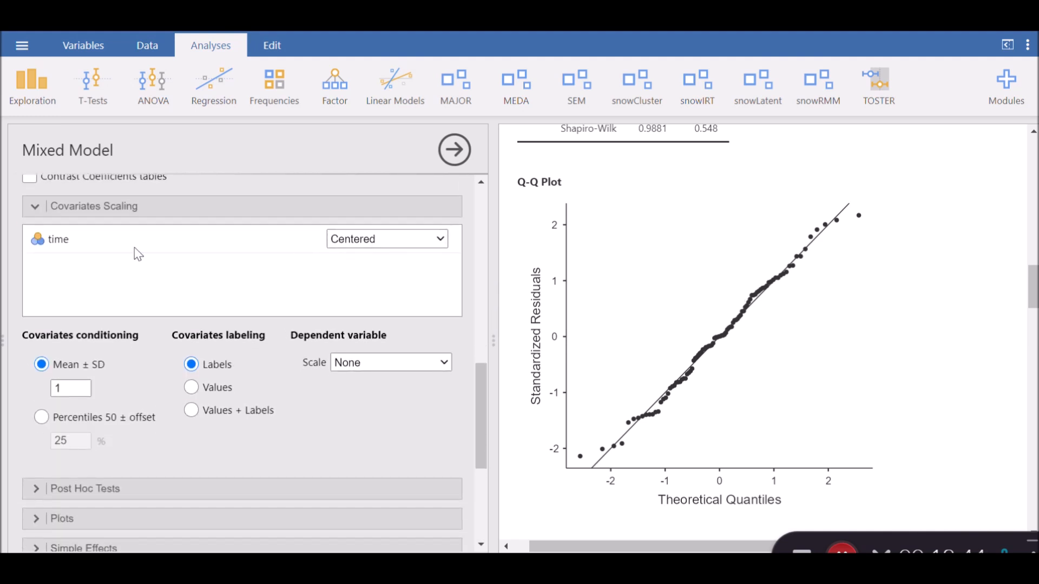
mouse_move(409, 240)
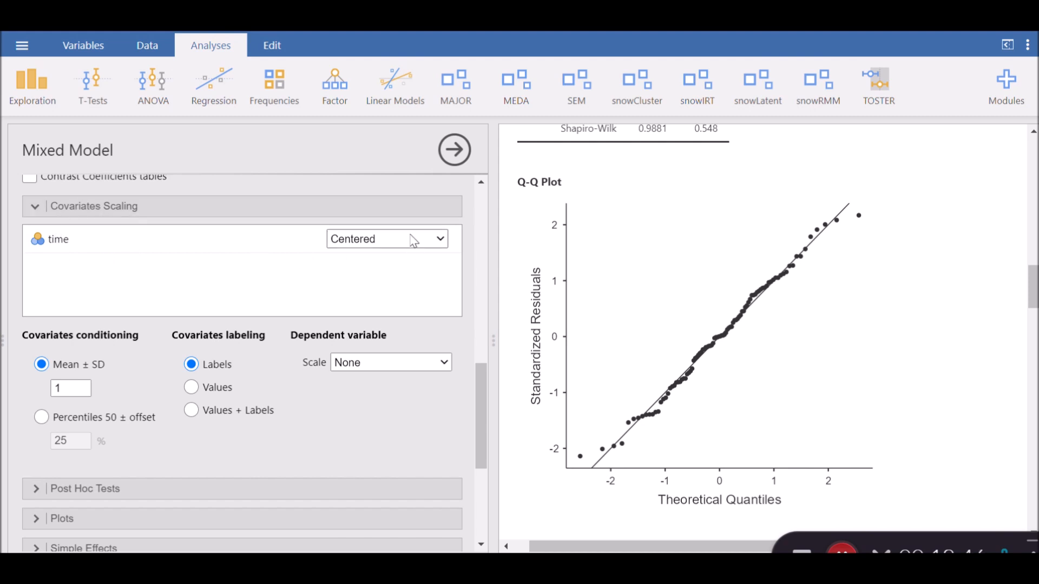
left_click(387, 238)
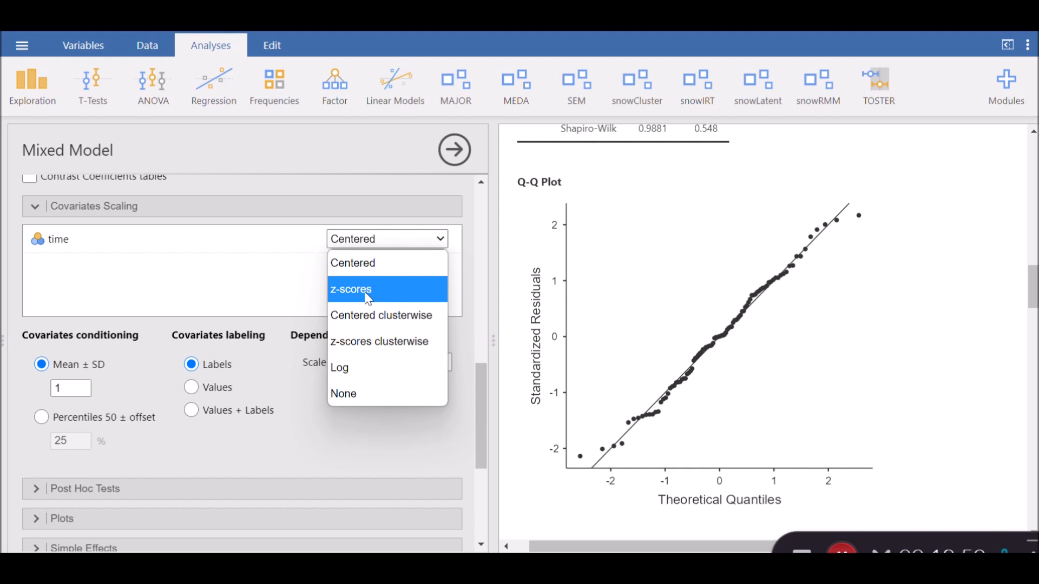
left_click(350, 290)
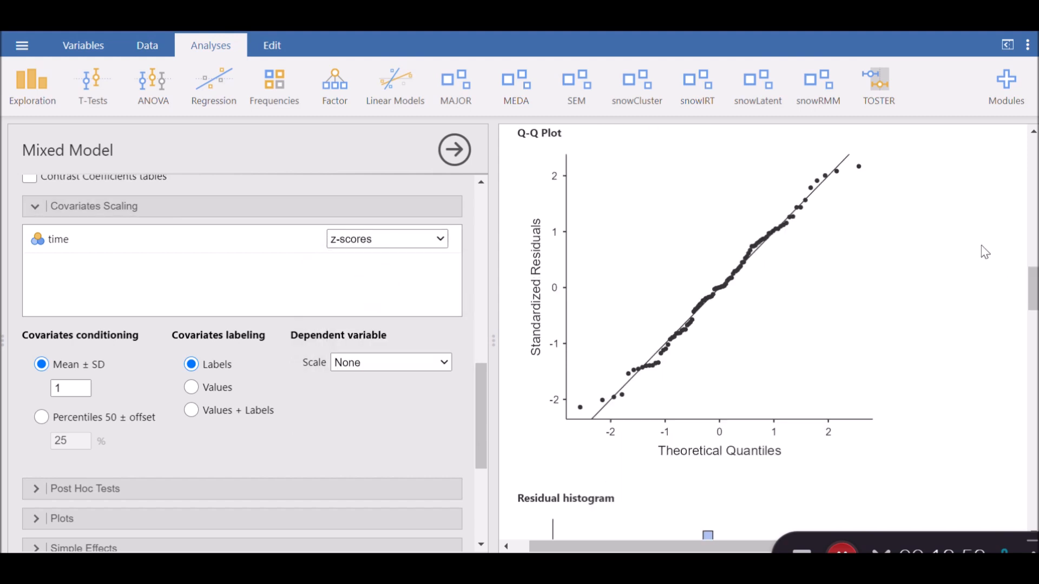
scroll("down", 3)
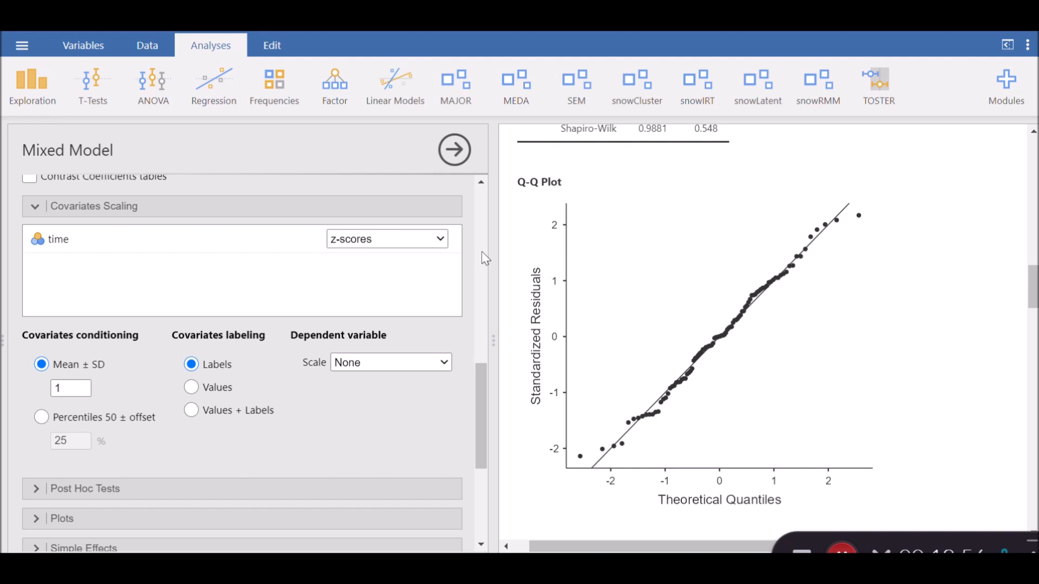
left_click(386, 238)
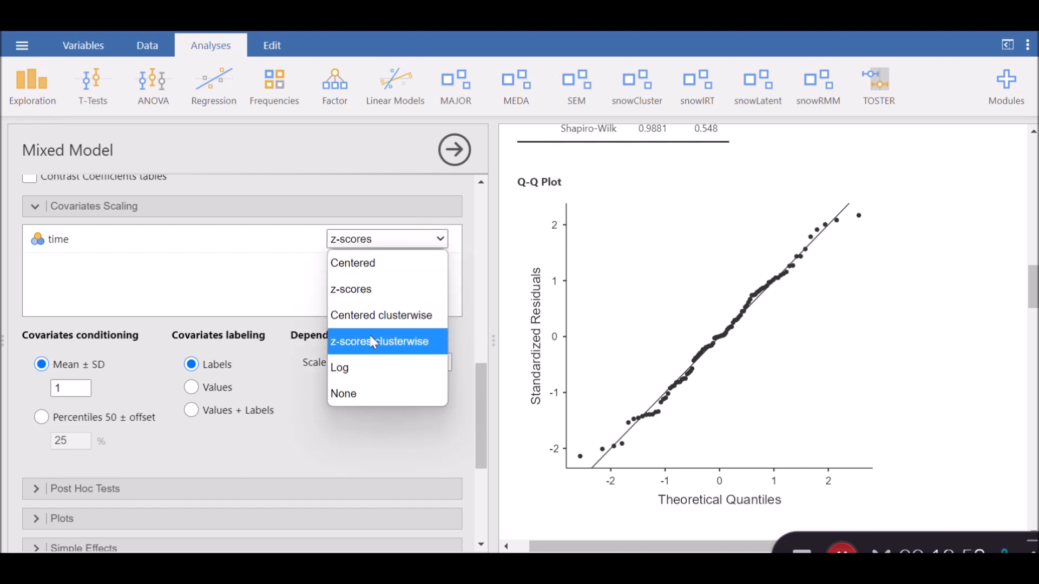
left_click(380, 340)
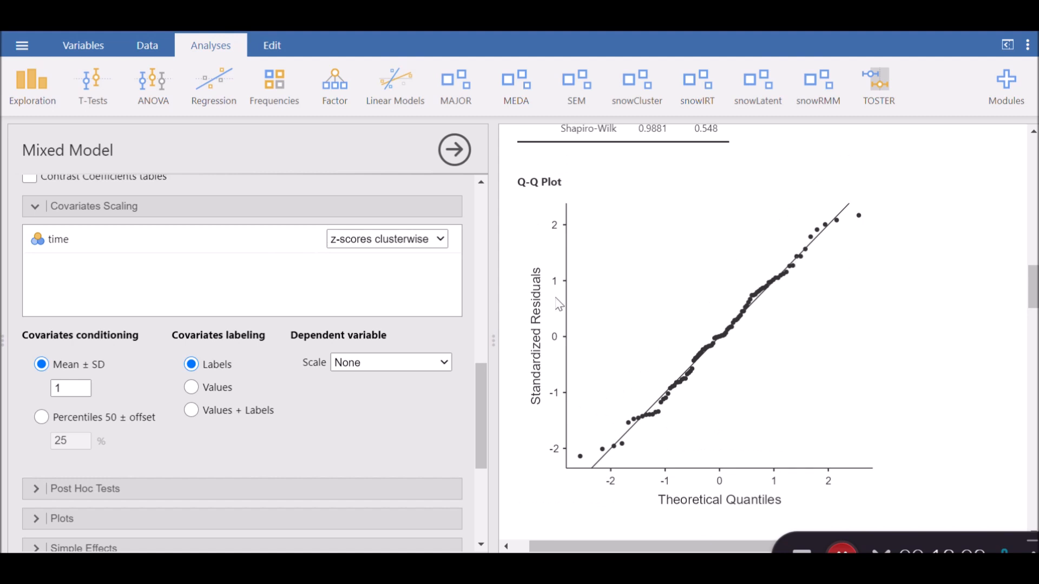
mouse_move(30, 258)
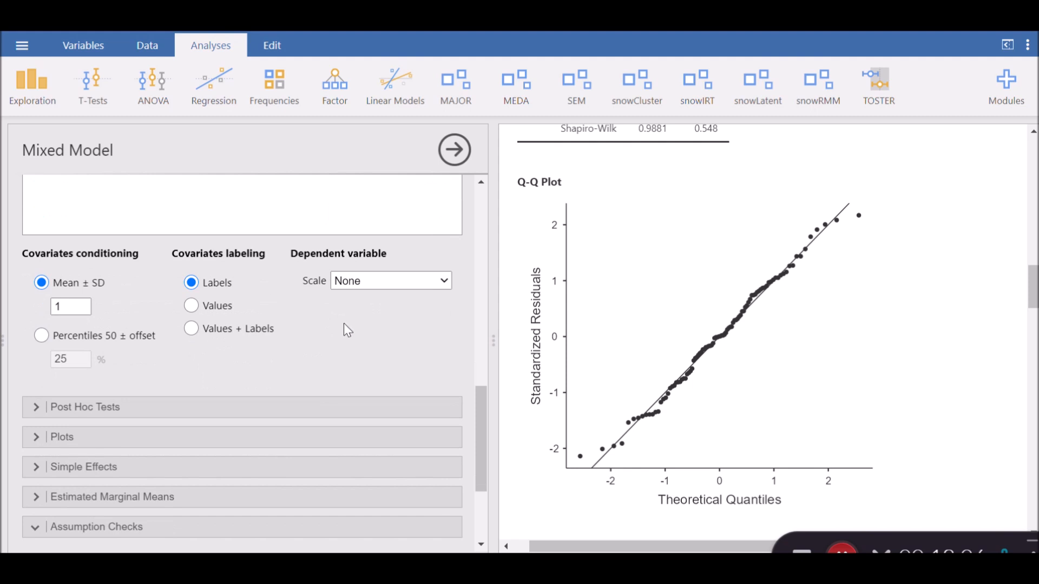
- Scale the dependent variable as z-scores
left_click(390, 281)
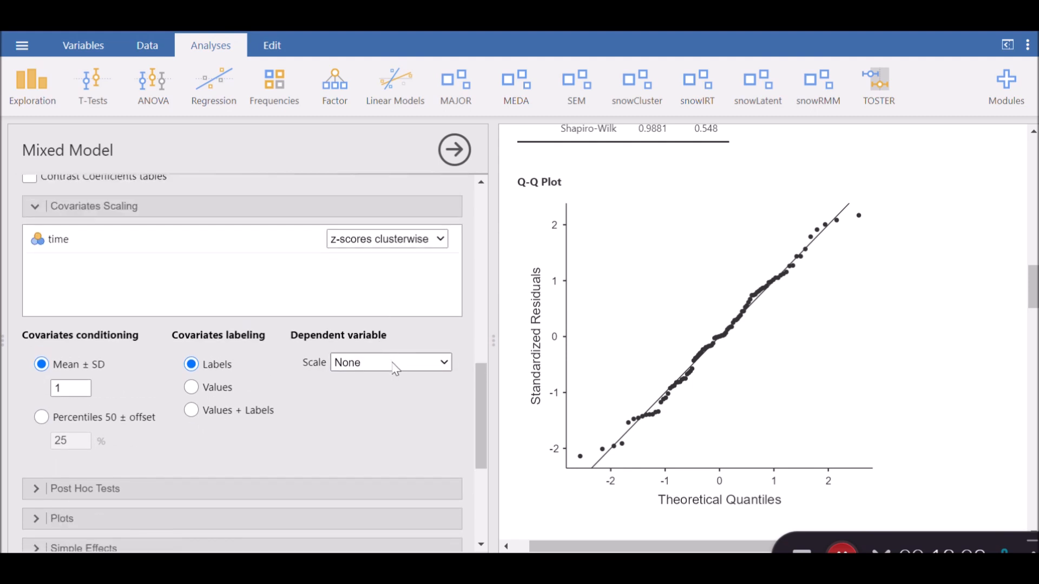
left_click(391, 363)
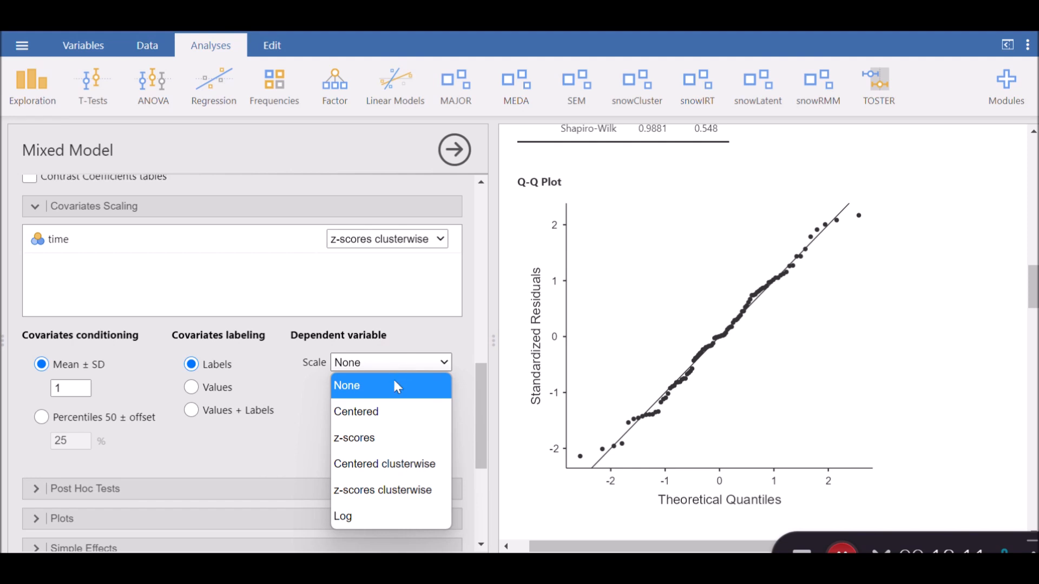
left_click(356, 411)
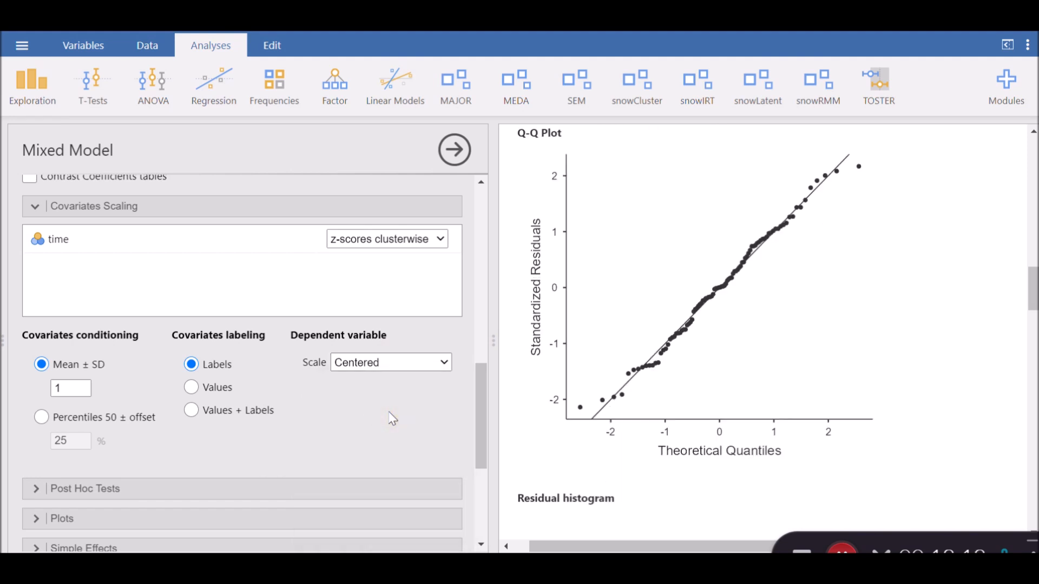
left_click(389, 362)
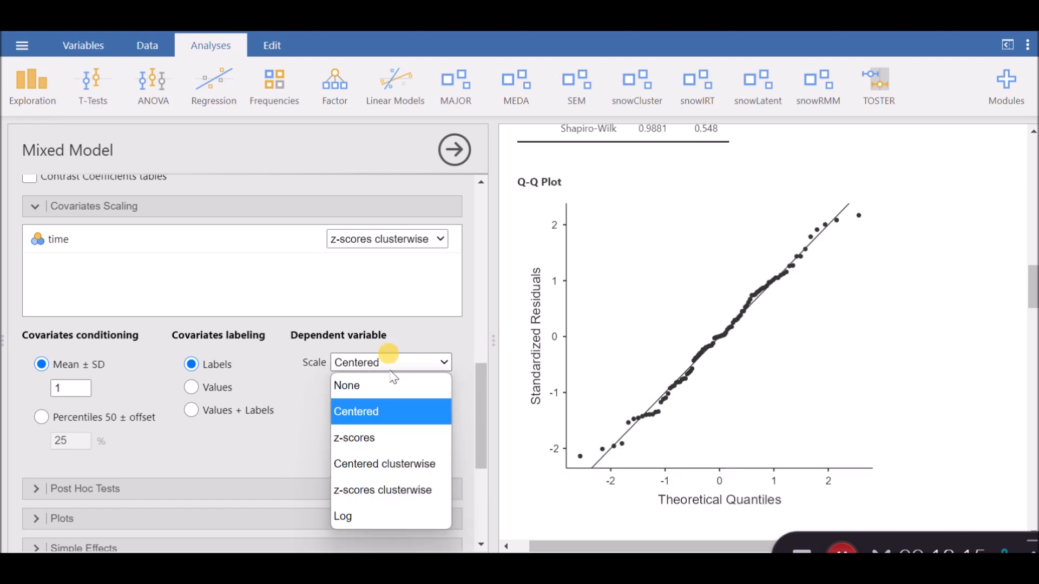
left_click(354, 438)
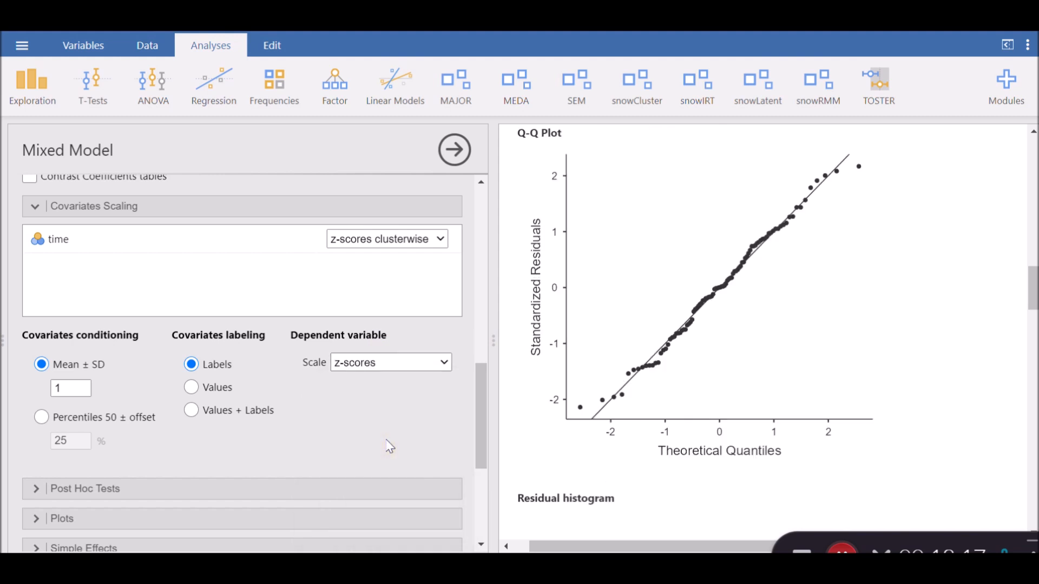
scroll("down", 3)
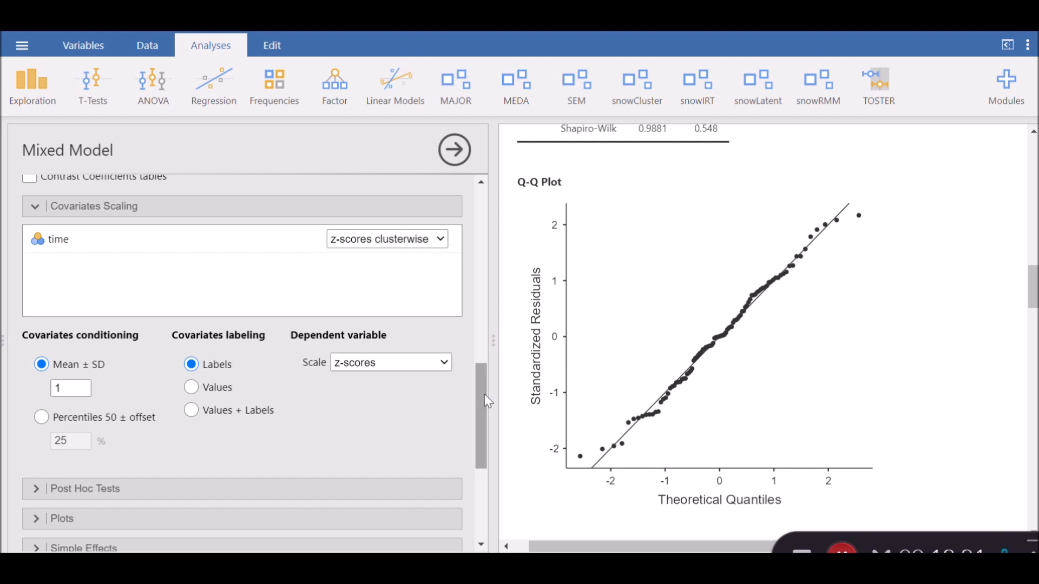
- Scroll the Mixed Model options toward the residual check and Save settings
scroll("down", 3)
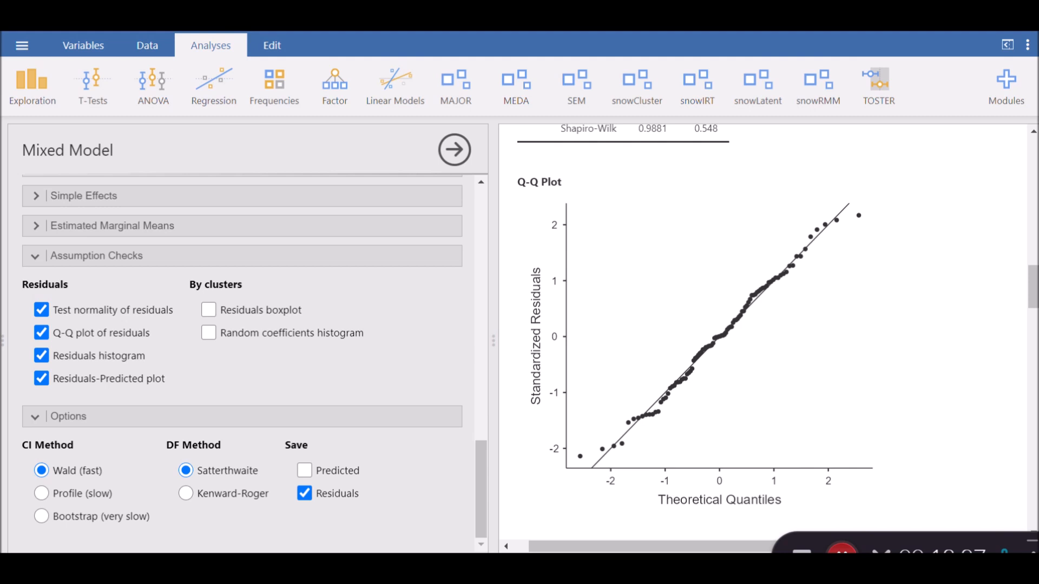
mouse_move(310, 529)
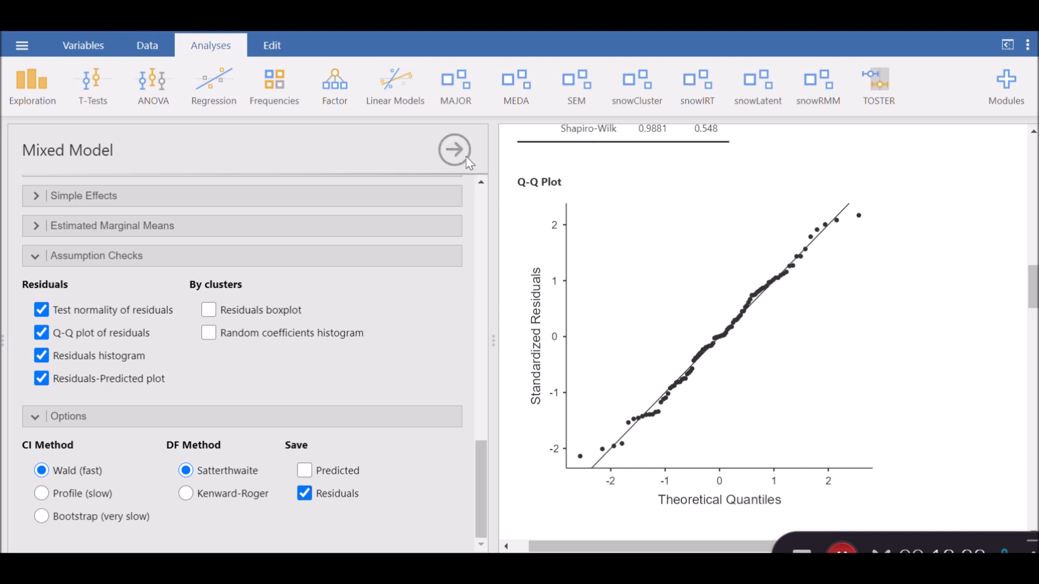
mouse_move(455, 149)
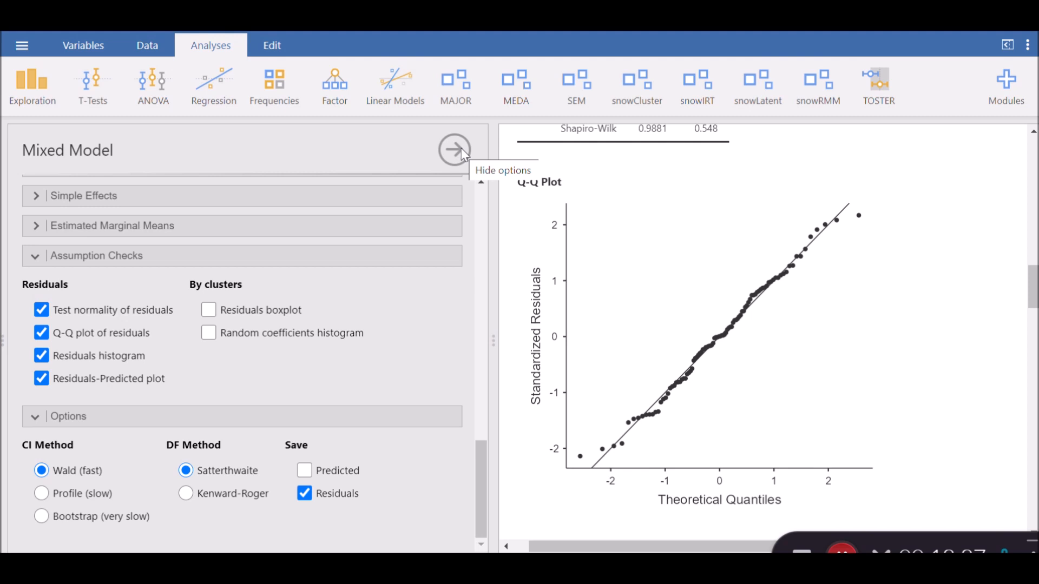
mouse_move(440, 178)
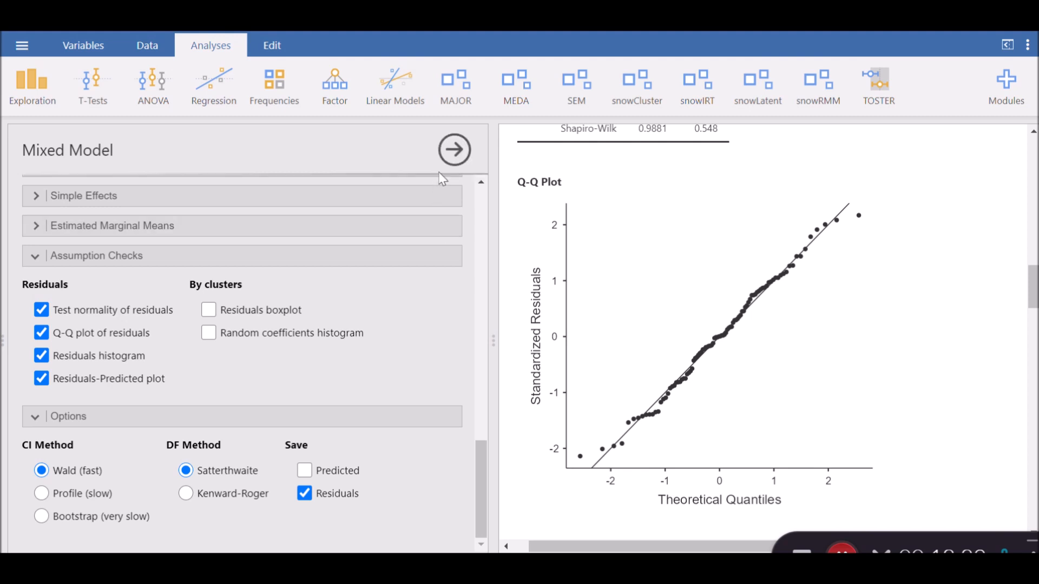
- Reveal the data sheet, select the Mix_RES_dv residuals column and list the Exploration analyses
left_click(453, 149)
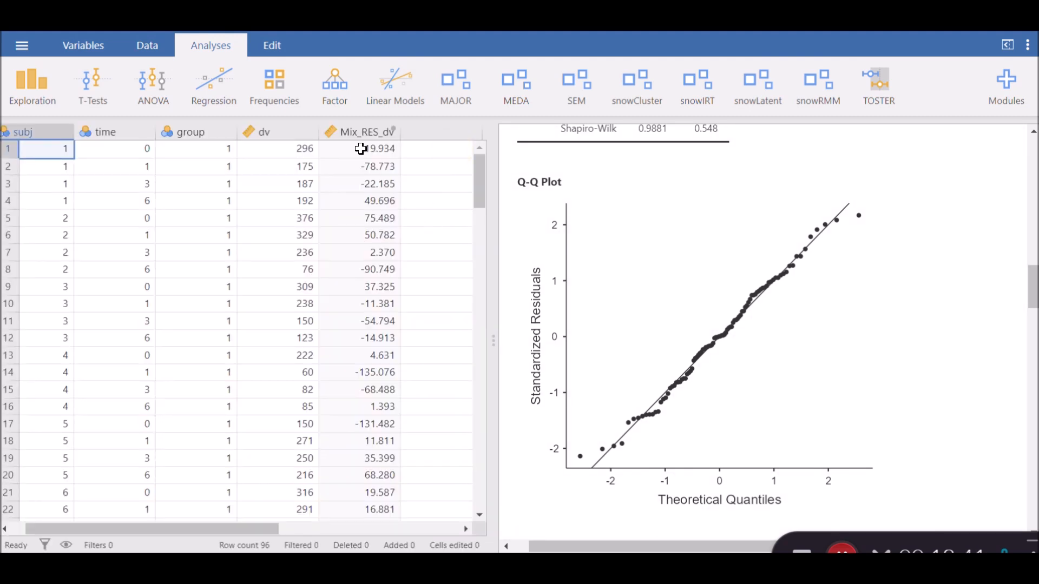
left_click(364, 132)
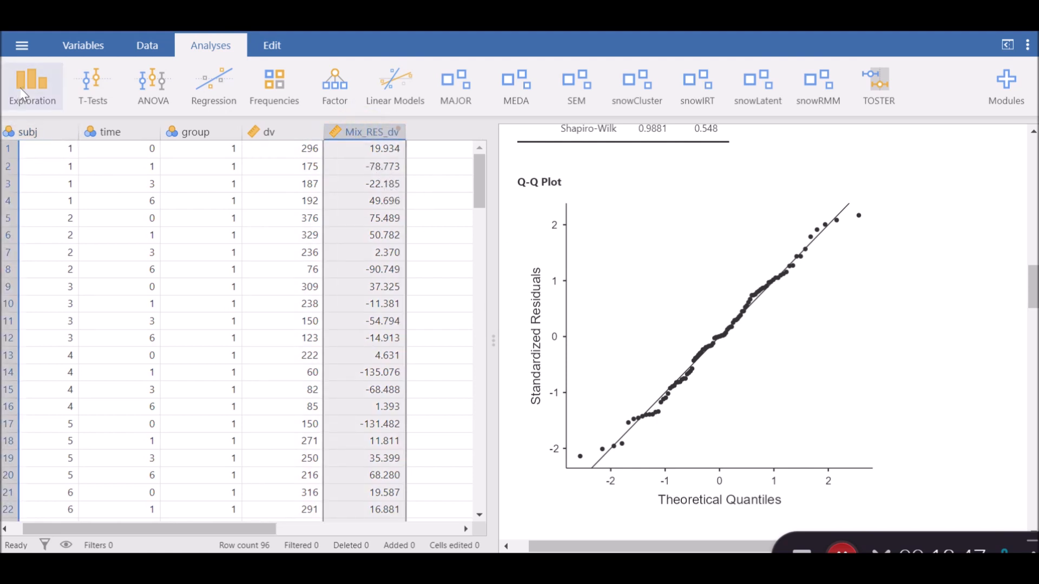
left_click(31, 85)
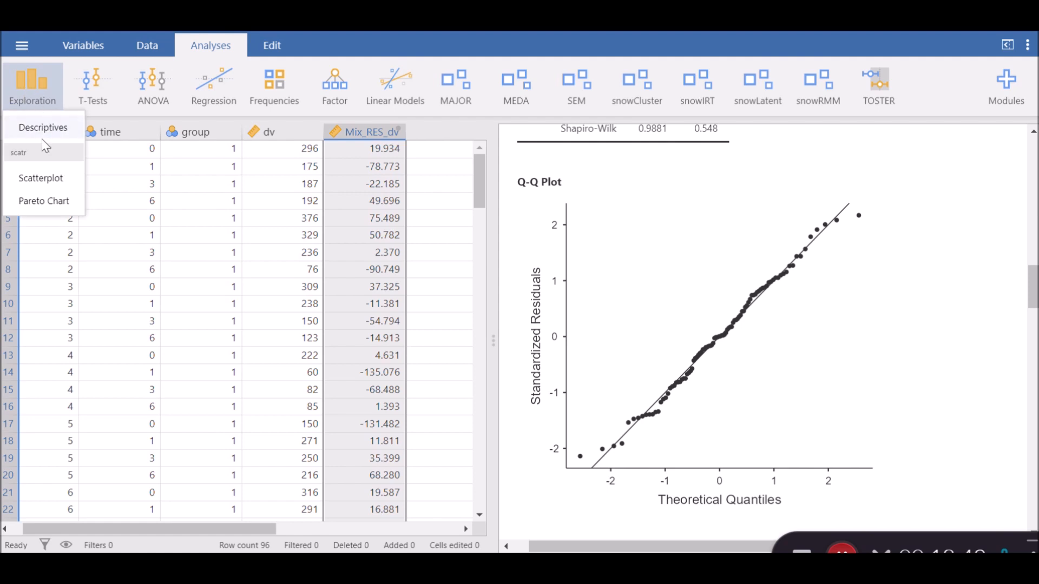
- Run Descriptives on Mix_RES_dv with skewness and kurtosis included in the table
left_click(42, 127)
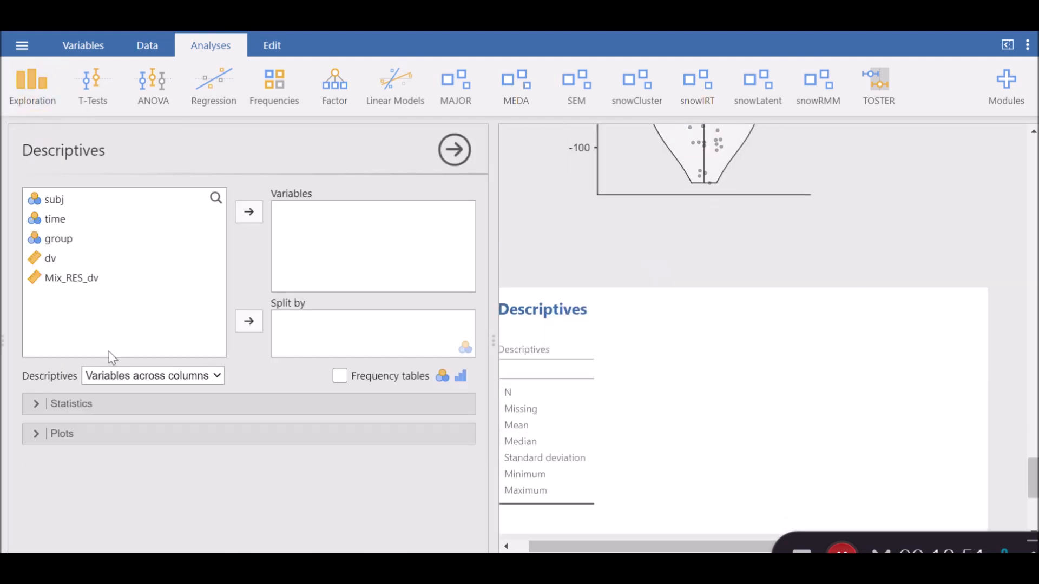
left_click(71, 278)
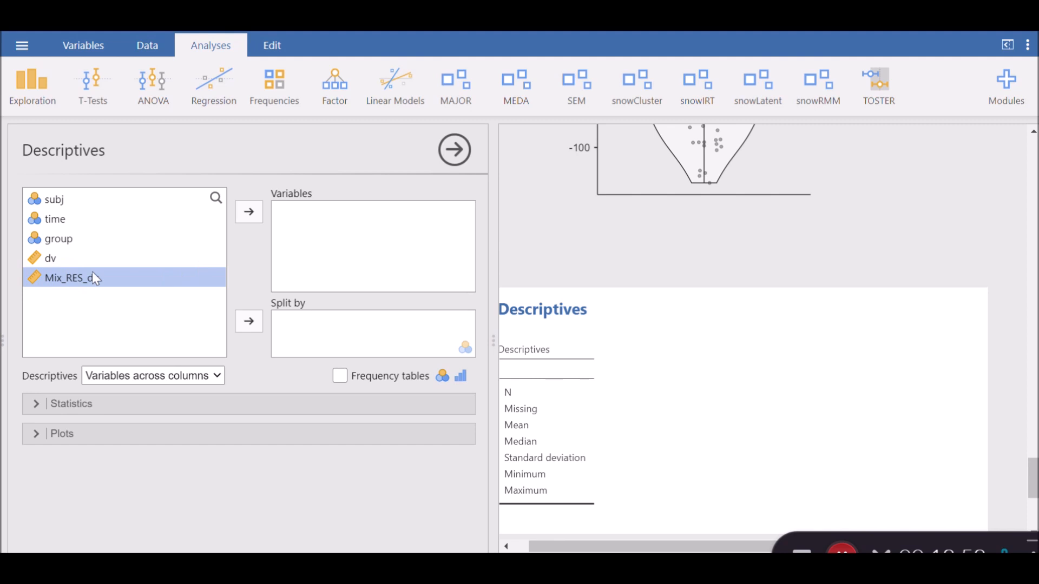
left_click(249, 212)
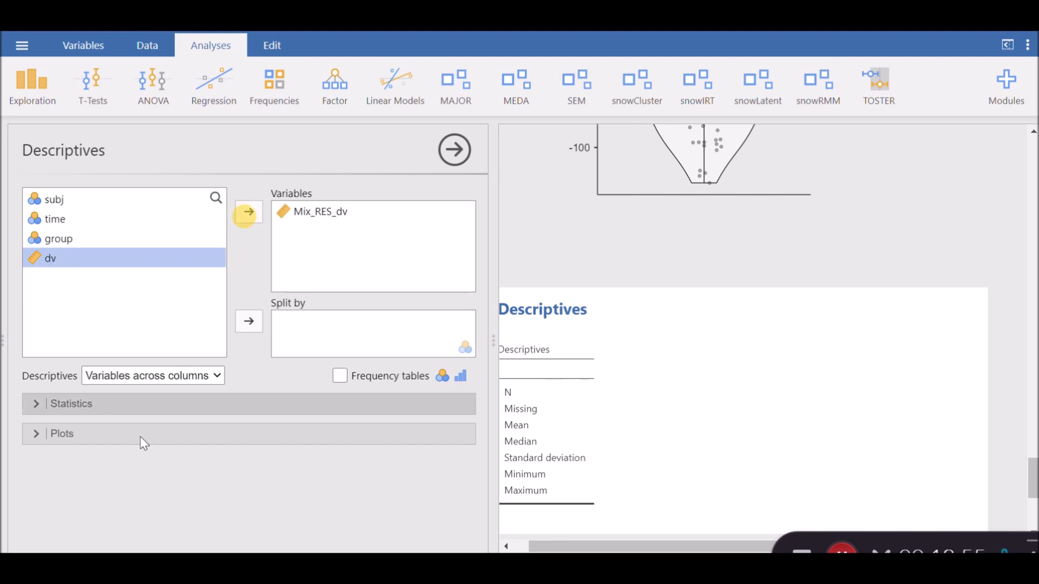
left_click(70, 403)
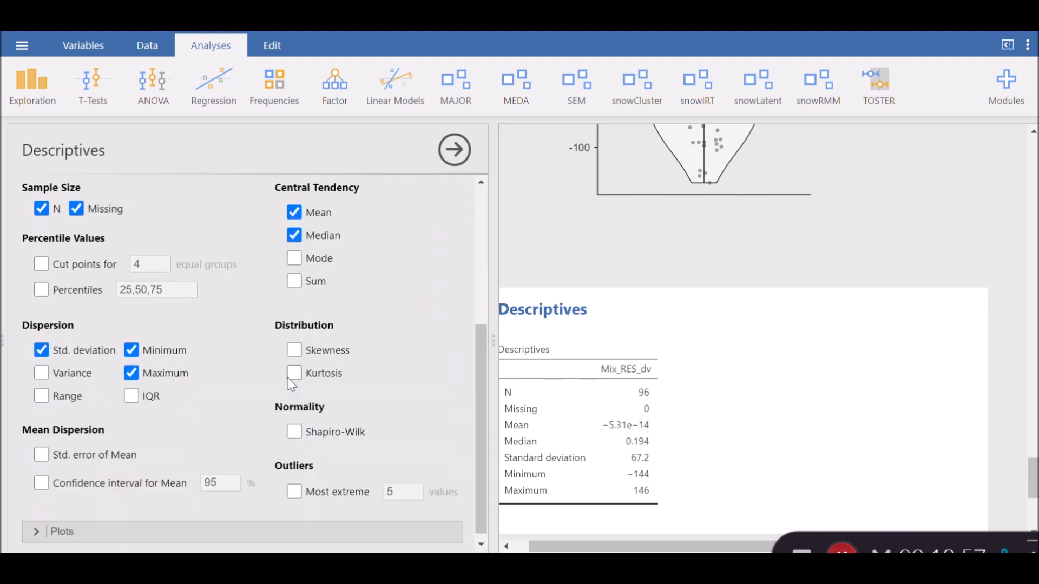
left_click(294, 373)
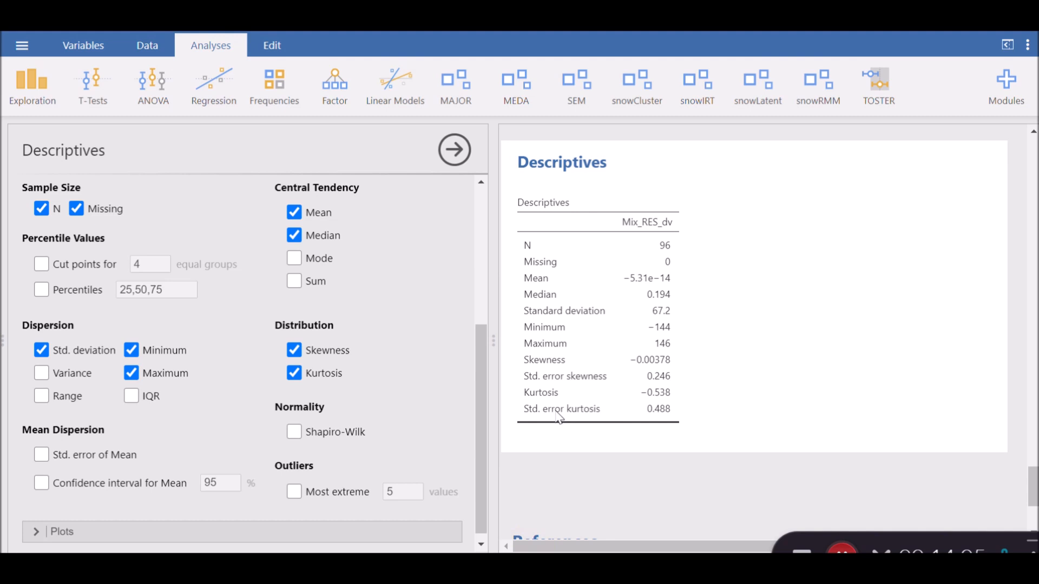
mouse_move(521, 402)
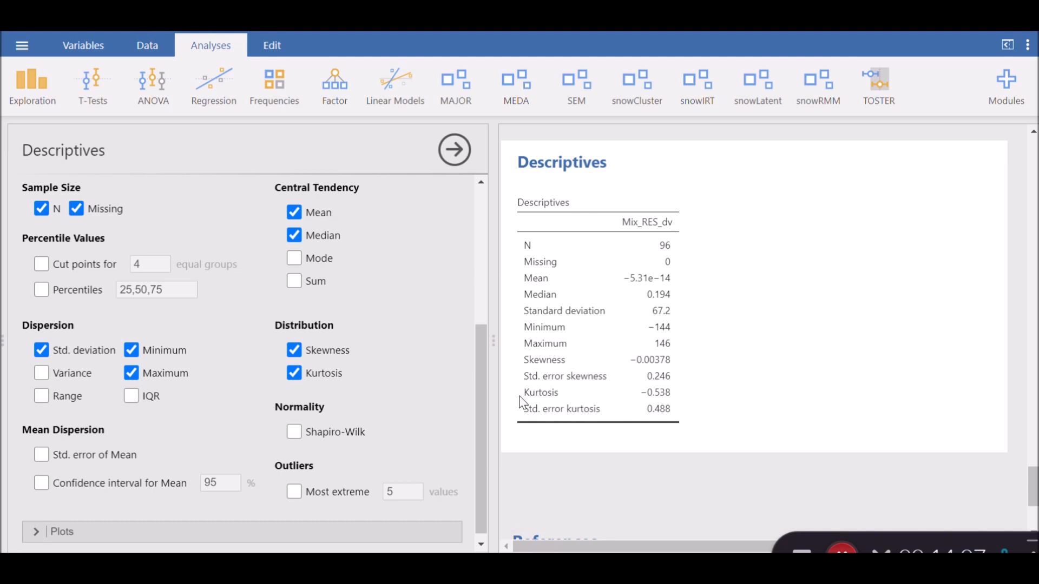
mouse_move(654, 371)
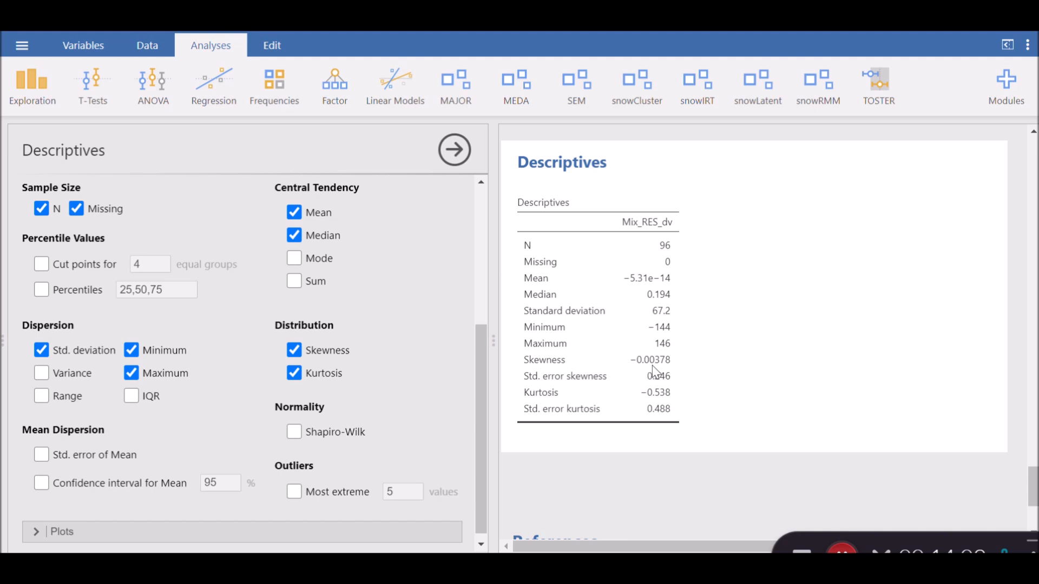
mouse_move(631, 365)
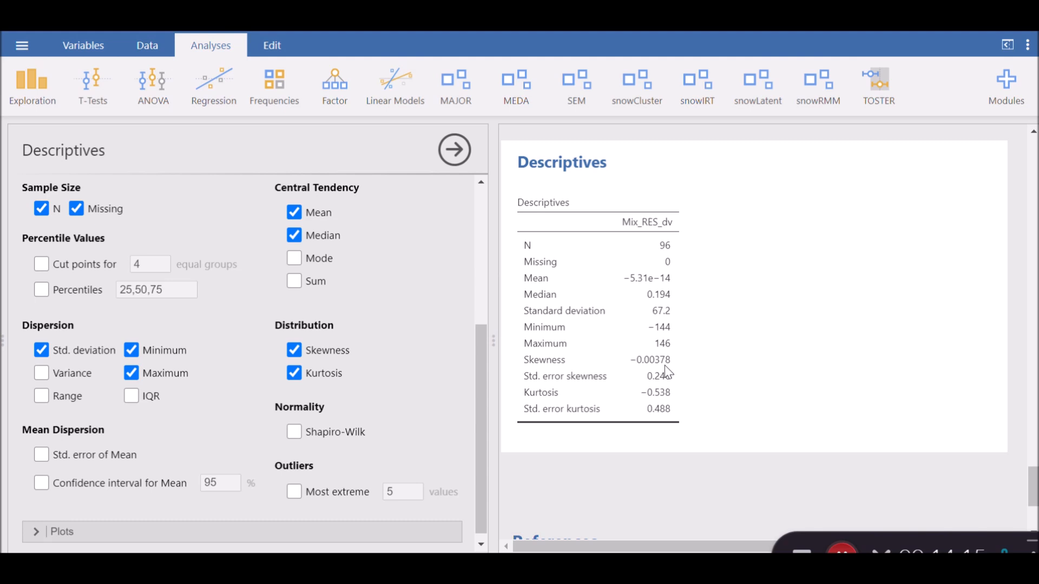
mouse_move(643, 373)
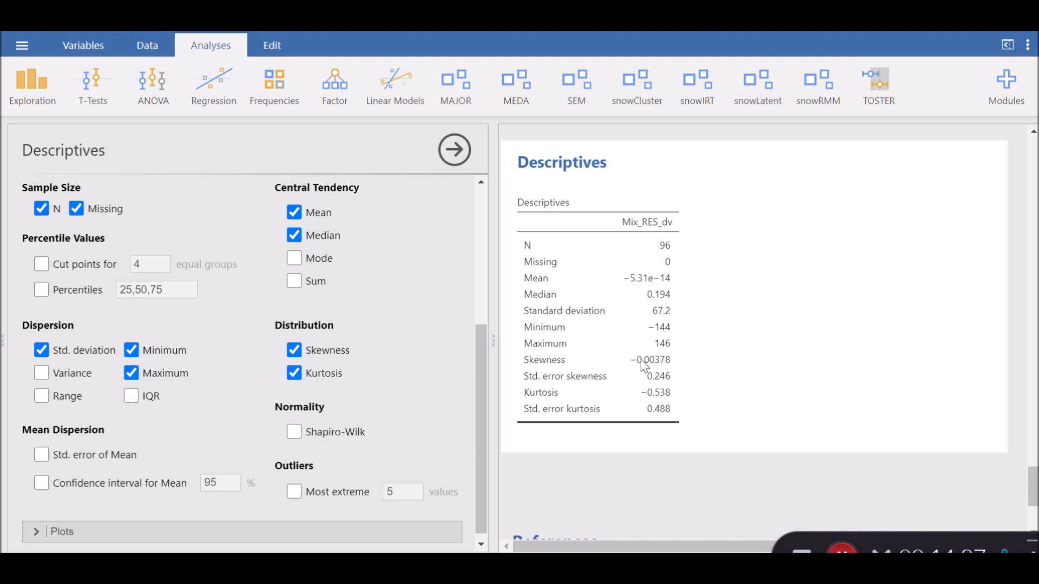
mouse_move(642, 370)
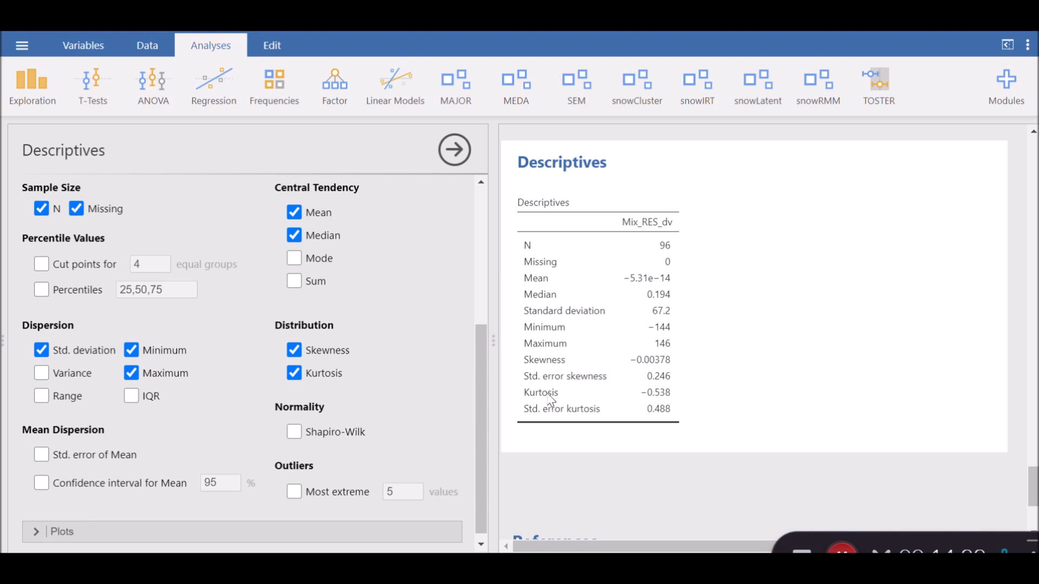
mouse_move(642, 409)
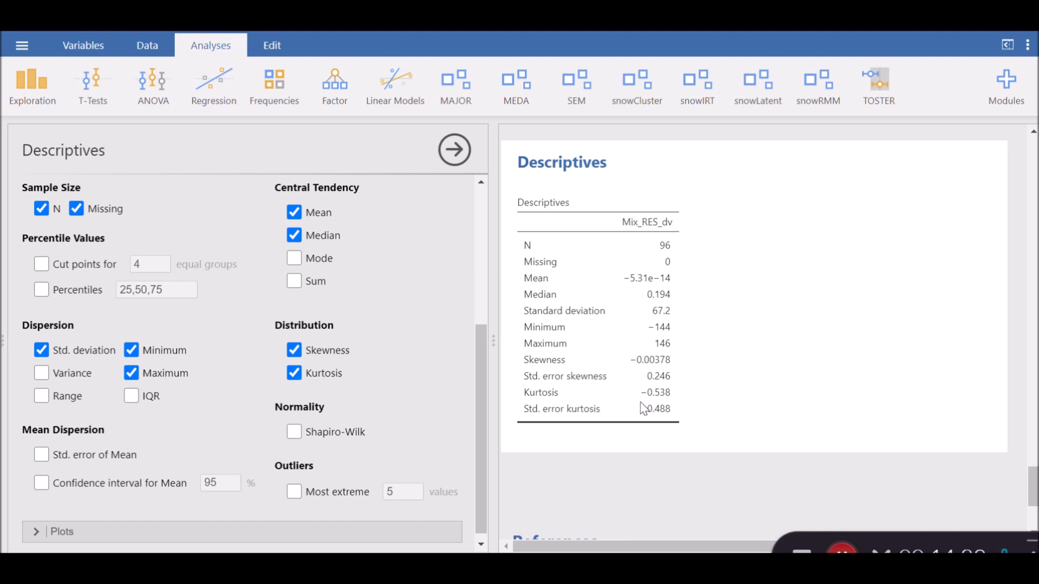
mouse_move(724, 389)
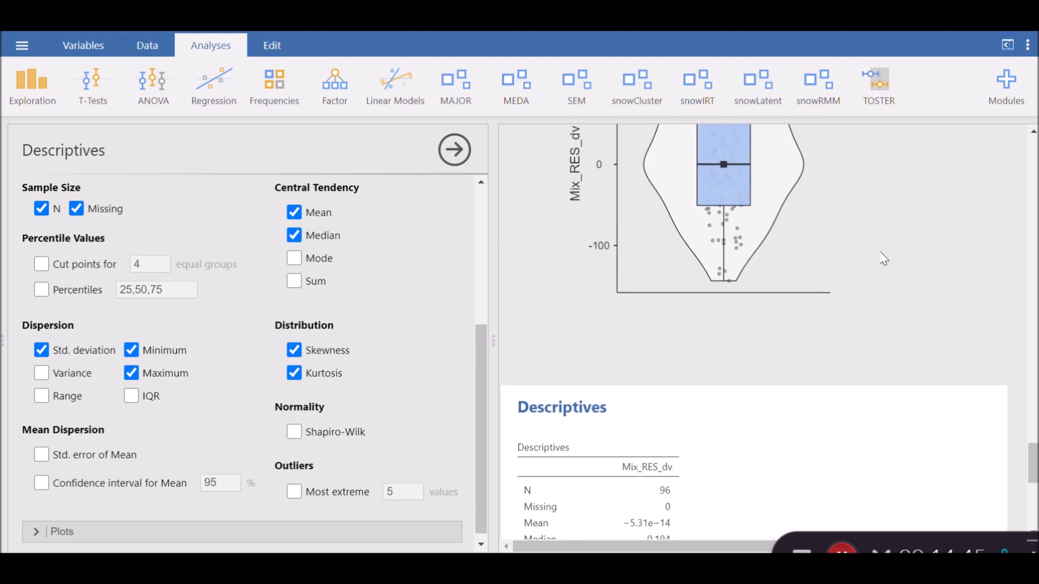
- Scroll the results back toward the Mixed Model output
scroll("down", 3)
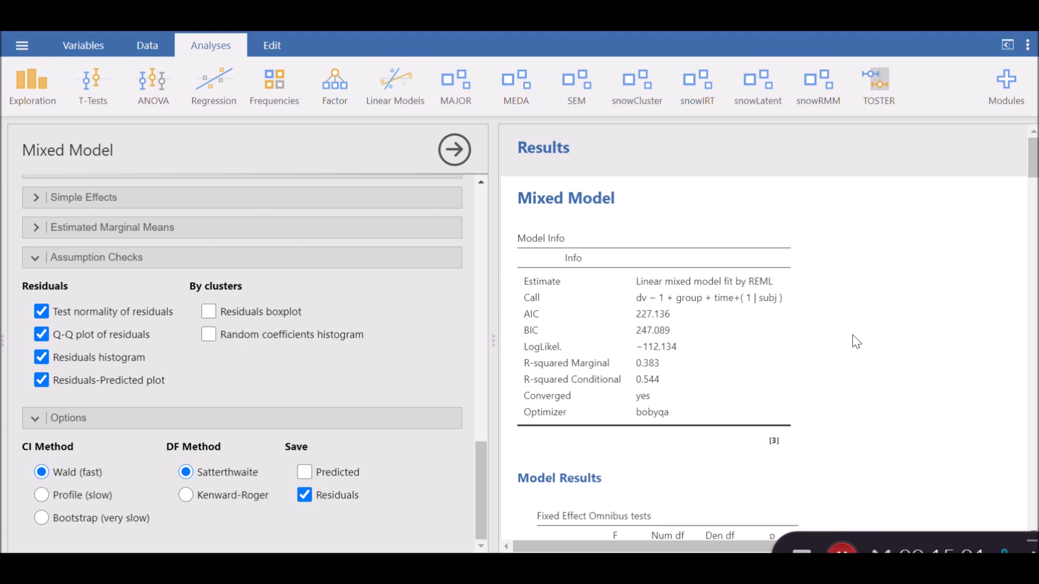
mouse_move(827, 338)
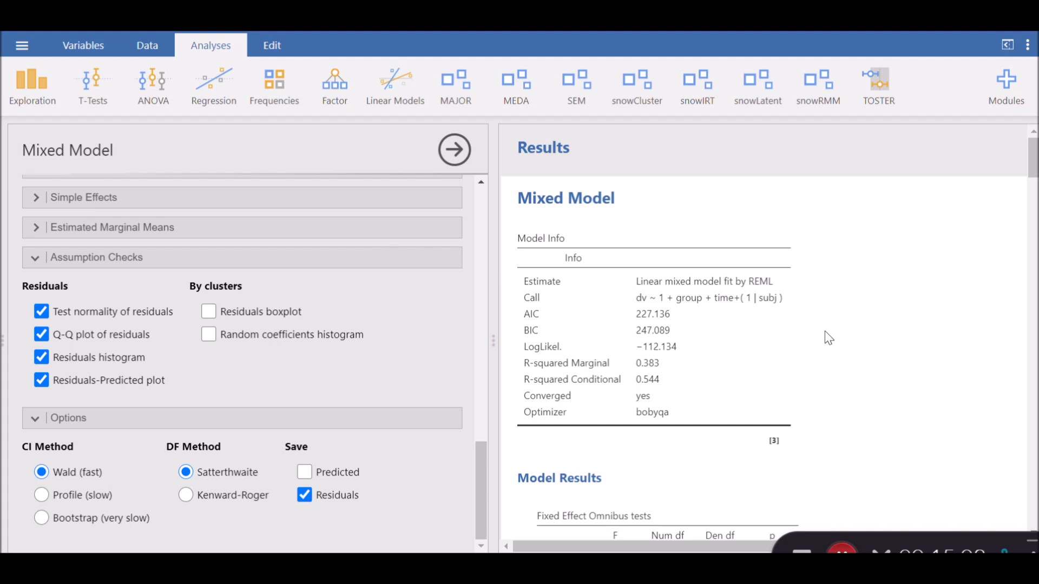
mouse_move(929, 356)
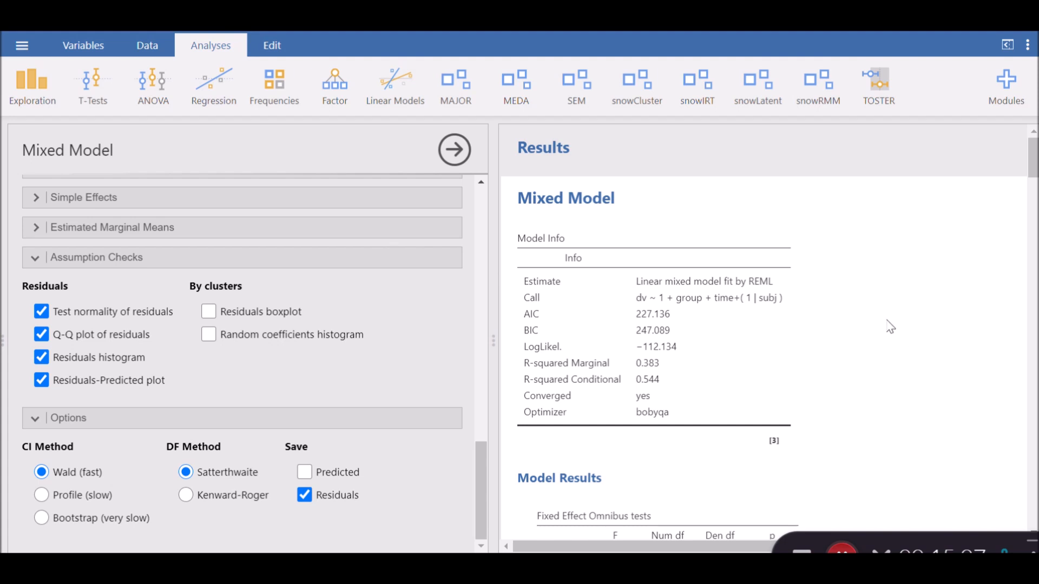
mouse_move(898, 302)
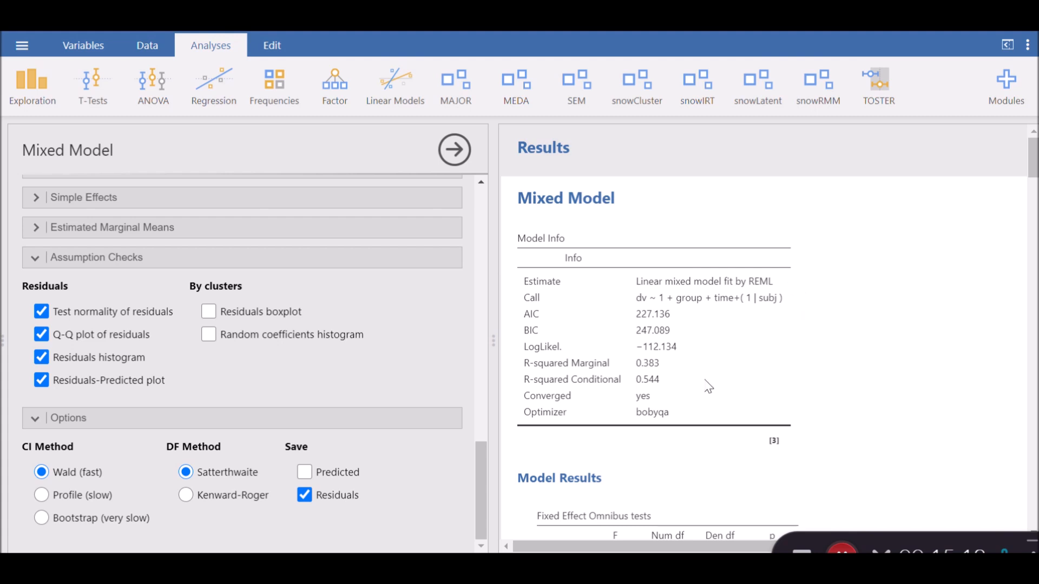
mouse_move(662, 331)
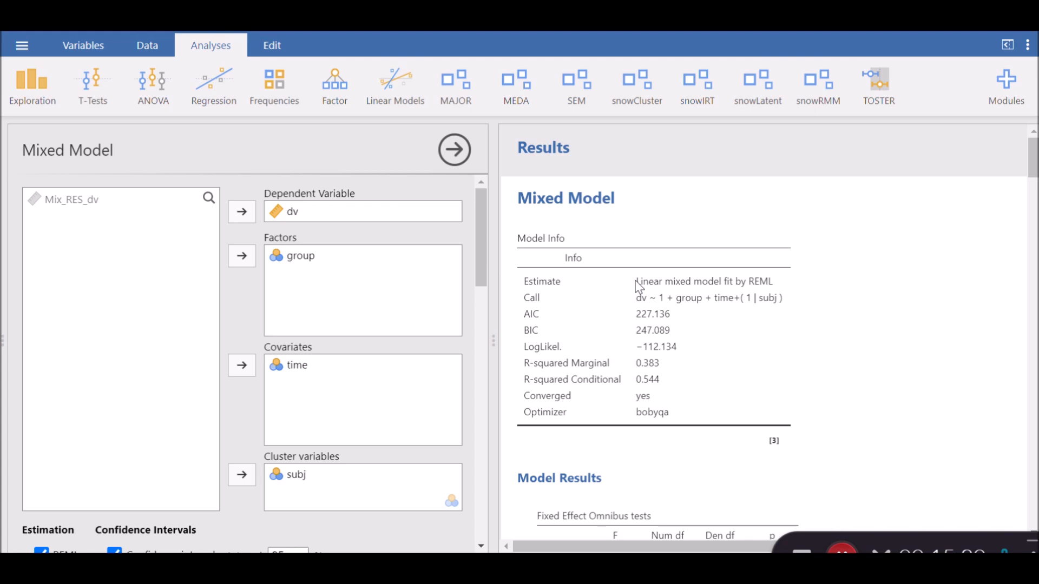
mouse_move(692, 324)
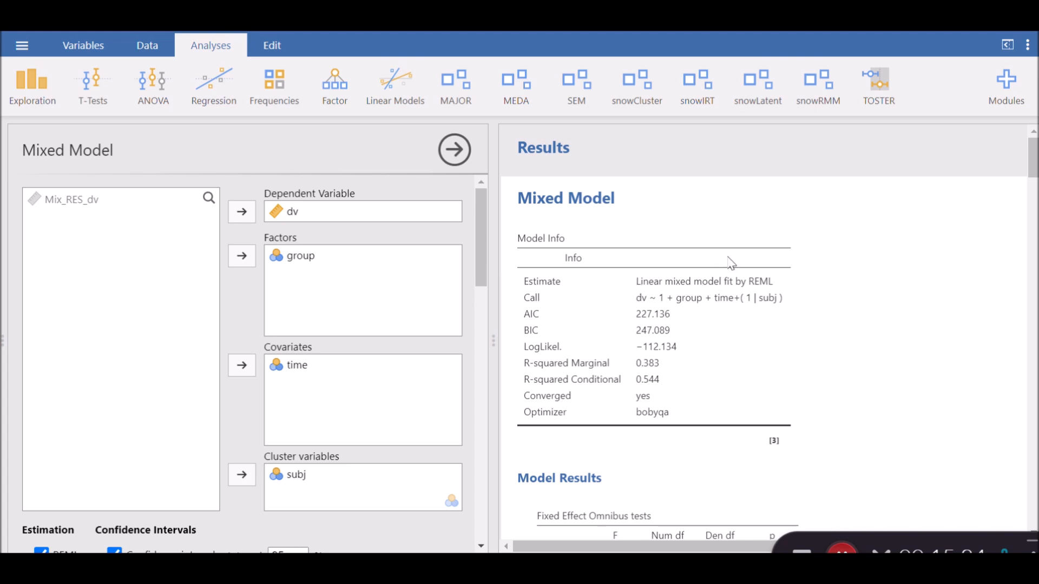
mouse_move(659, 233)
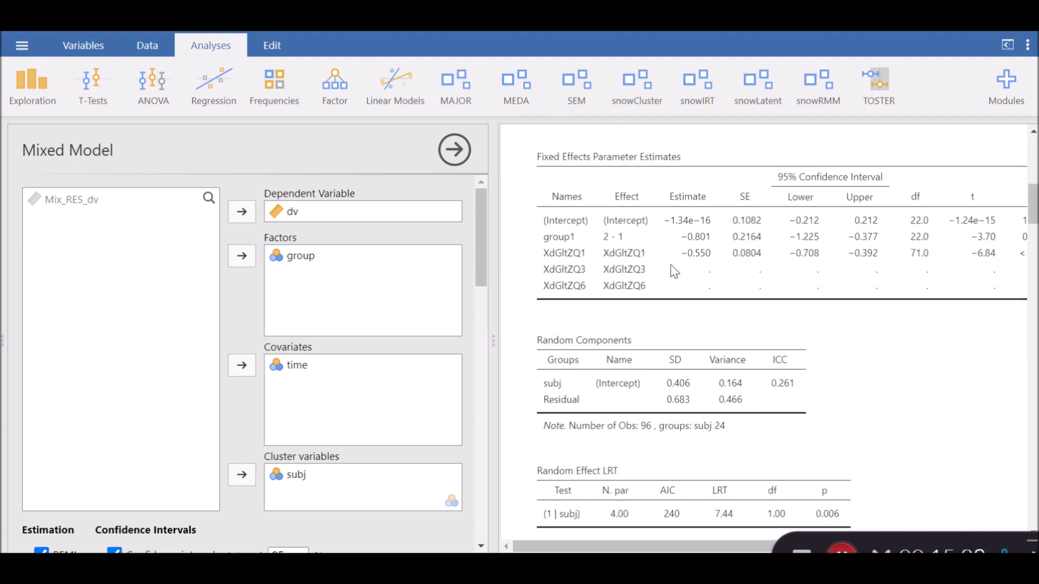
scroll("down", 3)
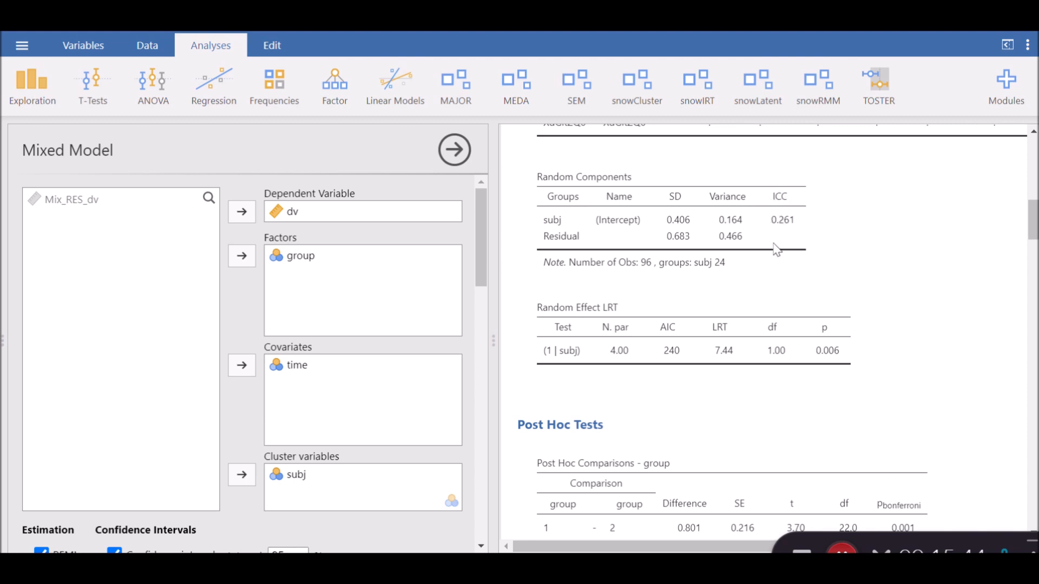
mouse_move(797, 231)
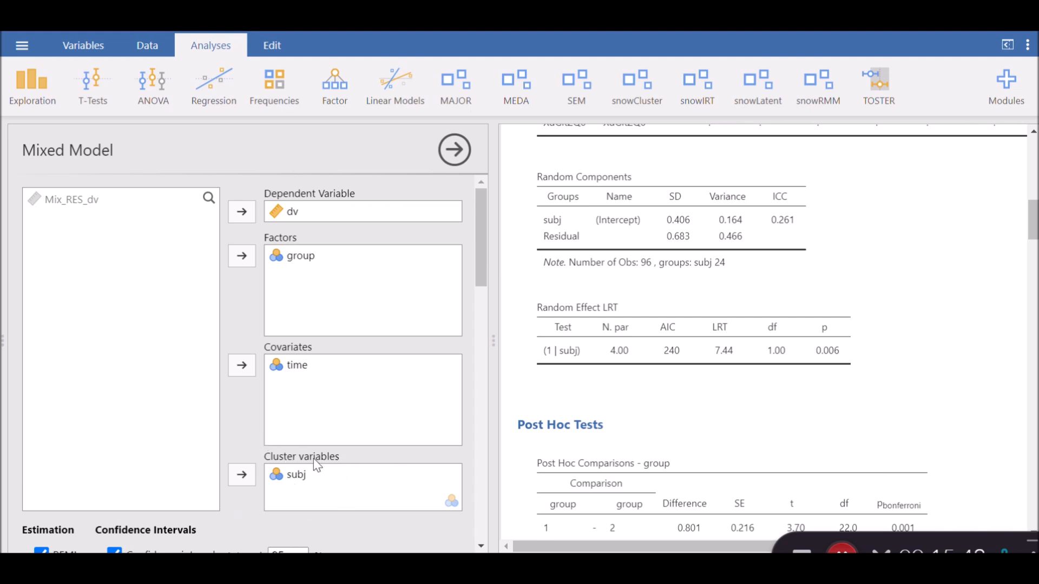
mouse_move(774, 284)
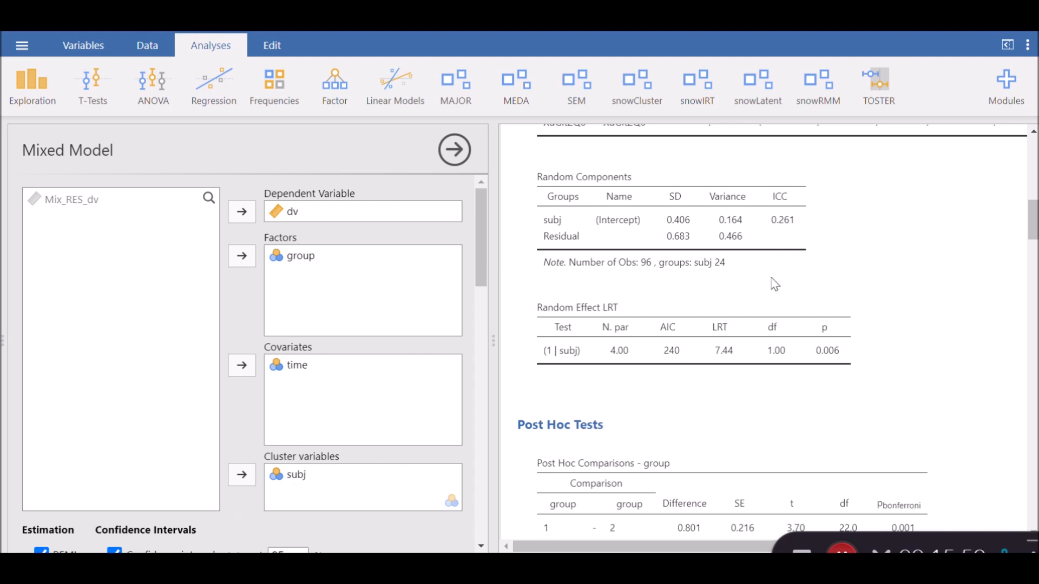